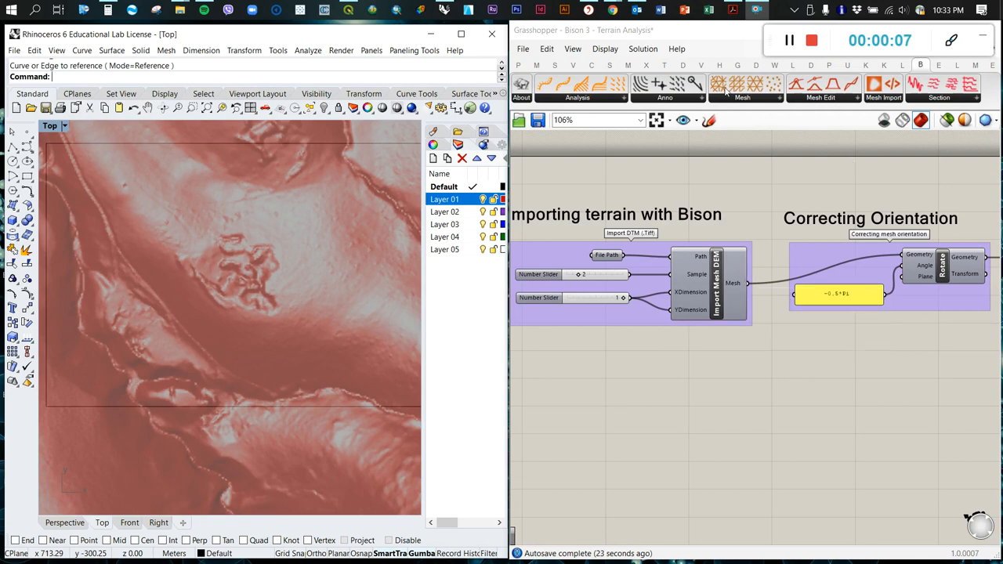
- Preview the terrain mesh through a Custom Preview with a white Colour Swatch material
{"action": "left_click", "coordinate": [576, 87]}
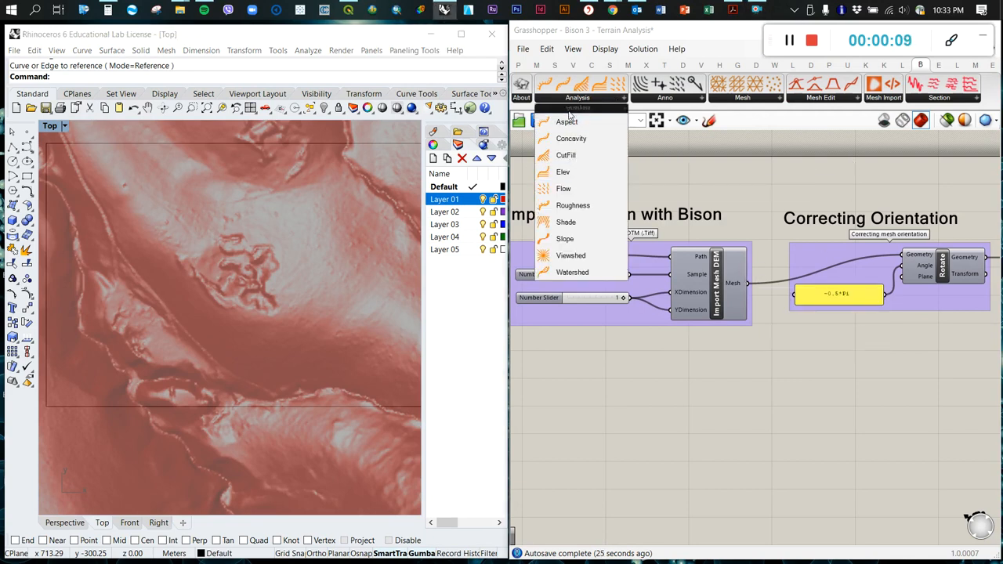
{"action": "mouse_move", "coordinate": [566, 122]}
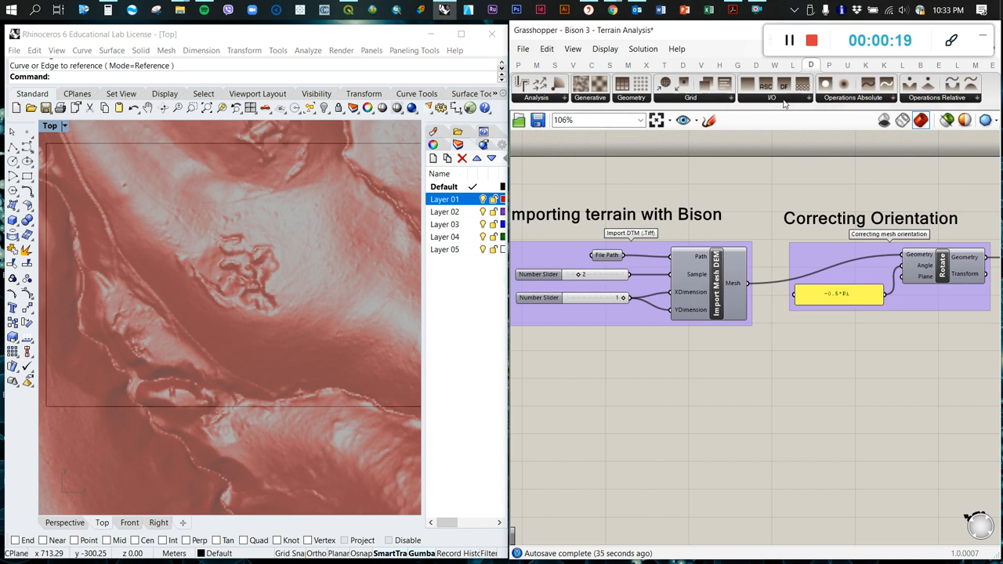
{"action": "left_click", "coordinate": [771, 97]}
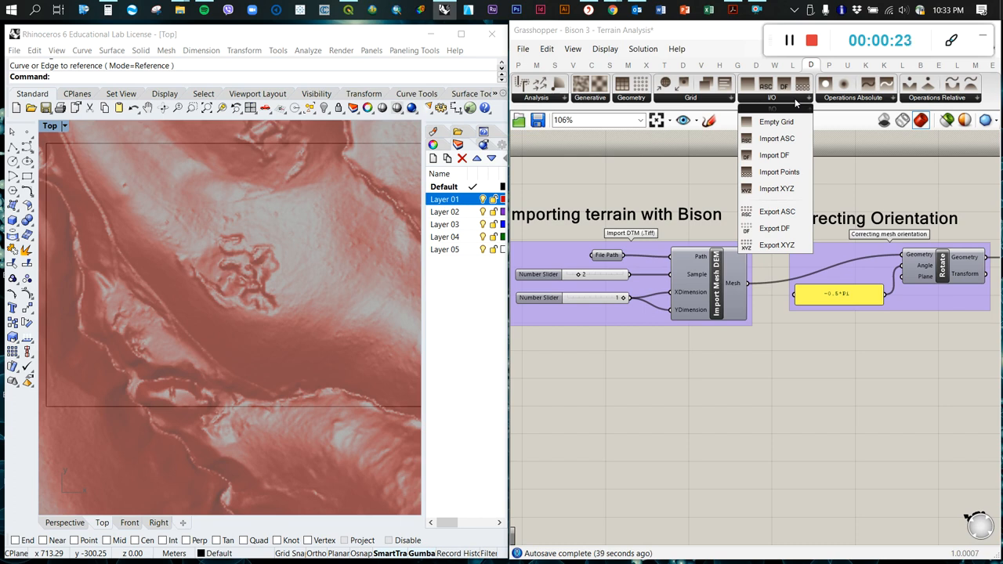
{"action": "mouse_move", "coordinate": [776, 139]}
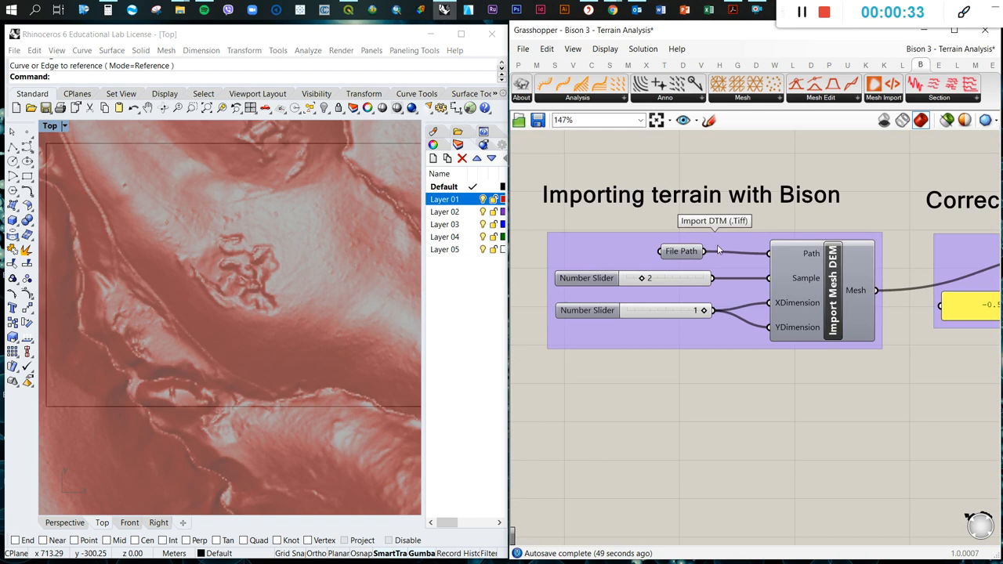
{"action": "mouse_move", "coordinate": [834, 291]}
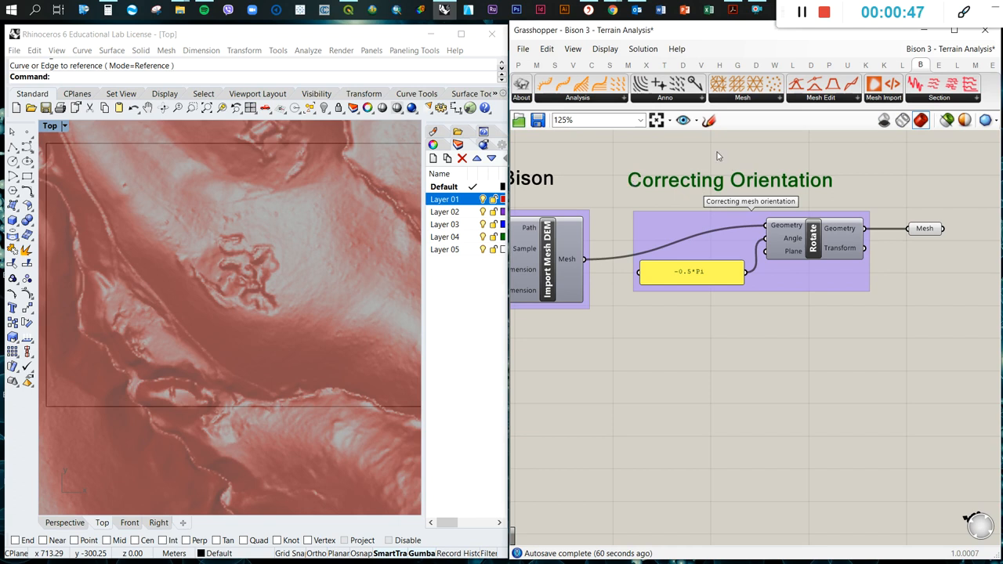
{"action": "mouse_move", "coordinate": [822, 241]}
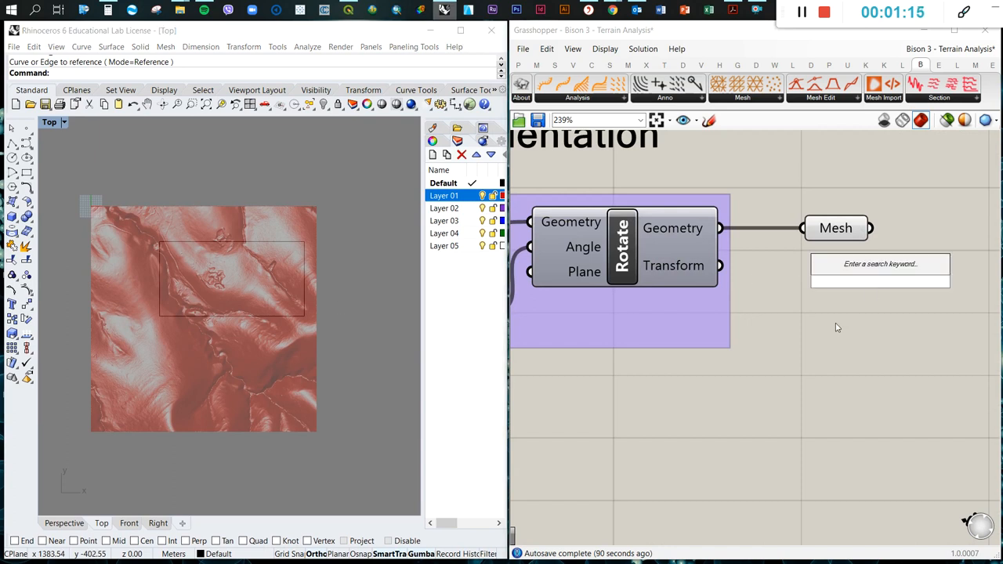
{"action": "type", "text": "cus"}
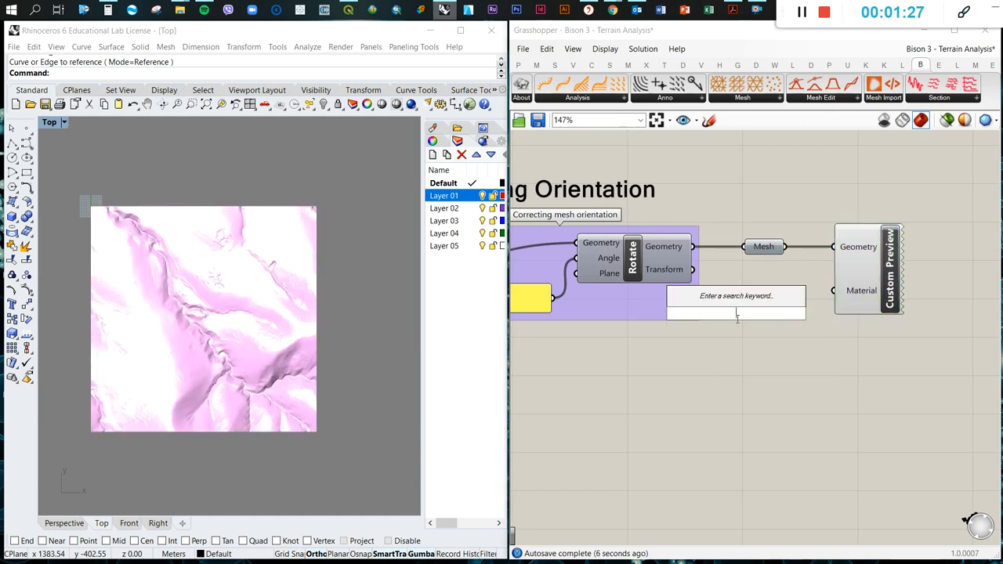
{"action": "type", "text": "c"}
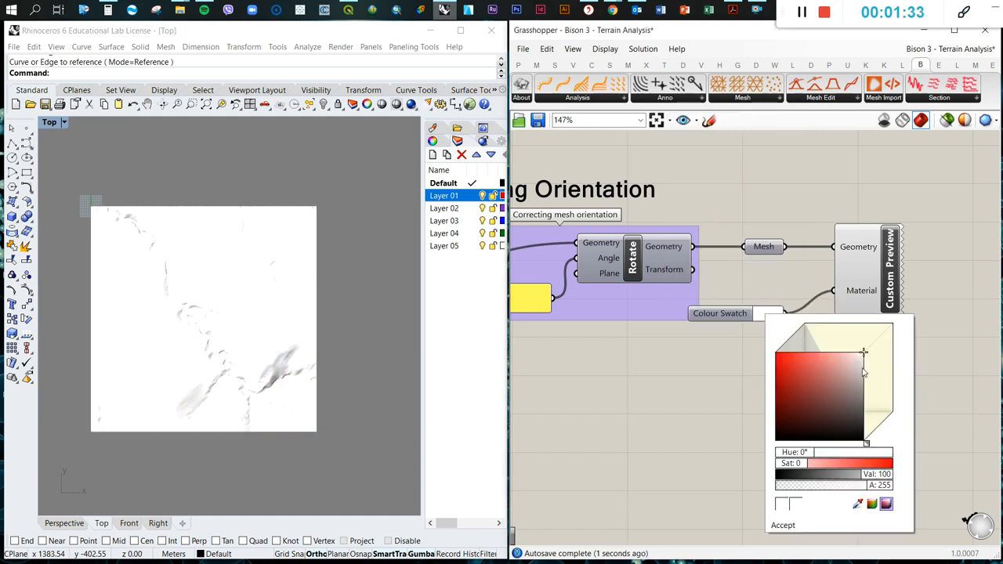
{"action": "left_click", "coordinate": [64, 523]}
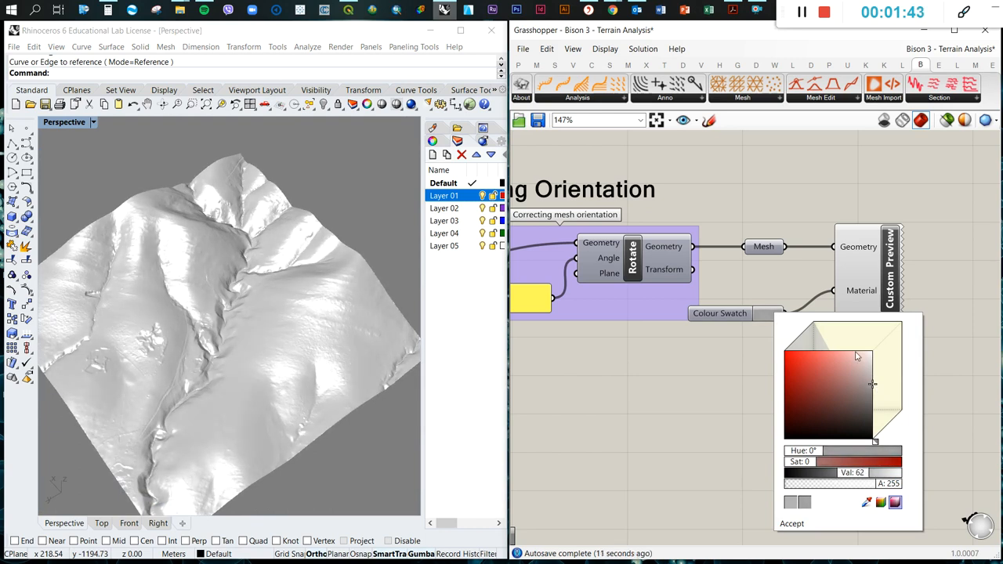
{"action": "left_click", "coordinate": [791, 523]}
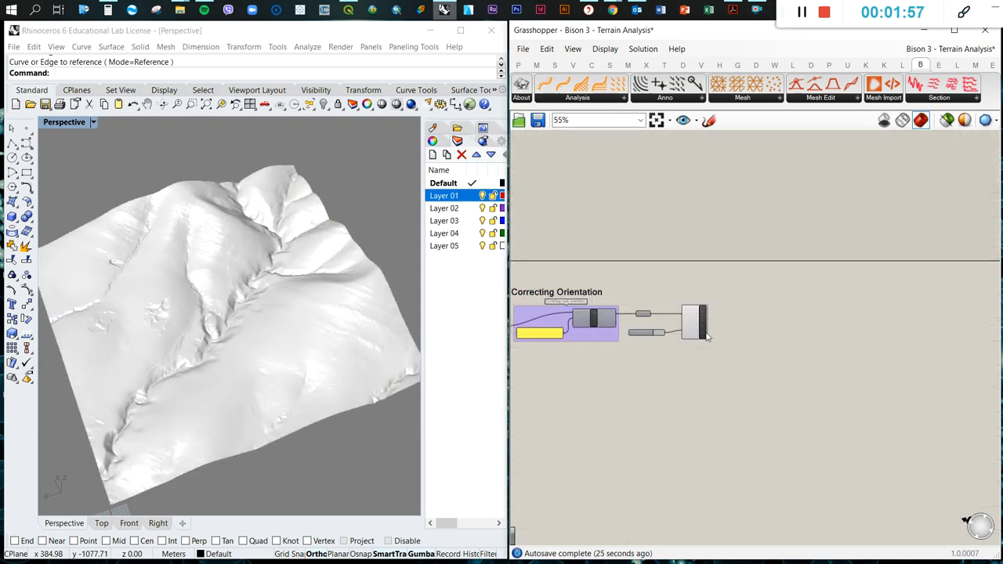
- Place Bison Flow and a Curve parameter set to the rectangle from Rhino's Top view
{"action": "left_click", "coordinate": [577, 97]}
{"action": "type", "text": "curve"}
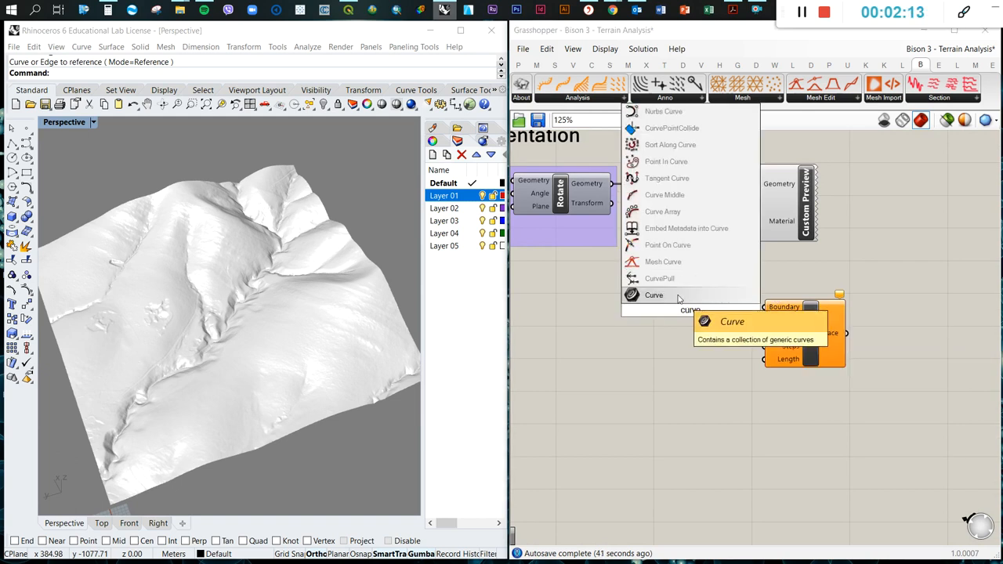
{"action": "left_click", "coordinate": [653, 294]}
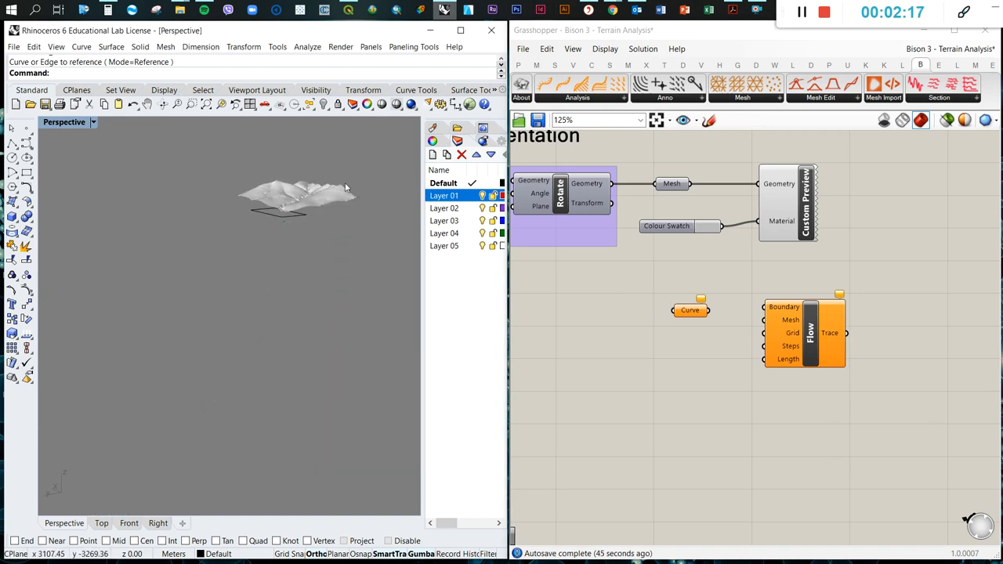
{"action": "left_click", "coordinate": [101, 523]}
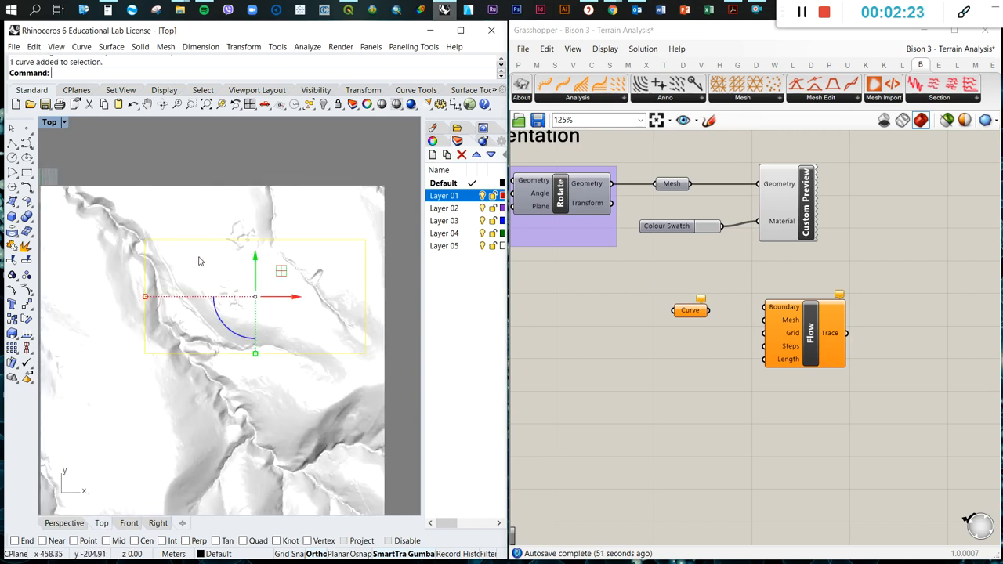
{"action": "right_click", "coordinate": [689, 309]}
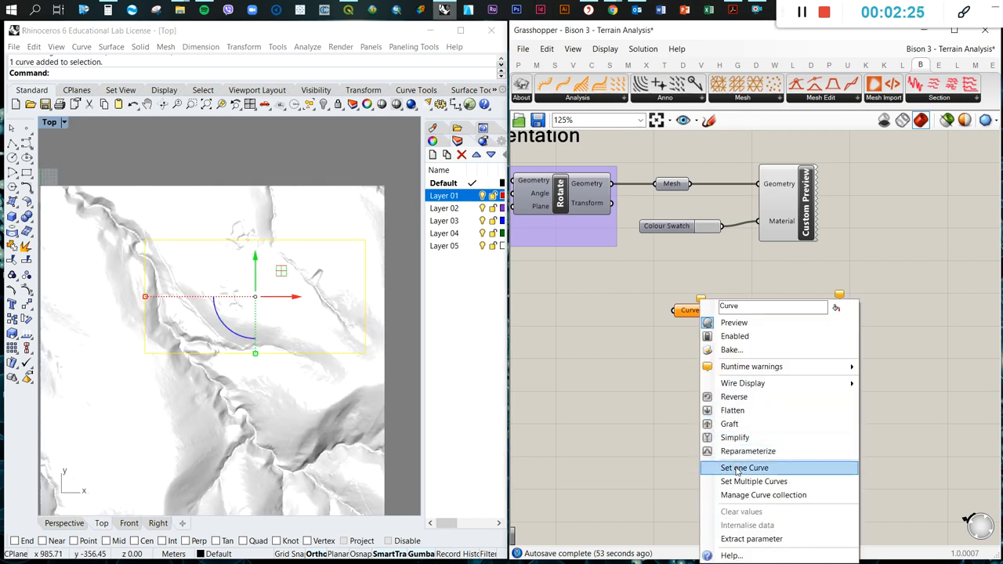
{"action": "left_click", "coordinate": [743, 468]}
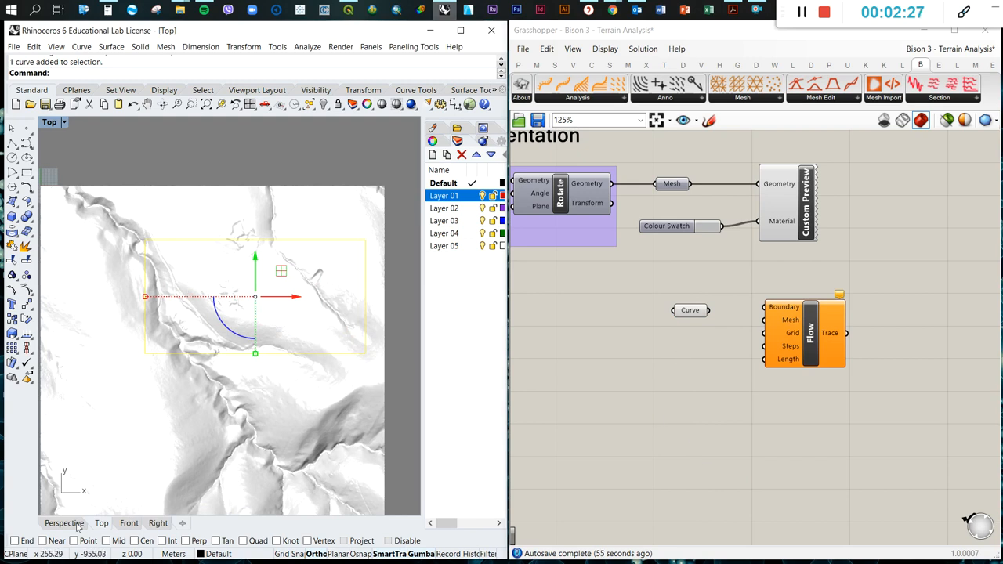
{"action": "left_click", "coordinate": [64, 523]}
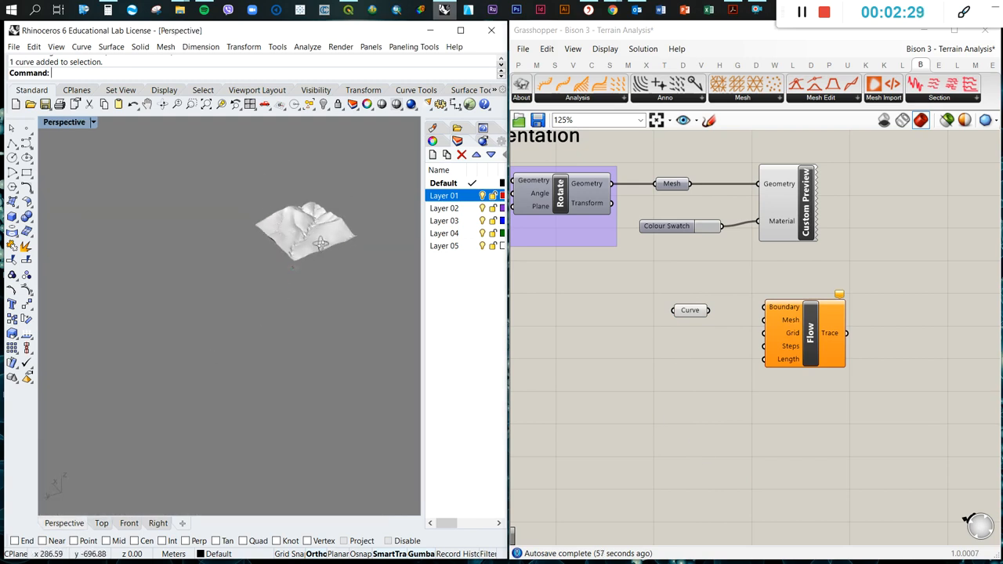
{"action": "right_click", "coordinate": [689, 309]}
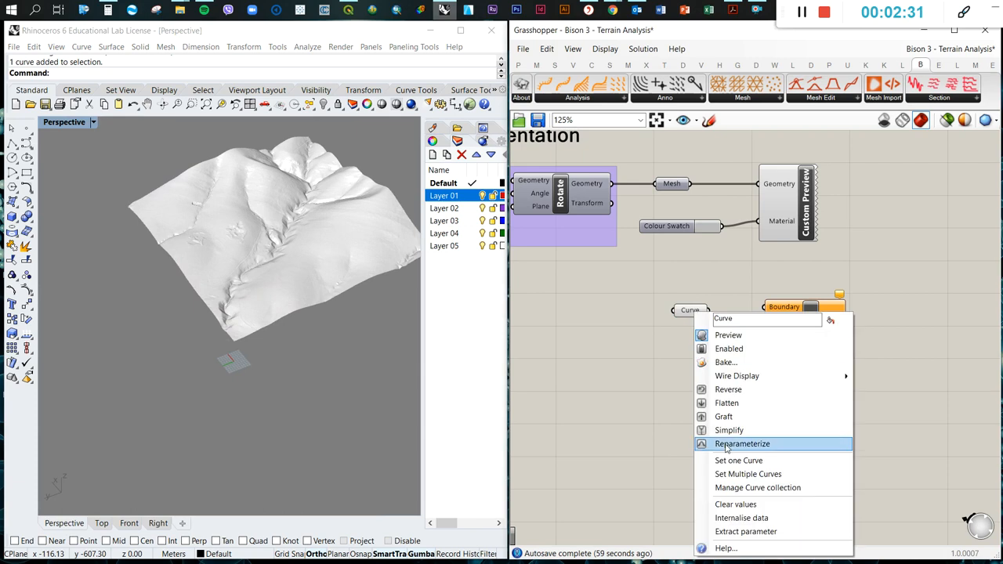
{"action": "mouse_move", "coordinate": [741, 518]}
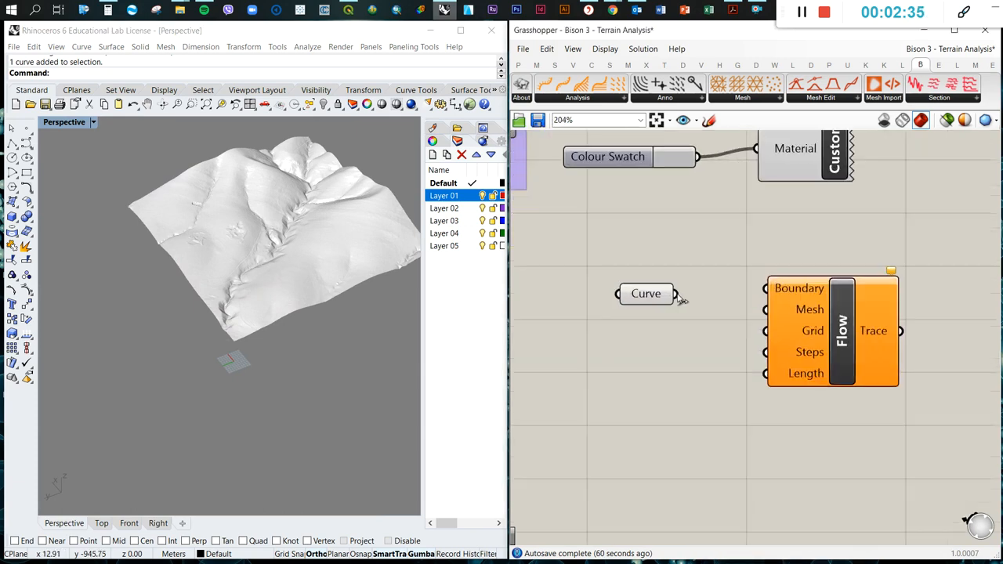
- Feed Flow the boundary curve, terrain mesh and sliders 10, 20, 2 for Grid, Steps, Length
{"action": "left_click_drag", "start_coordinate": [646, 292], "coordinate": [663, 287]}
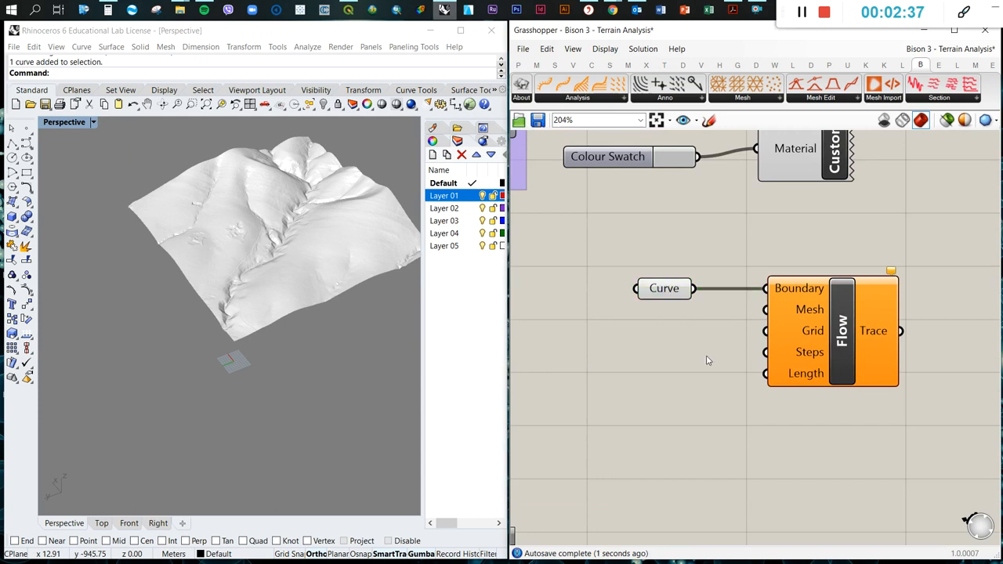
{"action": "left_click_drag", "start_coordinate": [235, 313], "coordinate": [235, 261]}
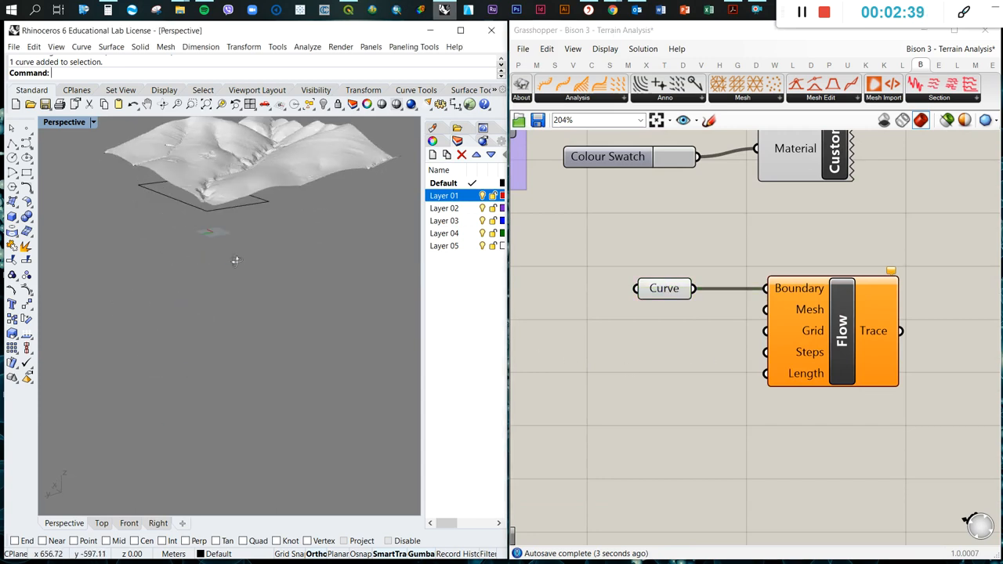
{"action": "mouse_move", "coordinate": [186, 324]}
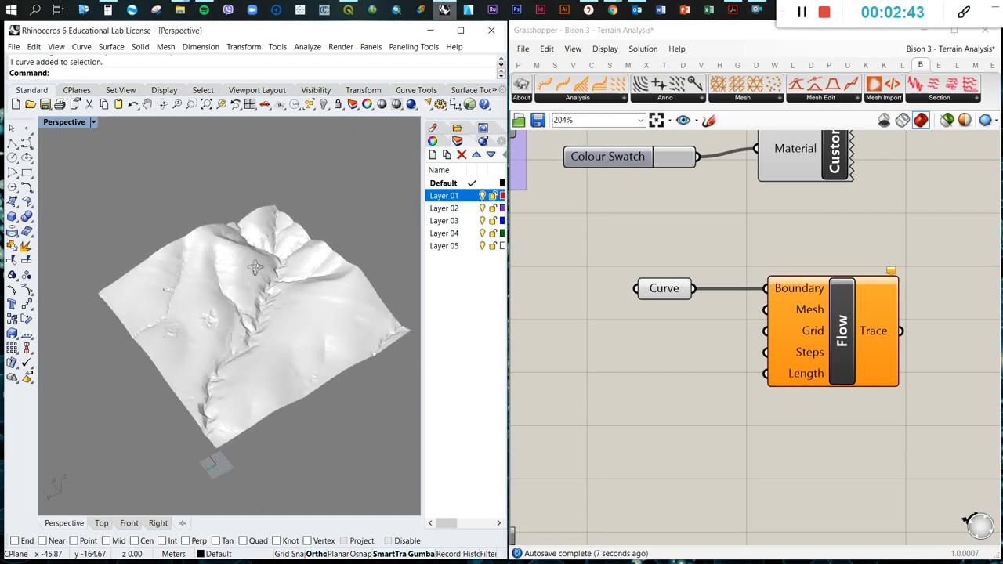
{"action": "mouse_move", "coordinate": [167, 286]}
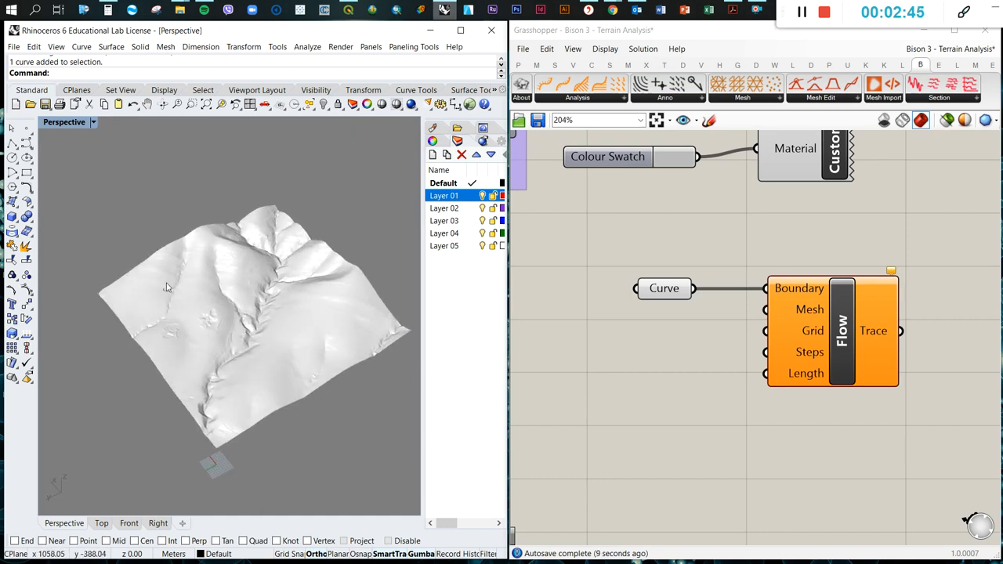
{"action": "mouse_move", "coordinate": [282, 294]}
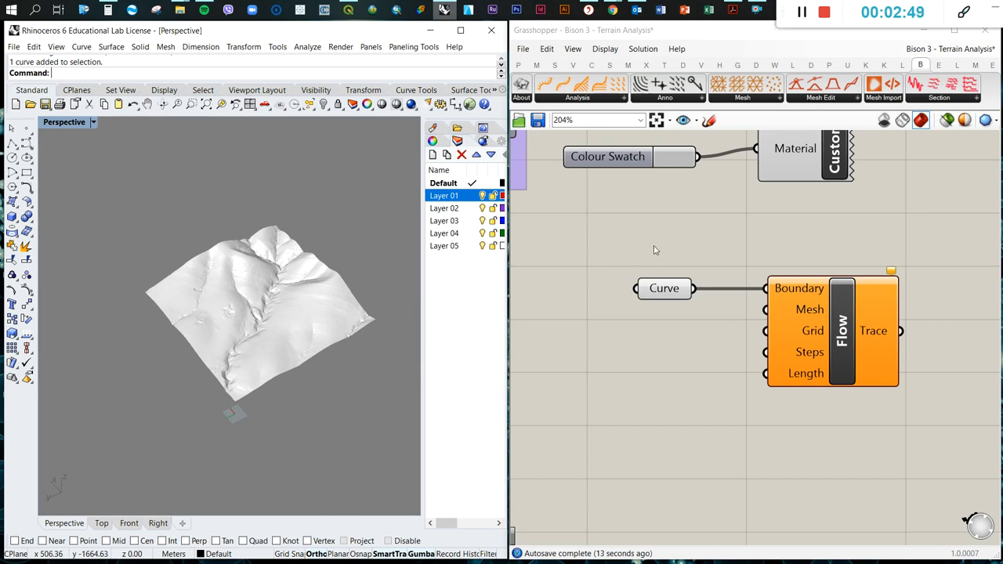
{"action": "mouse_move", "coordinate": [272, 331]}
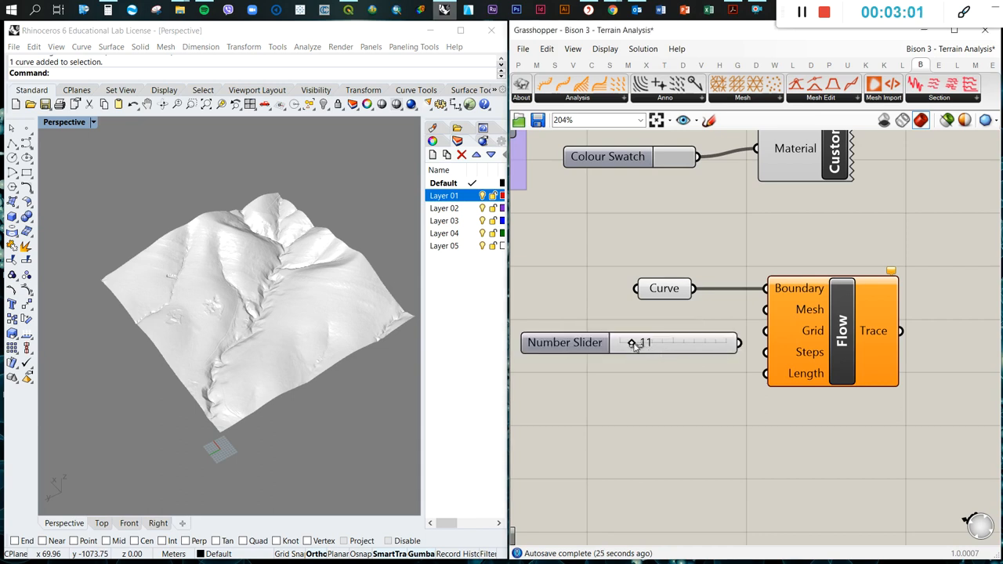
{"action": "left_click_drag", "start_coordinate": [632, 342], "coordinate": [632, 321]}
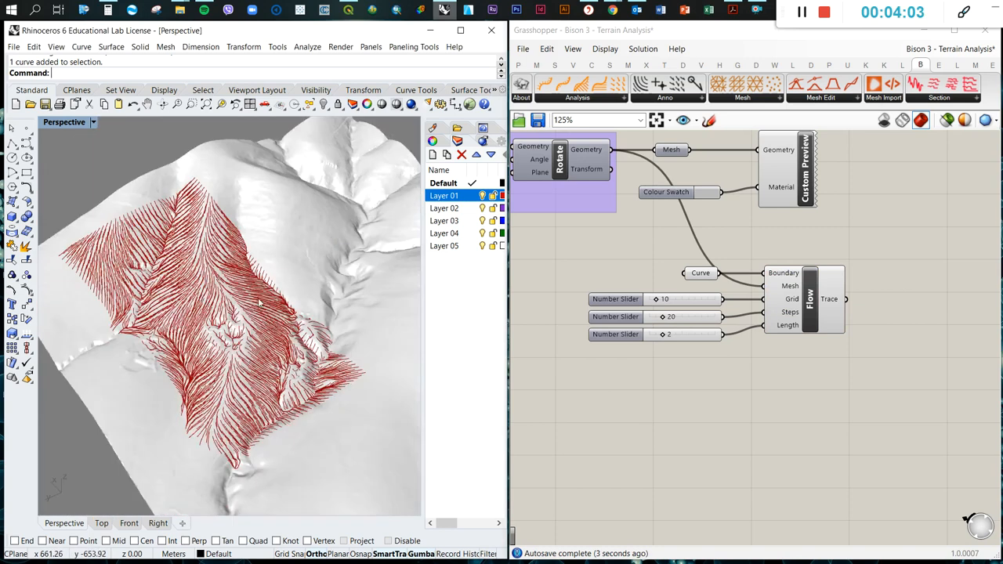
- Drag the Flow Grid slider through 29 and 18 down to 0
{"action": "right_click", "coordinate": [794, 268]}
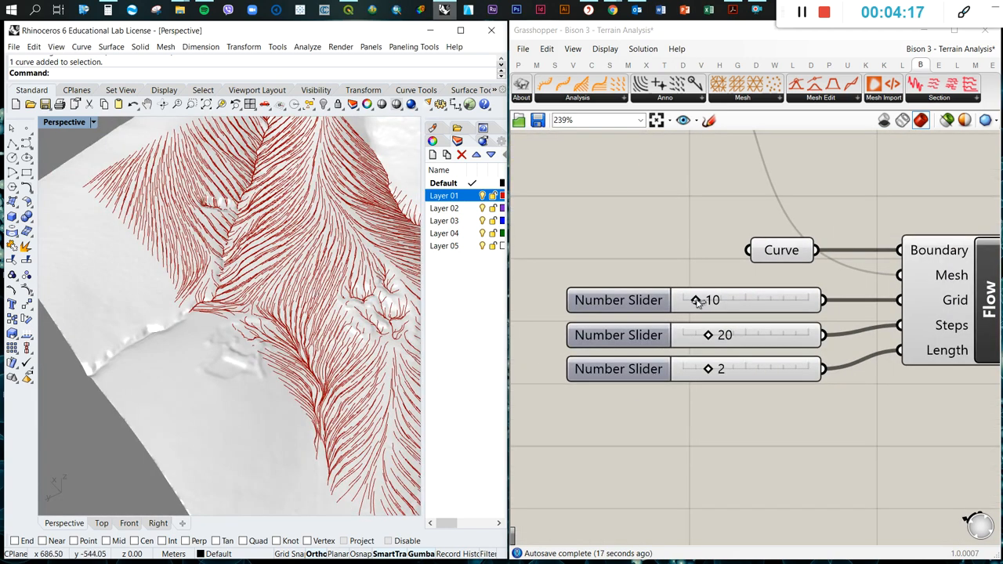
{"action": "left_click_drag", "start_coordinate": [700, 300], "coordinate": [728, 300]}
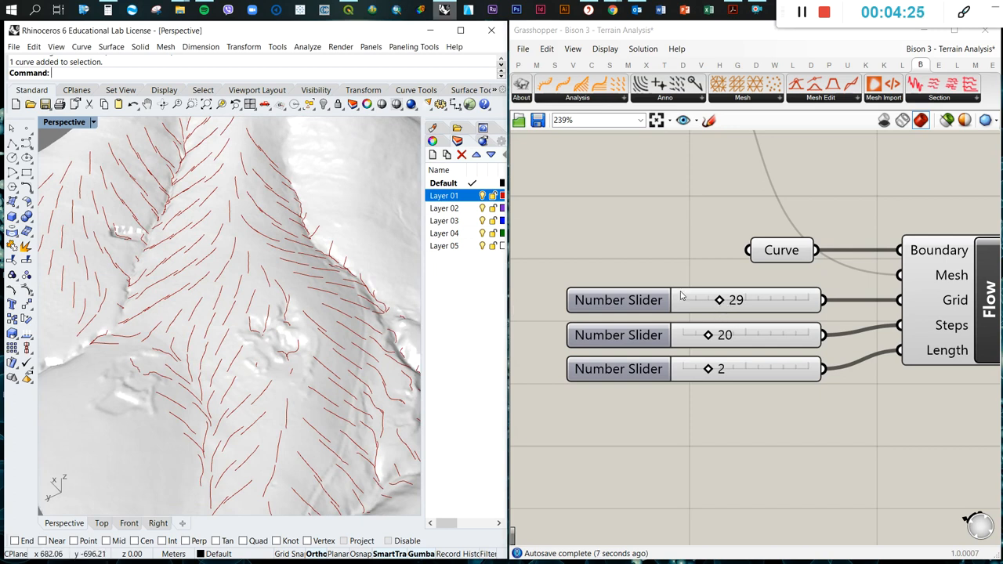
{"action": "left_click_drag", "start_coordinate": [719, 300], "coordinate": [701, 300]}
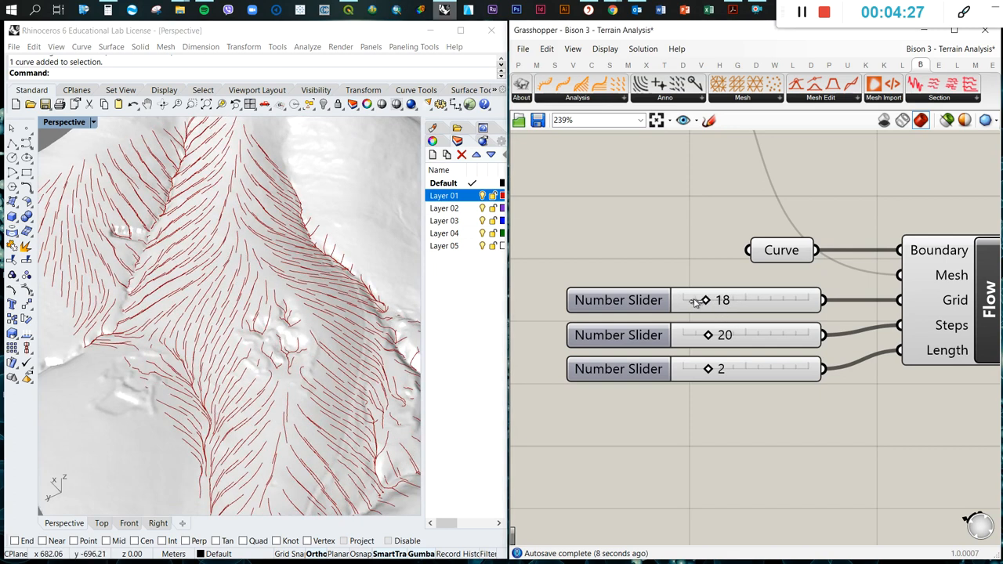
{"action": "left_click_drag", "start_coordinate": [705, 300], "coordinate": [680, 300]}
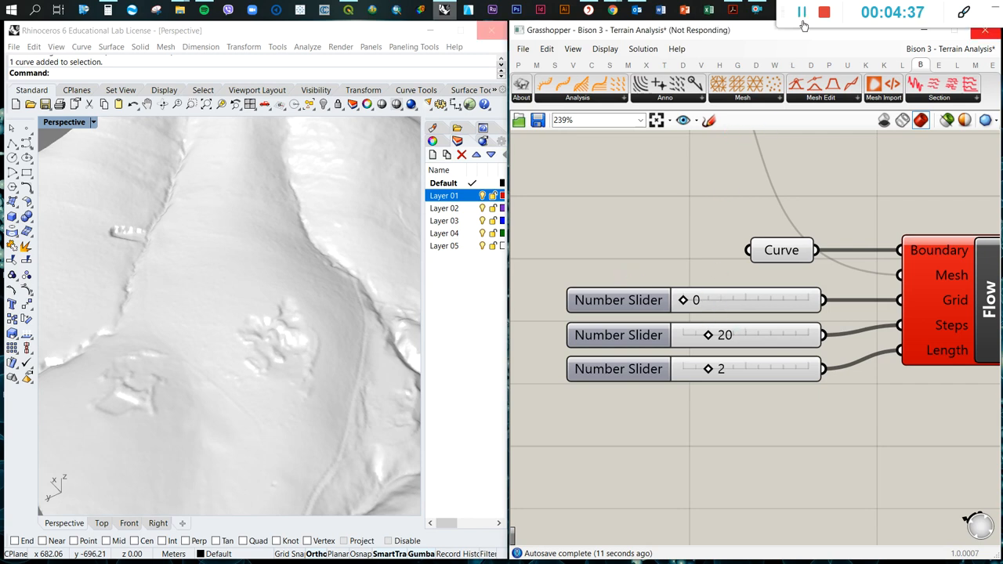
- Bring the Grid slider back and raise the Flow Steps slider to about 43
{"action": "left_click_drag", "start_coordinate": [693, 299], "coordinate": [748, 299]}
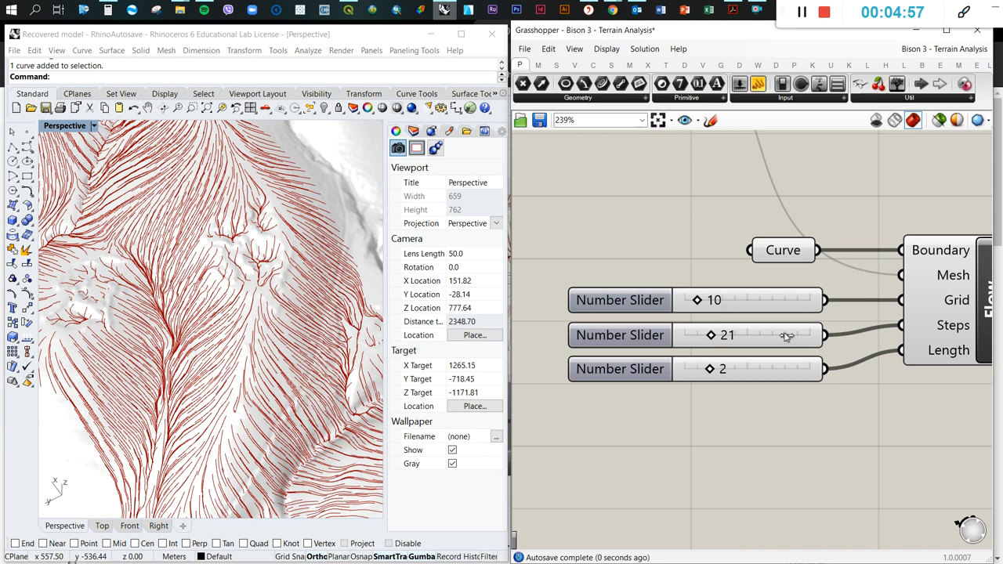
{"action": "left_click_drag", "start_coordinate": [711, 335], "coordinate": [763, 334]}
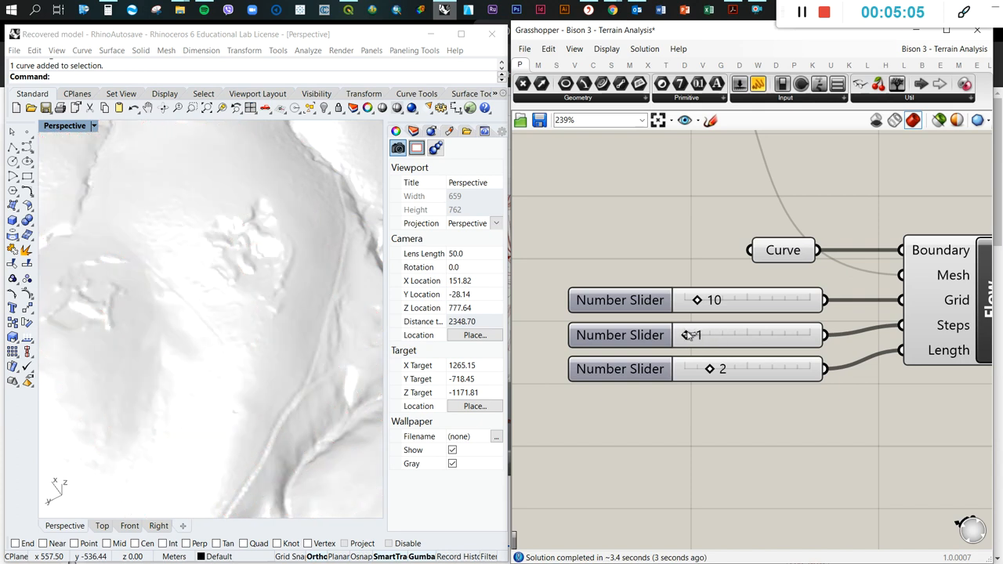
{"action": "left_click_drag", "start_coordinate": [692, 334], "coordinate": [705, 335]}
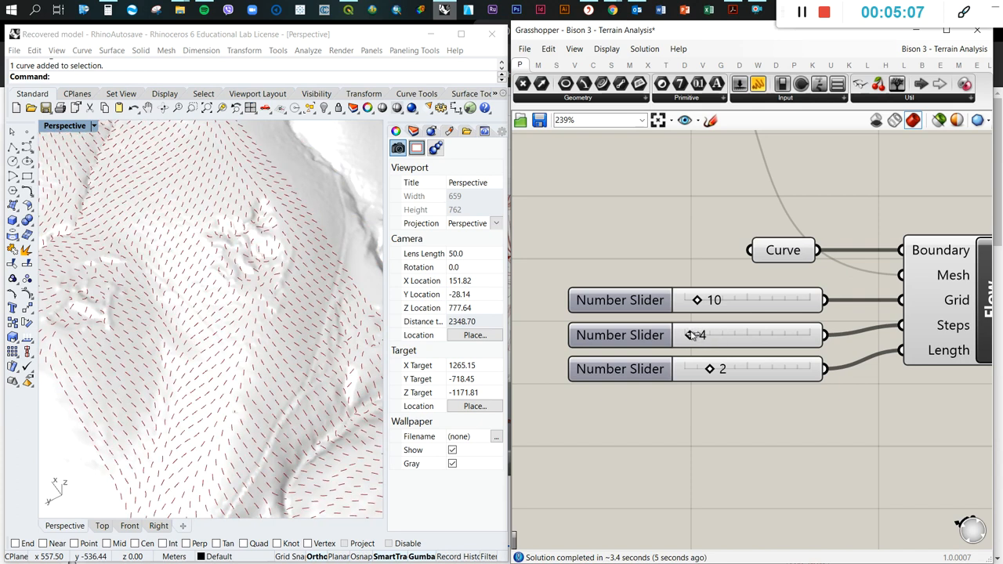
{"action": "left_click_drag", "start_coordinate": [703, 335], "coordinate": [710, 334]}
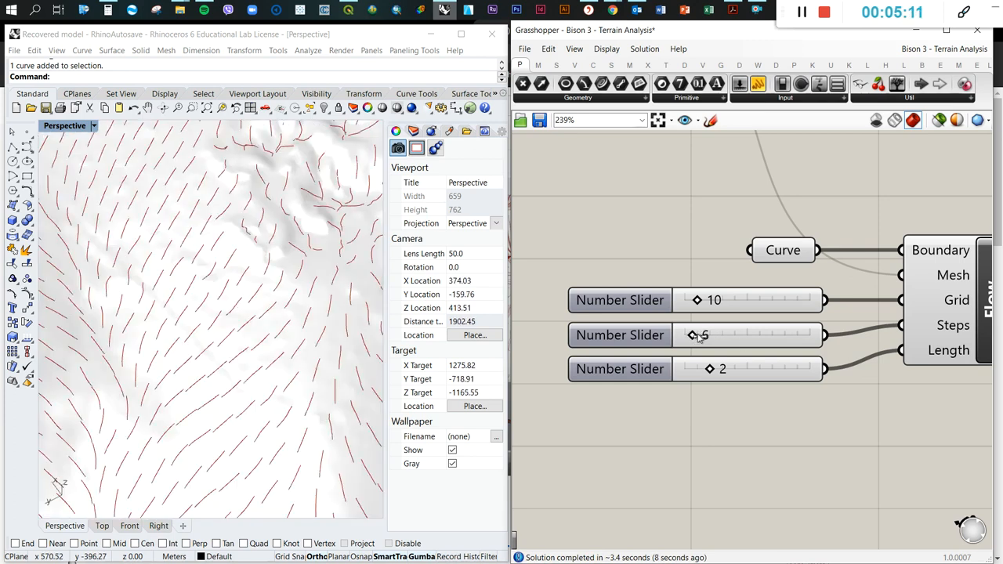
{"action": "left_click_drag", "start_coordinate": [701, 334], "coordinate": [709, 335]}
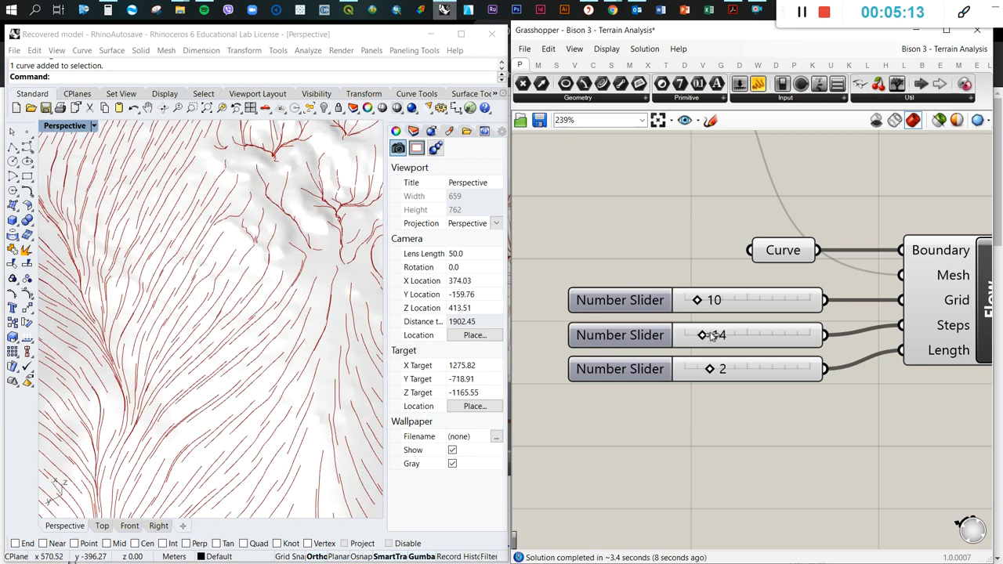
{"action": "left_click_drag", "start_coordinate": [702, 334], "coordinate": [713, 335]}
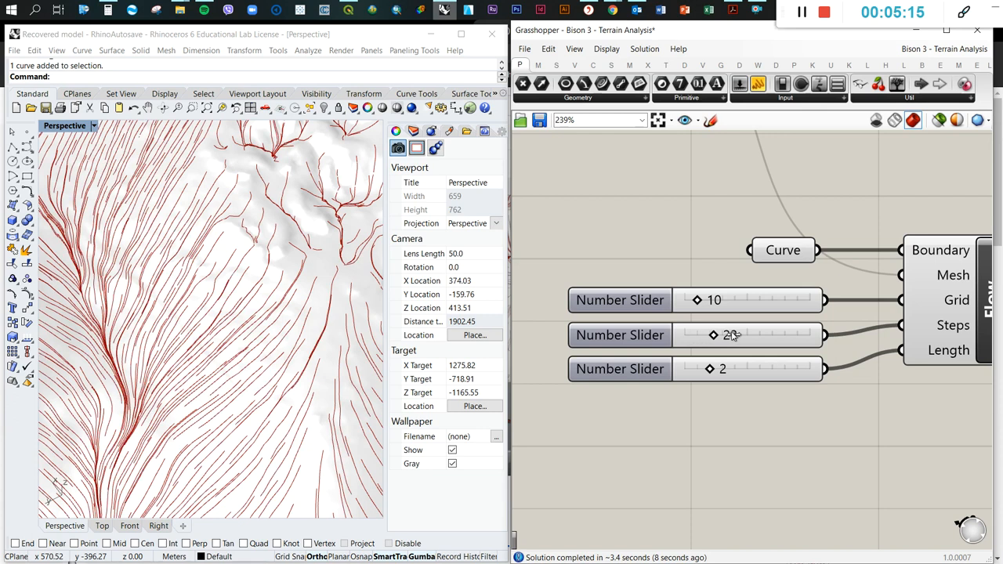
{"action": "left_click_drag", "start_coordinate": [729, 335], "coordinate": [740, 334]}
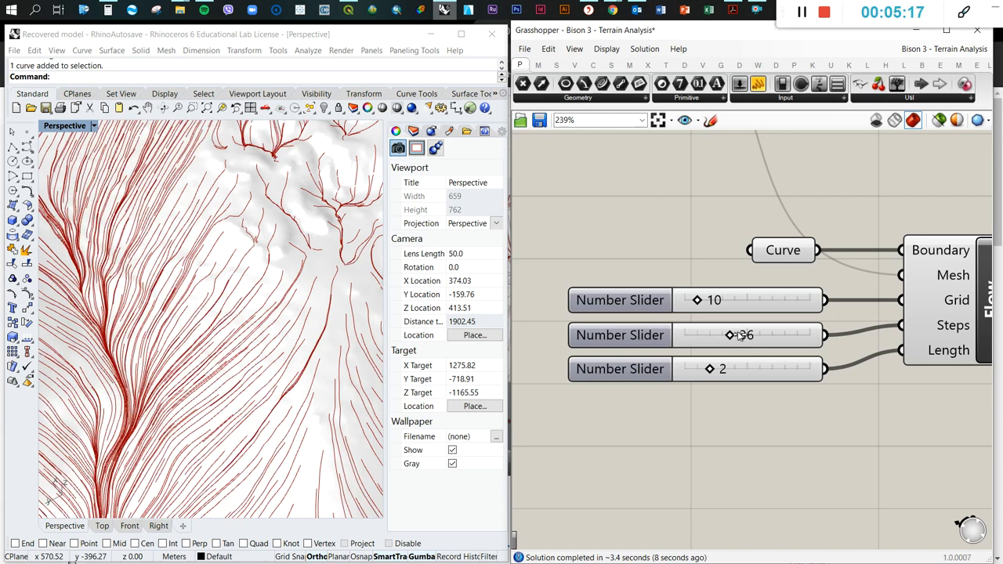
{"action": "left_click_drag", "start_coordinate": [729, 335], "coordinate": [739, 335]}
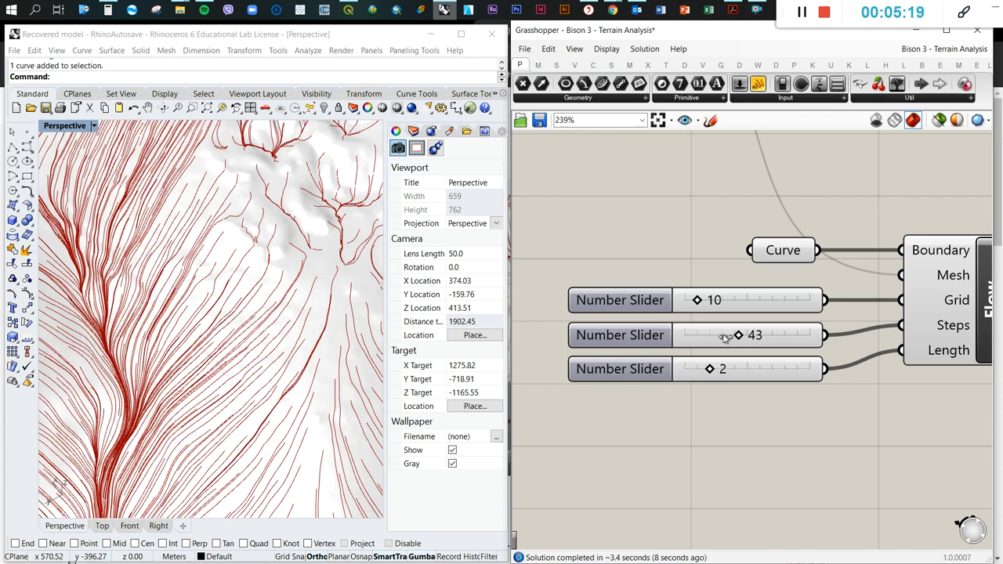
{"action": "left_click_drag", "start_coordinate": [737, 335], "coordinate": [724, 334]}
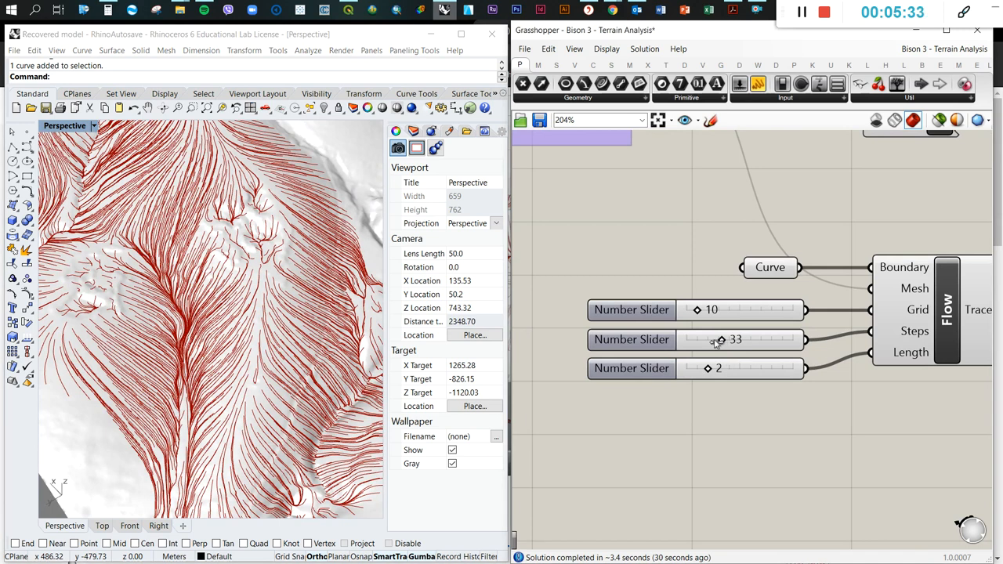
- Lower the Flow Steps slider back down to 18
{"action": "left_click_drag", "start_coordinate": [721, 339], "coordinate": [713, 339]}
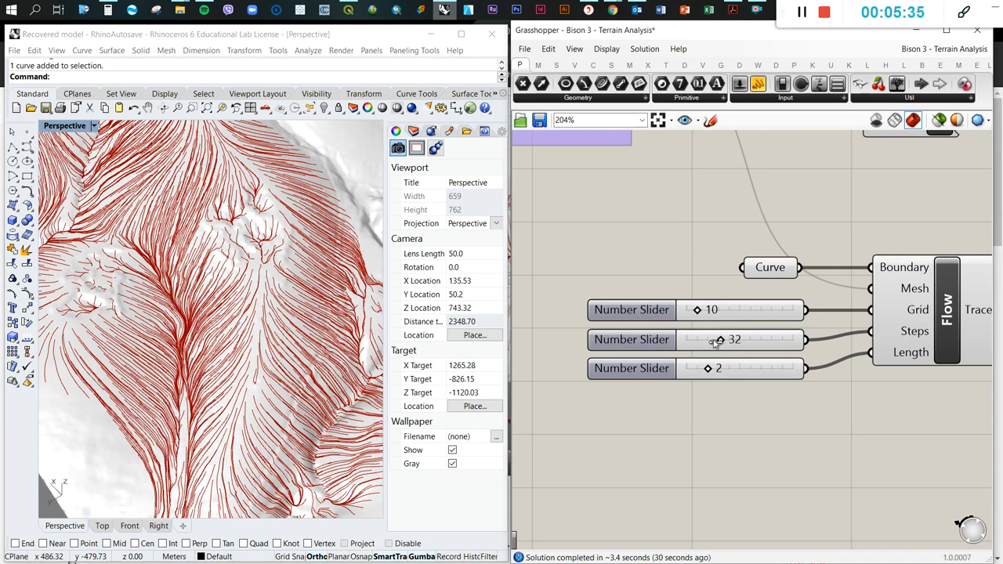
{"action": "left_click_drag", "start_coordinate": [719, 339], "coordinate": [711, 339]}
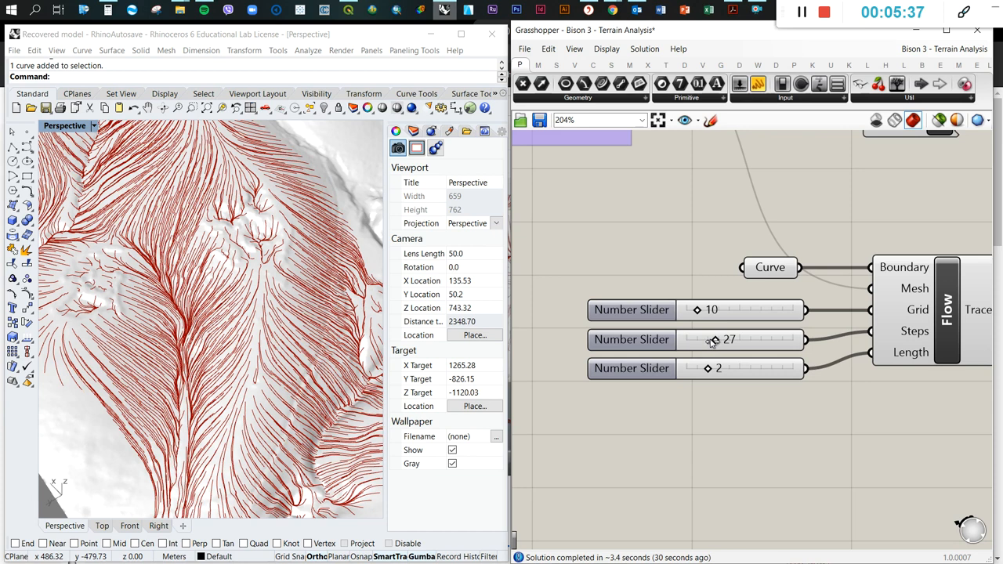
{"action": "left_click_drag", "start_coordinate": [714, 339], "coordinate": [709, 339]}
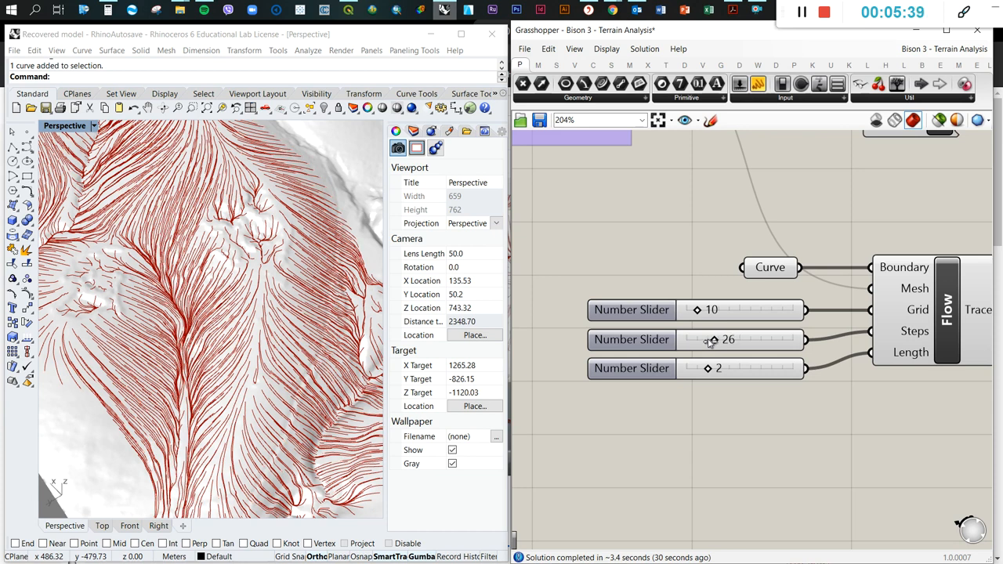
{"action": "left_click_drag", "start_coordinate": [711, 339], "coordinate": [705, 339]}
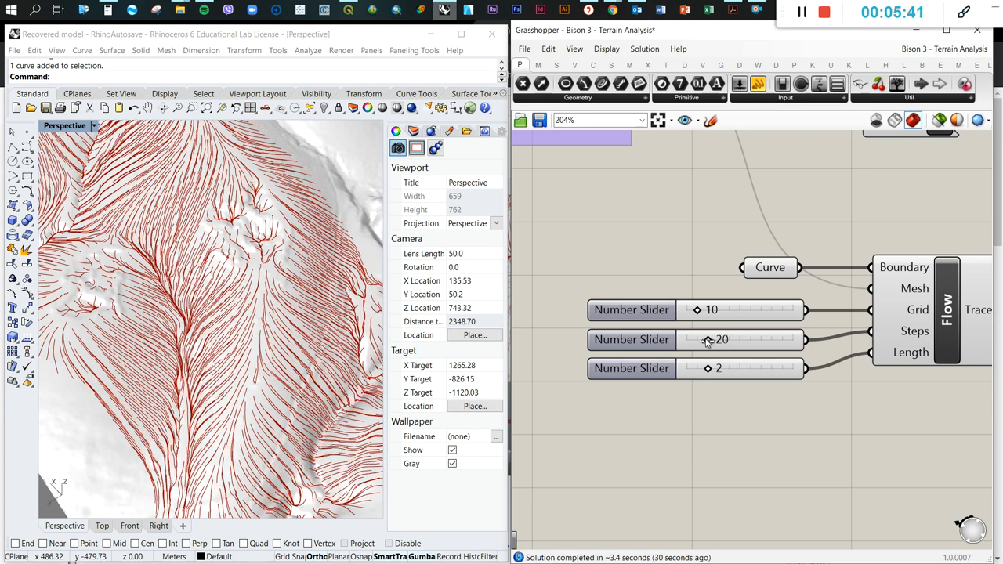
{"action": "left_click_drag", "start_coordinate": [720, 339], "coordinate": [705, 340]}
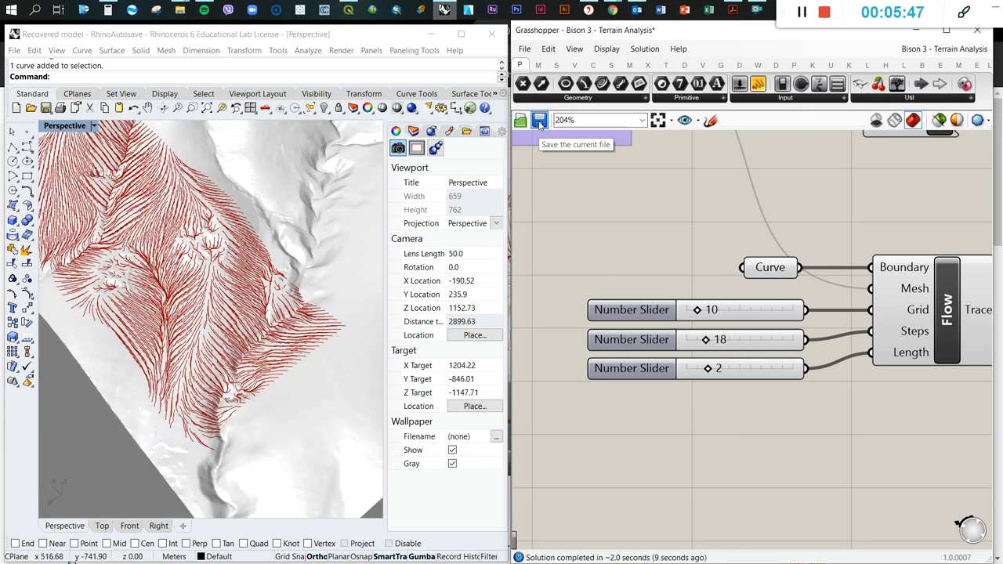
- Save the definition and start a new boundary rectangle in Rhino's Top view
{"action": "left_click", "coordinate": [539, 119]}
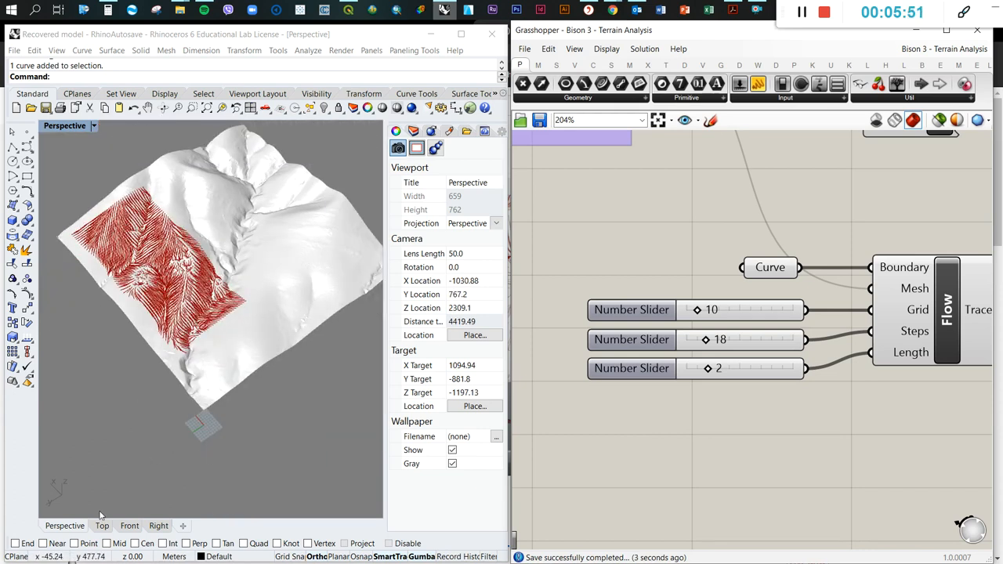
{"action": "mouse_move", "coordinate": [137, 506]}
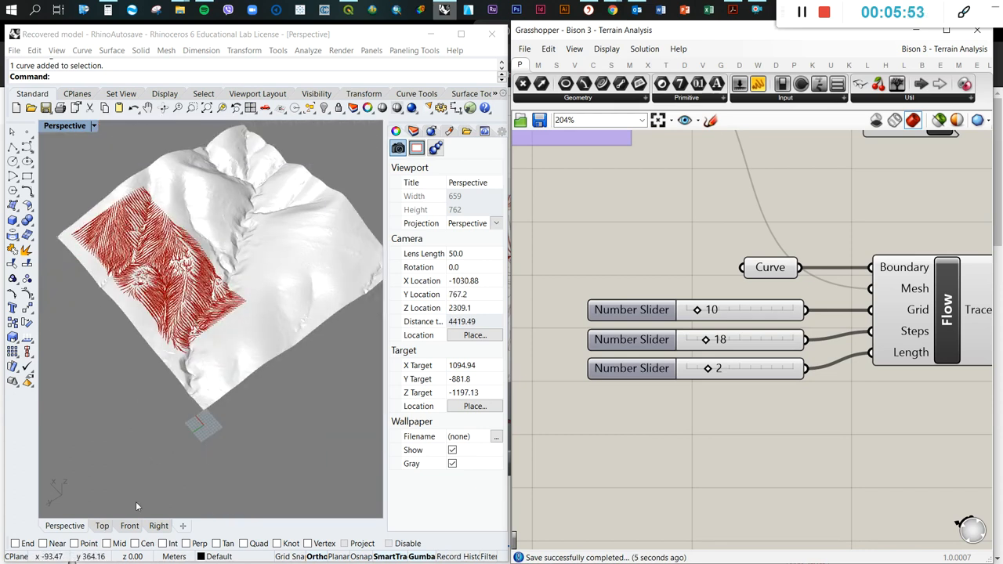
{"action": "left_click", "coordinate": [101, 525]}
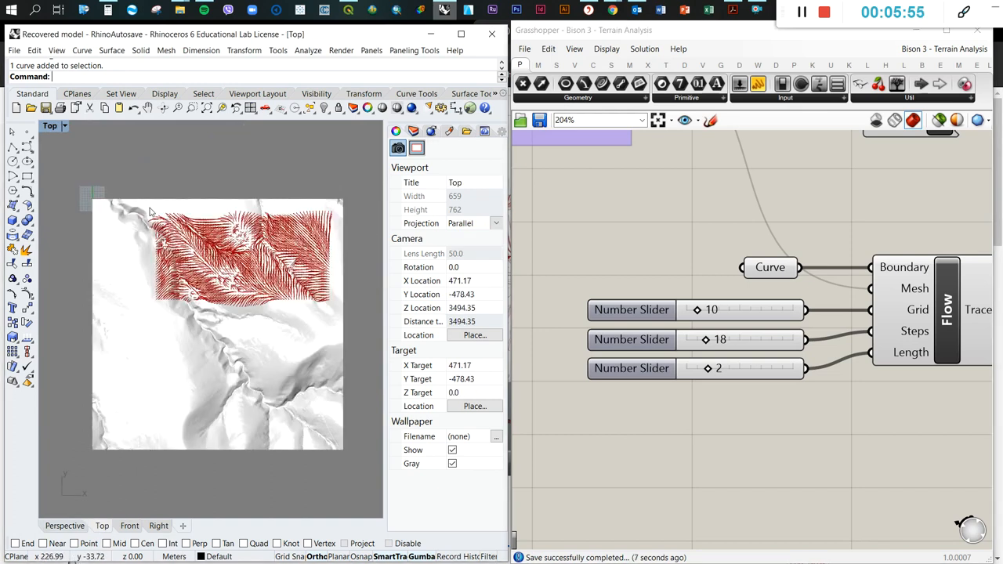
{"action": "left_click", "coordinate": [243, 258]}
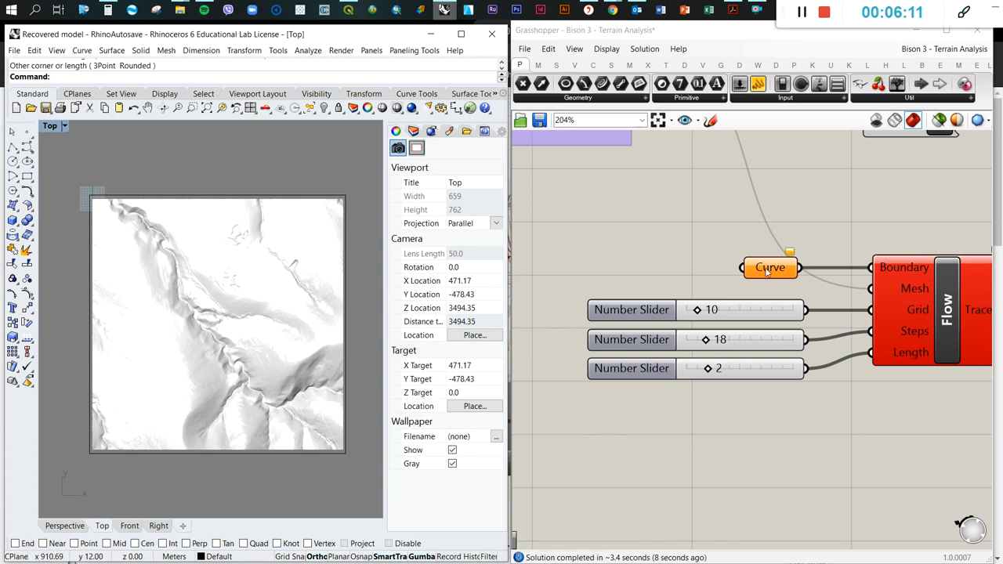
- Set the full-terrain rectangle as the Flow boundary curve and return to Perspective
{"action": "right_click", "coordinate": [770, 267]}
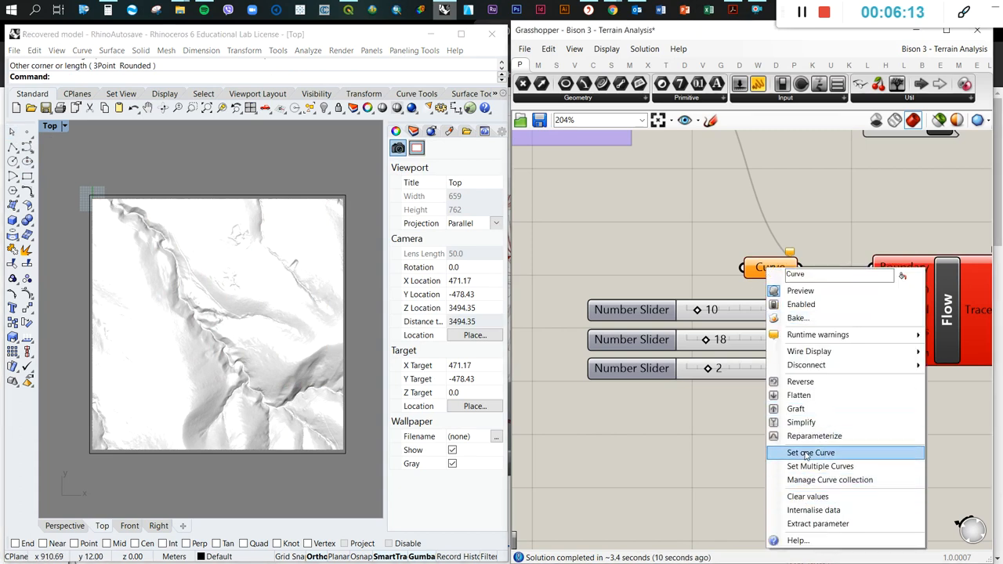
{"action": "left_click", "coordinate": [810, 452]}
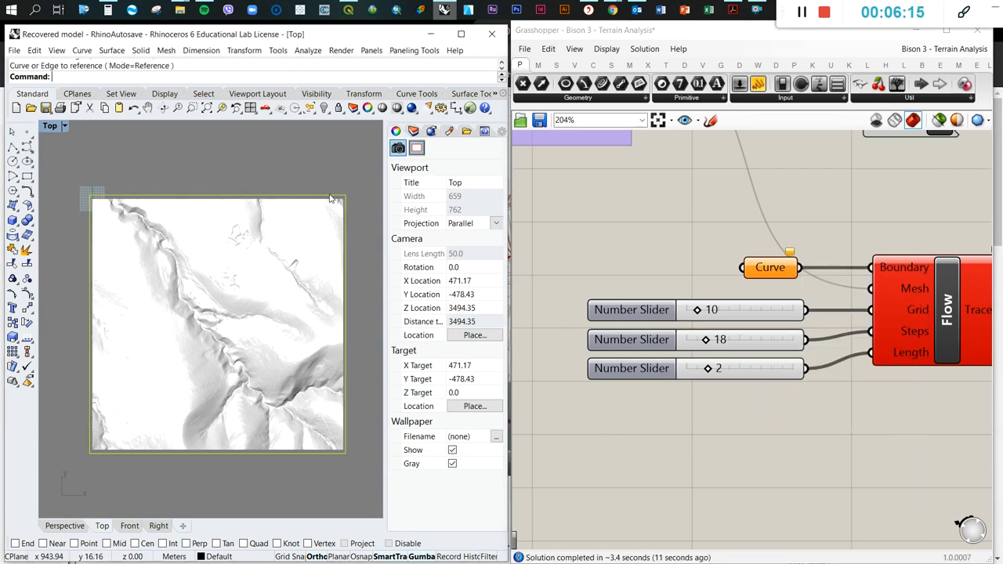
{"action": "mouse_move", "coordinate": [698, 224]}
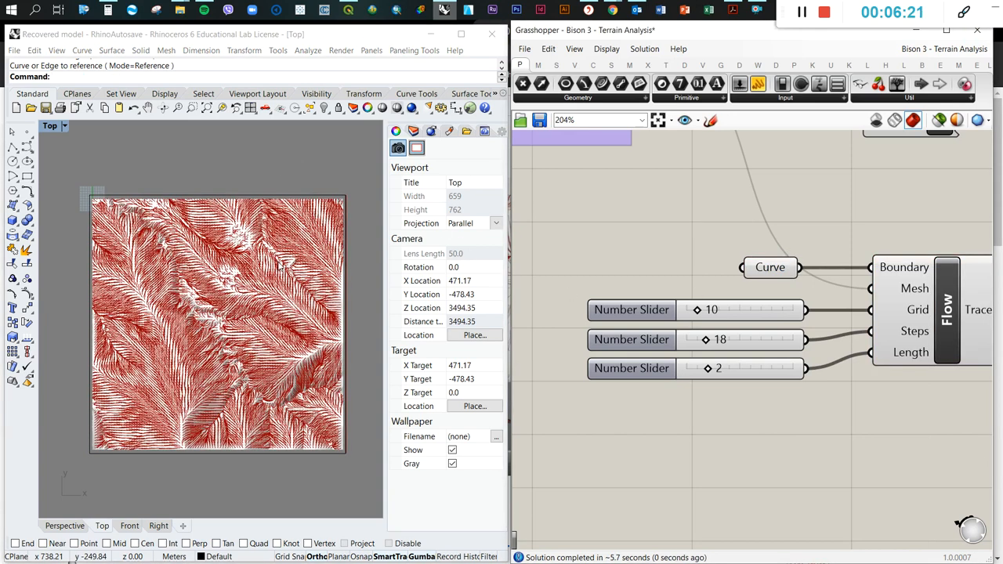
{"action": "left_click", "coordinate": [64, 526]}
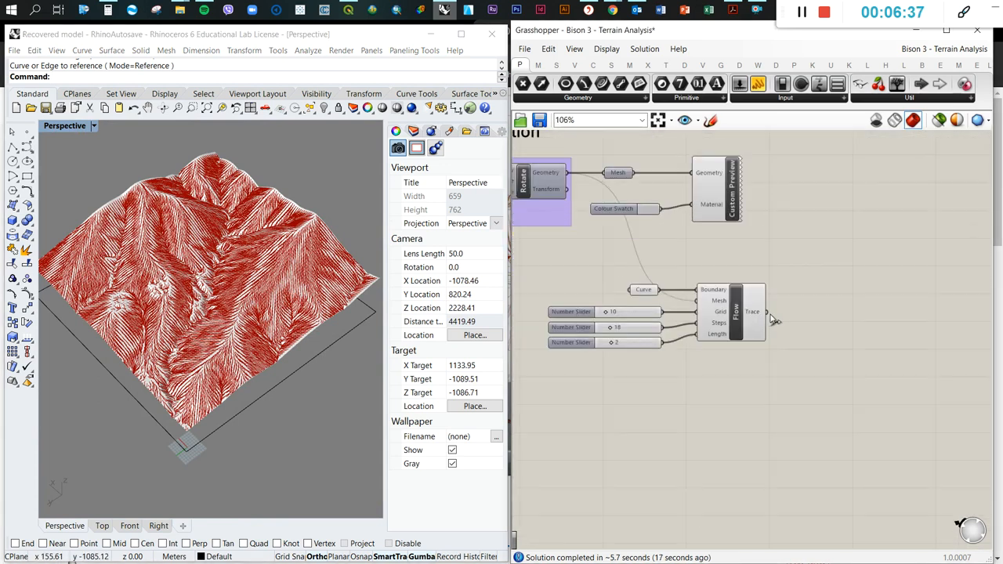
- Box-select the File Path, Number Slider and Import ASC components and open File Path options
{"action": "left_click", "coordinate": [775, 64]}
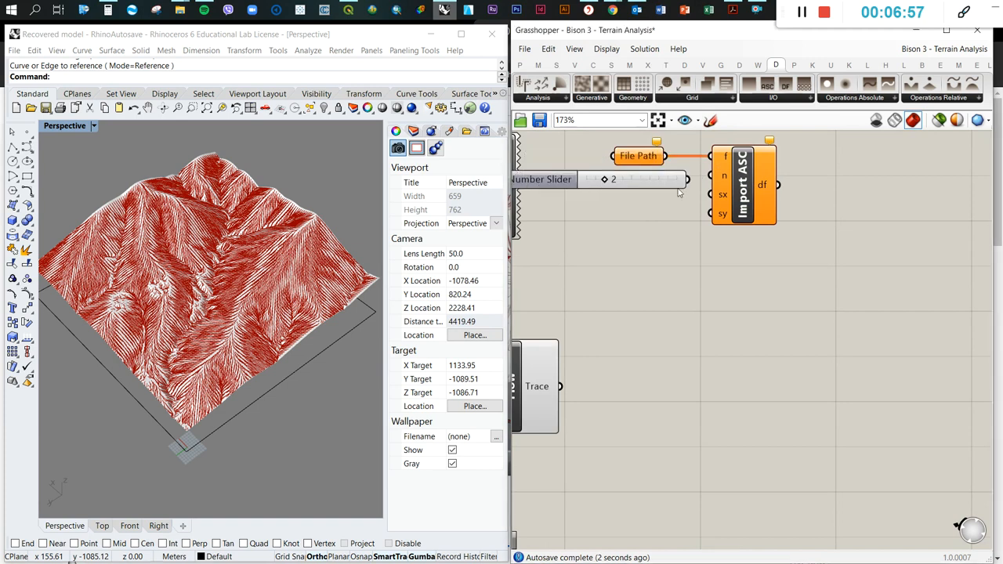
{"action": "left_click_drag", "start_coordinate": [584, 141], "coordinate": [838, 263]}
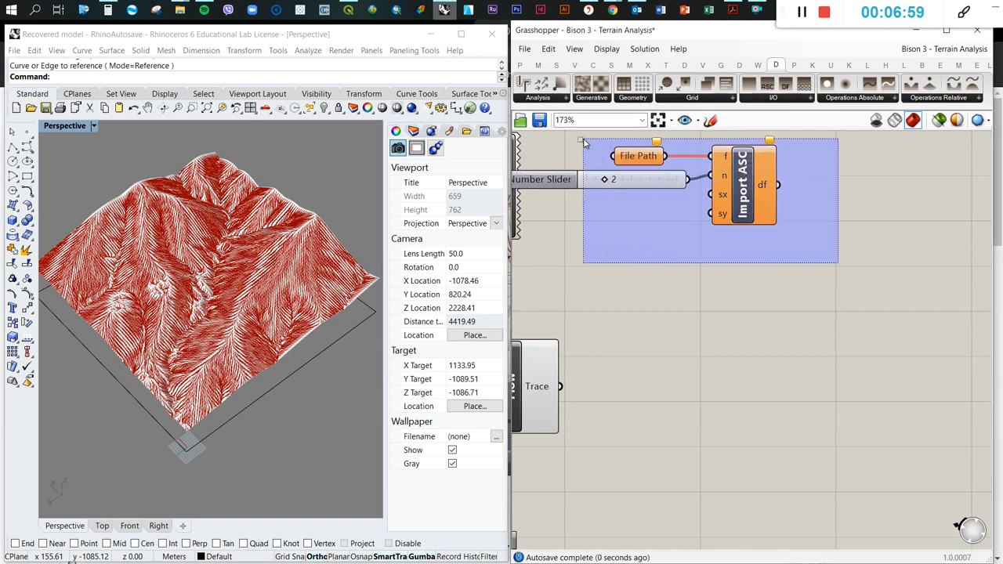
{"action": "scroll", "scroll_direction": "down", "scroll_amount": 3}
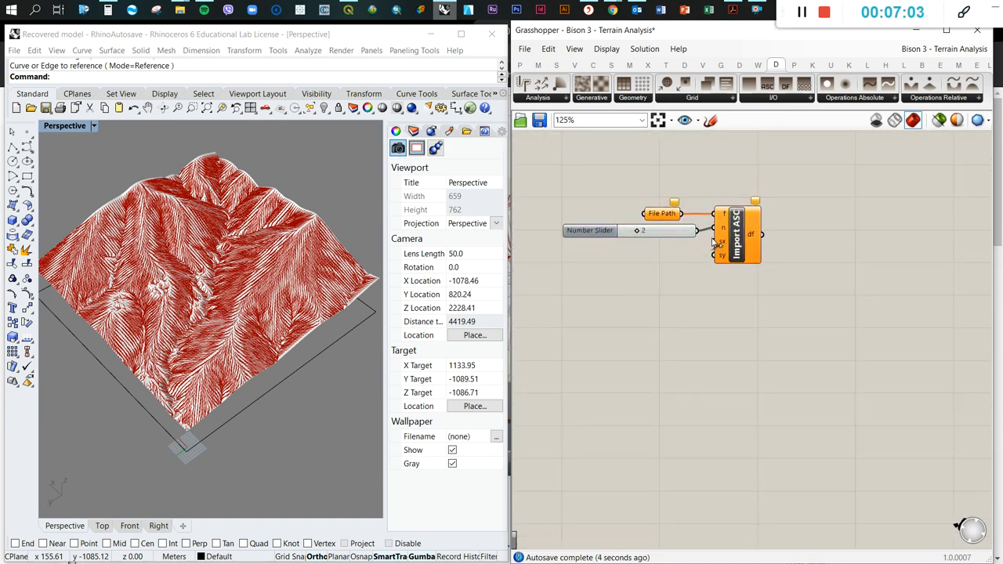
{"action": "scroll", "scroll_direction": "up", "scroll_amount": 3}
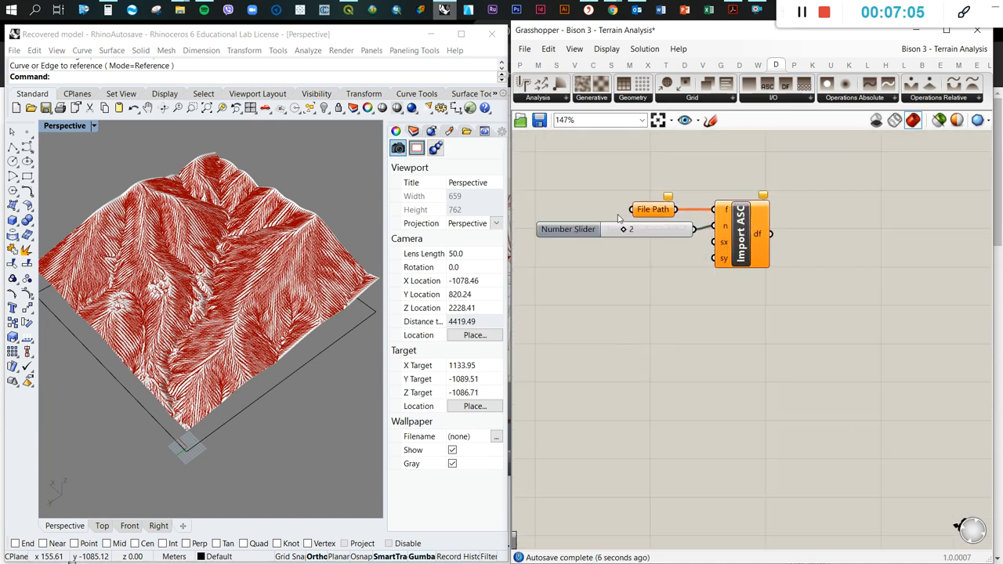
{"action": "right_click", "coordinate": [652, 209]}
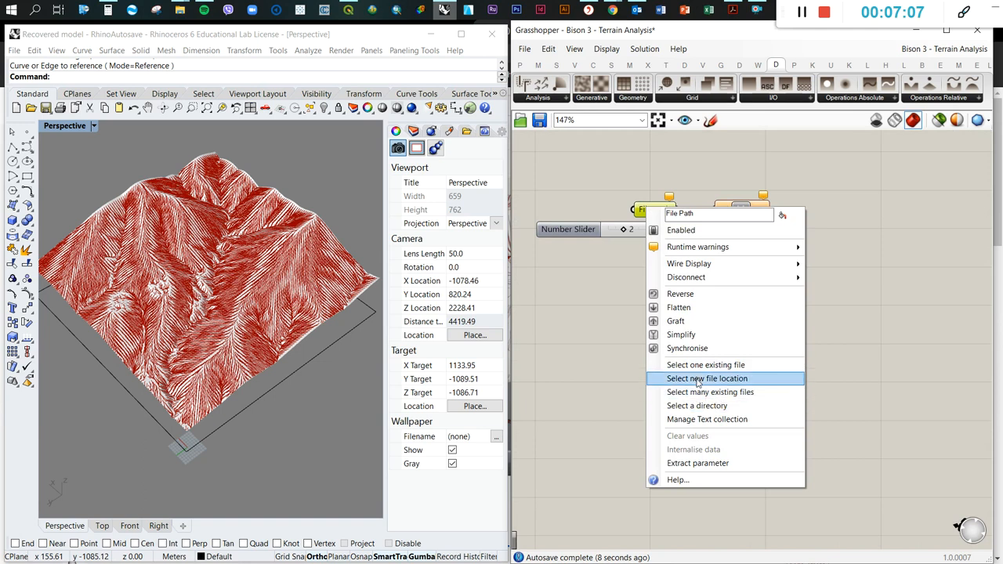
- Assign a DTM file from the DTMs_for_lessons folder to the File Path
{"action": "left_click", "coordinate": [710, 392]}
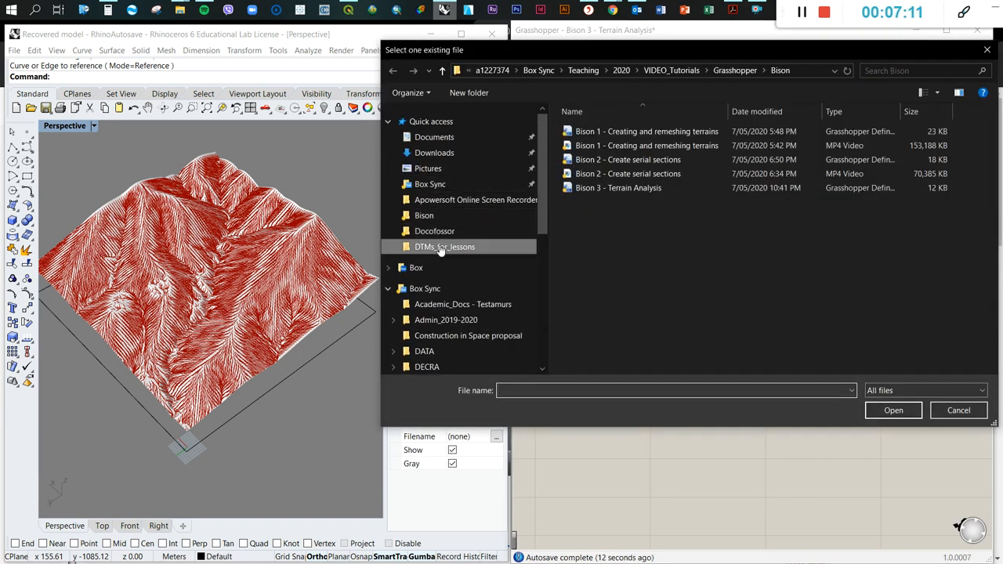
{"action": "double_click", "coordinate": [444, 246]}
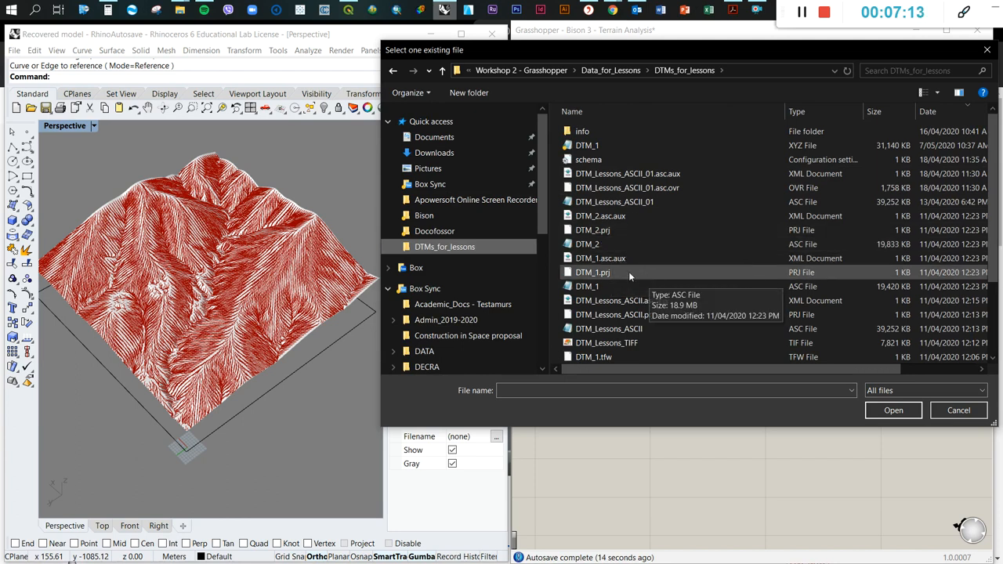
{"action": "left_click", "coordinate": [587, 145]}
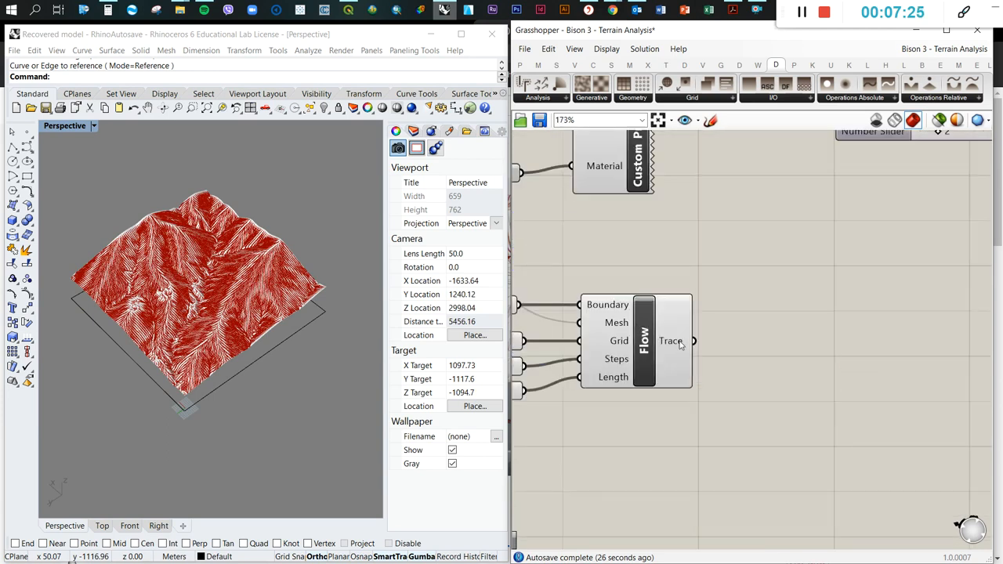
{"action": "mouse_move", "coordinate": [680, 286]}
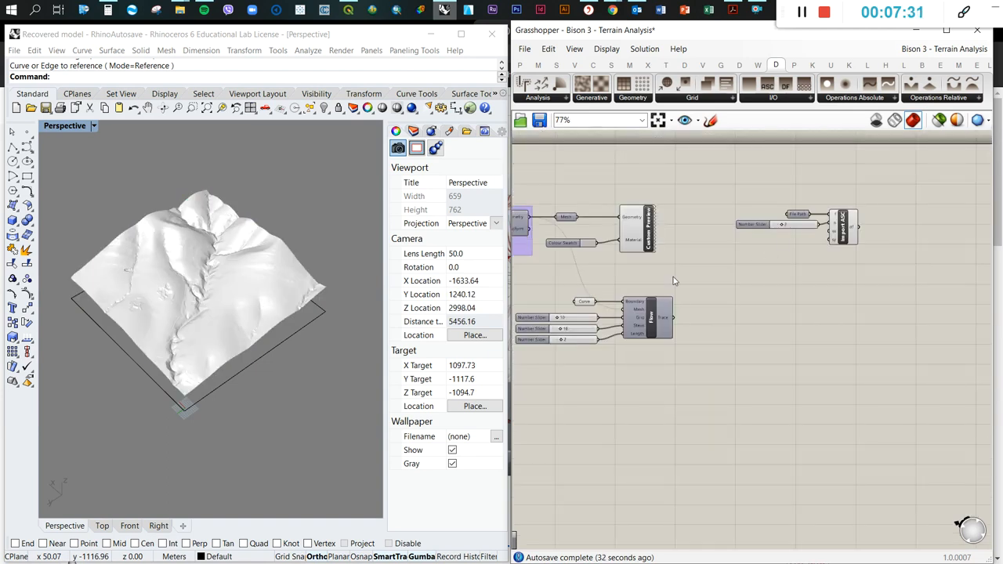
- Disable preview on the Flow and Custom Preview components, leaving only the rectangle visible
{"action": "scroll", "scroll_direction": "down", "scroll_amount": 3}
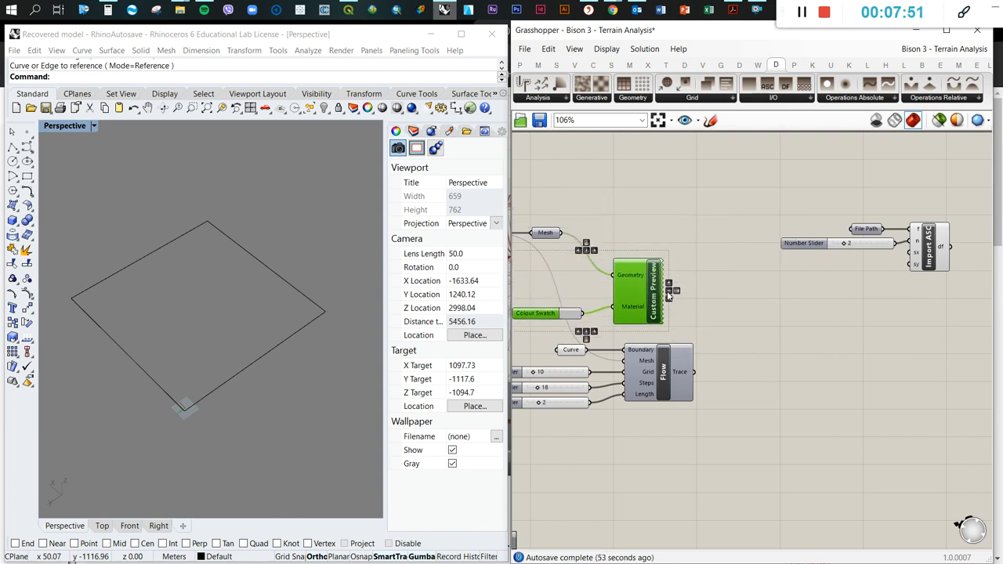
{"action": "scroll", "scroll_direction": "down", "scroll_amount": 3}
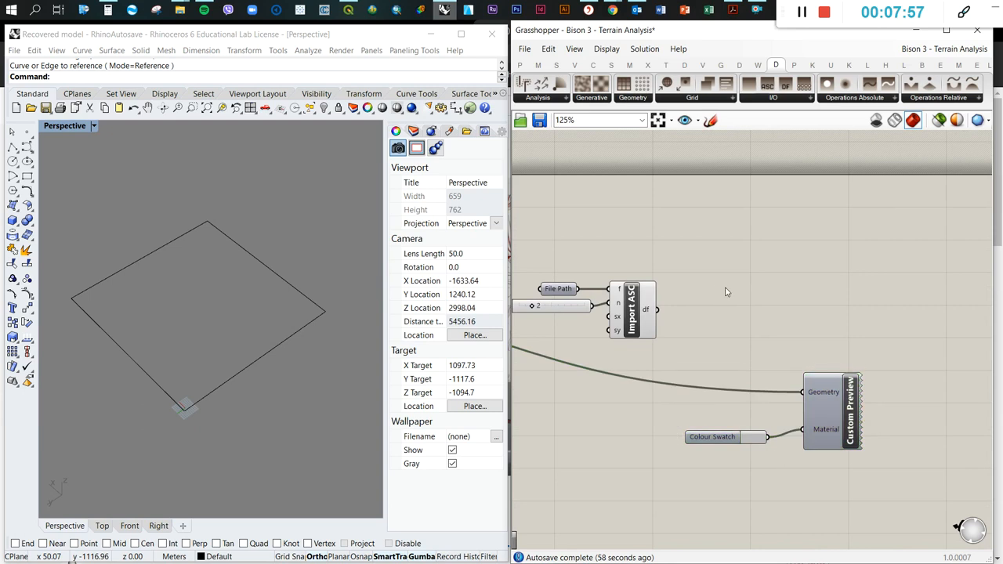
- Chain Import ASC through Bison's Grid Shift and Grid Mesh into the Custom Preview
{"action": "left_click", "coordinate": [691, 97]}
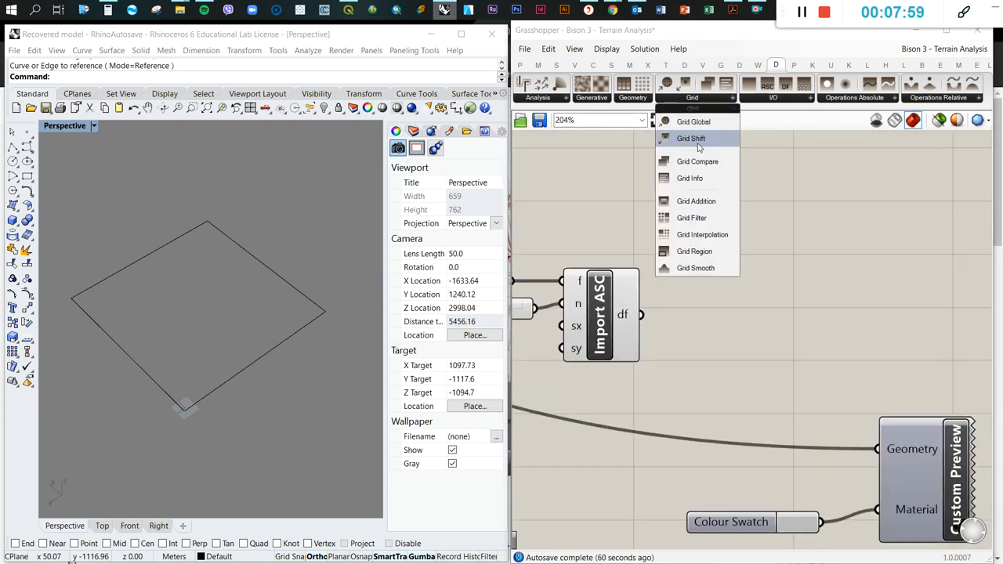
{"action": "left_click", "coordinate": [690, 138]}
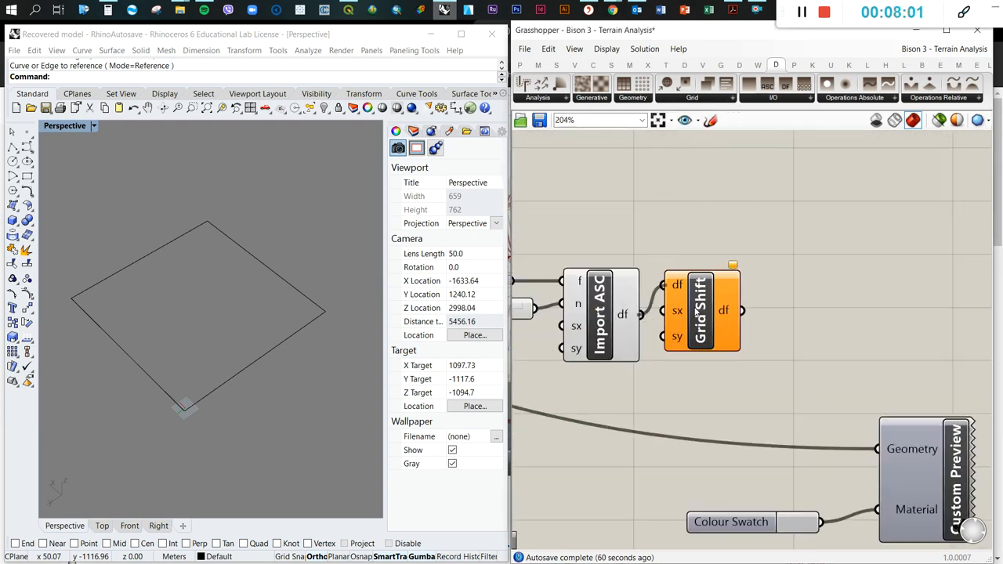
{"action": "left_click_drag", "start_coordinate": [699, 311], "coordinate": [734, 323]}
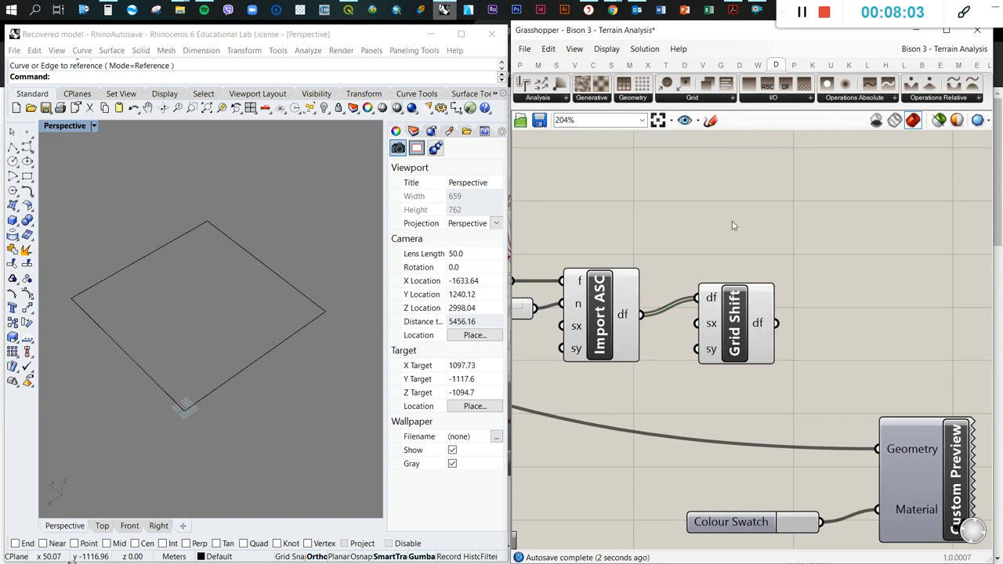
{"action": "left_click", "coordinate": [691, 97]}
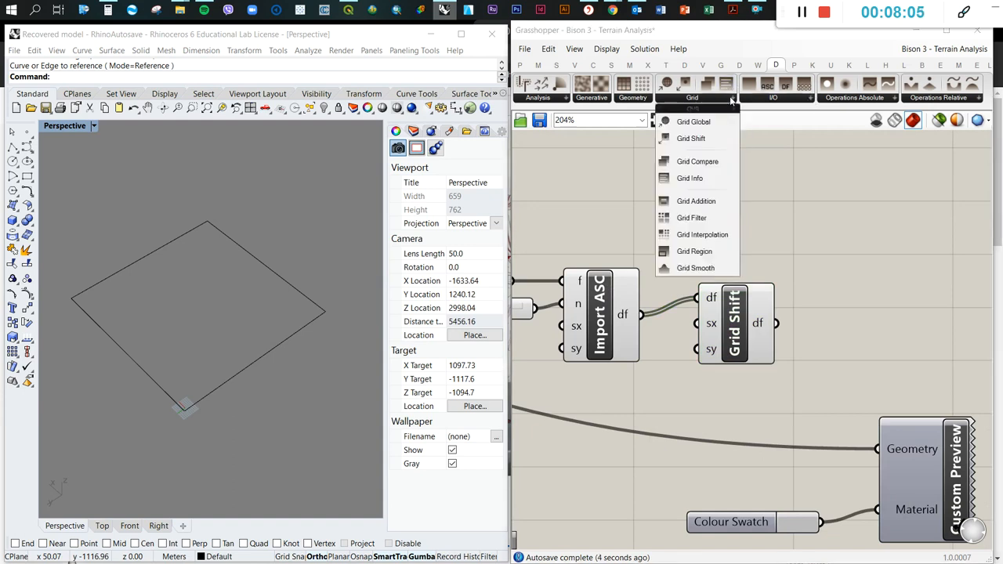
{"action": "left_click", "coordinate": [632, 98]}
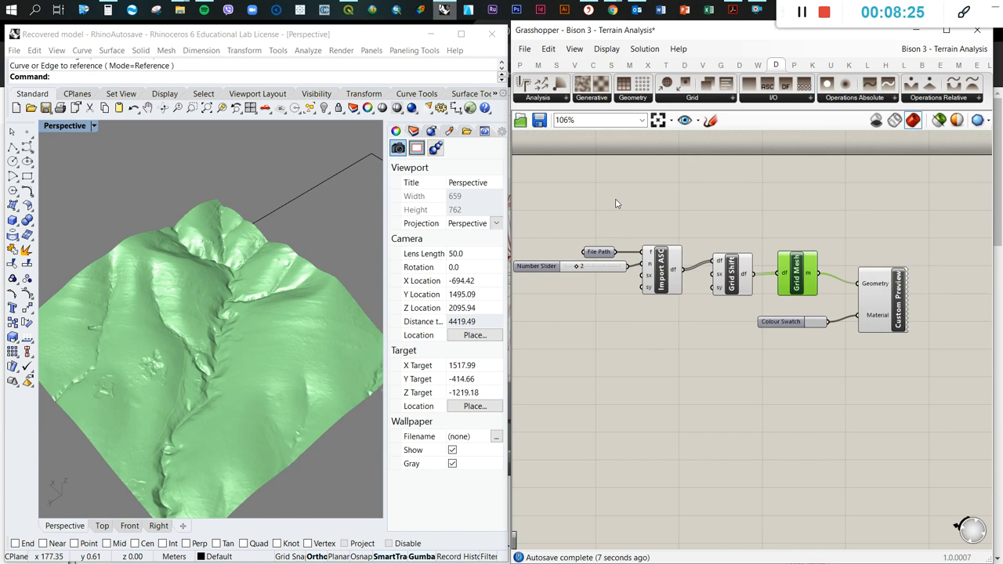
{"action": "right_click", "coordinate": [786, 273]}
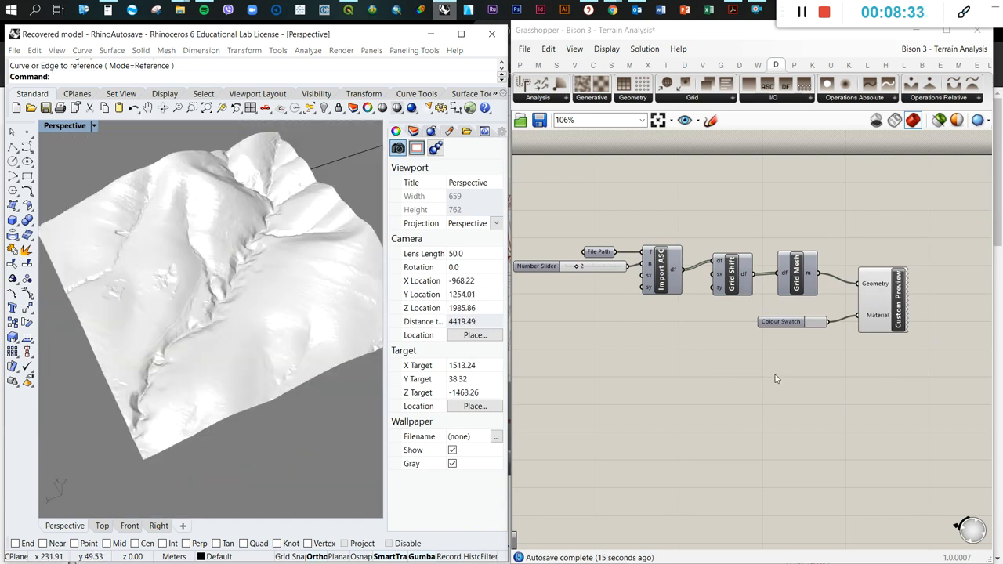
{"action": "scroll", "scroll_direction": "down", "scroll_amount": 3}
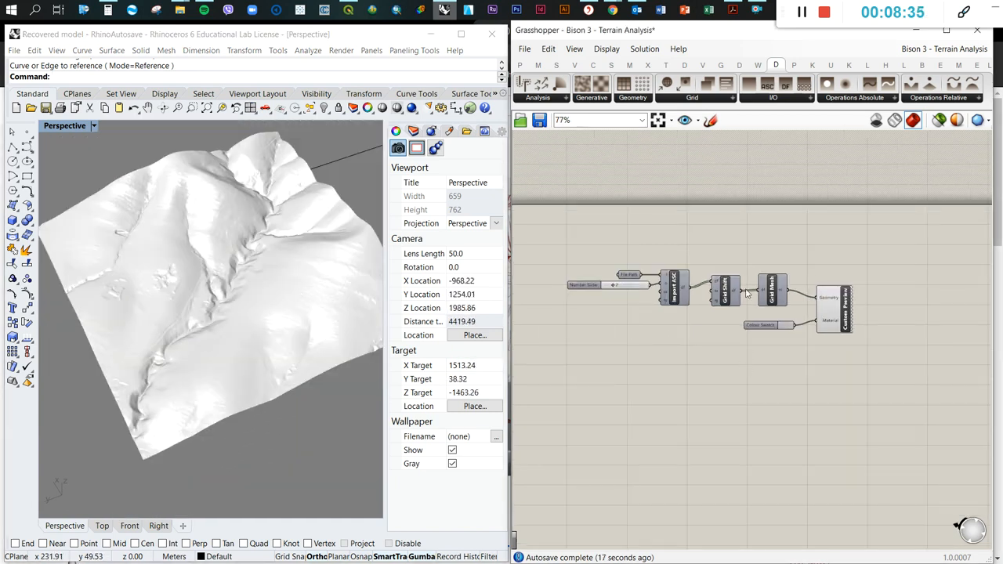
- Insert a Grid Filter with a slider of 3 between Grid Shift and Grid Mesh
{"action": "left_click", "coordinate": [691, 97]}
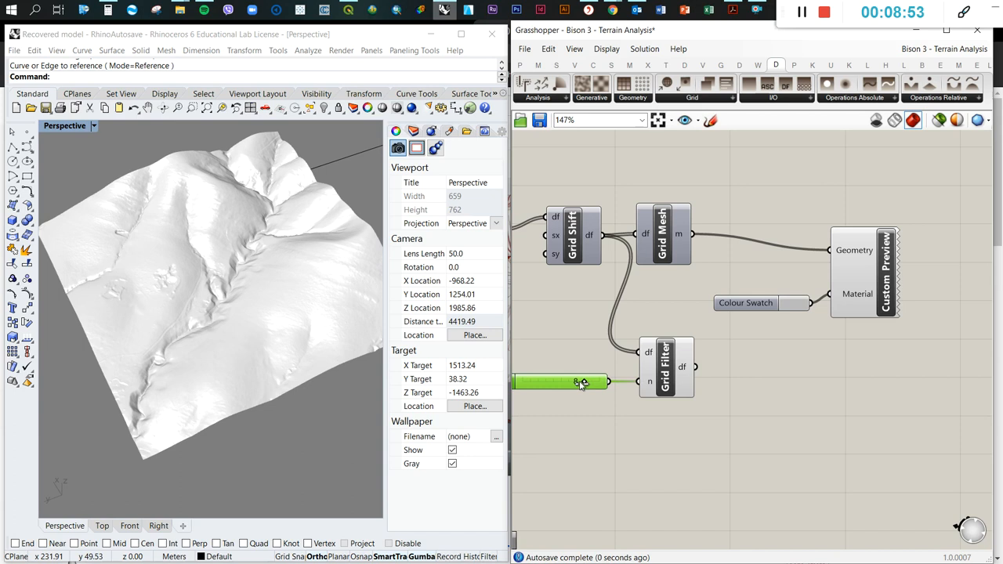
{"action": "scroll", "scroll_direction": "down", "scroll_amount": 3}
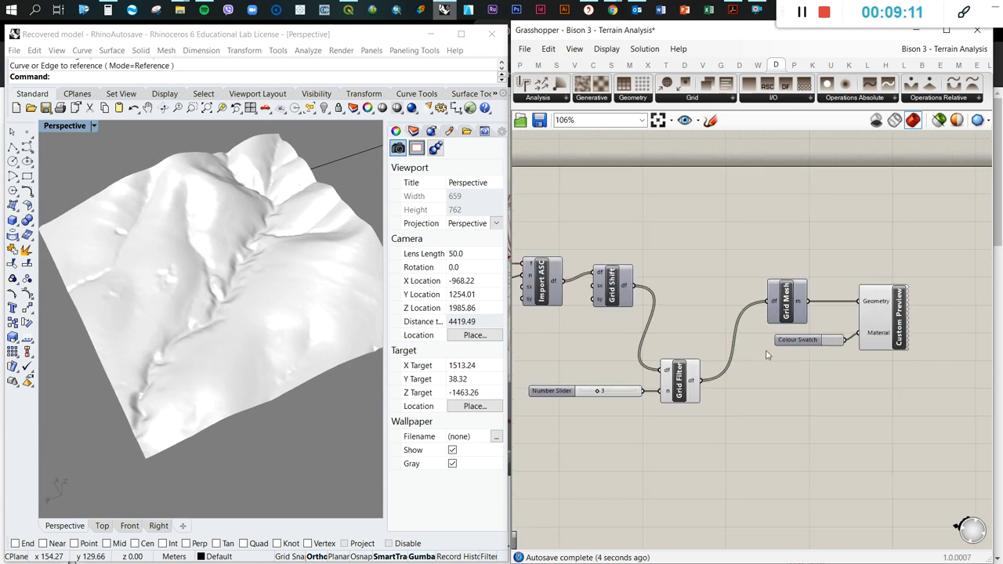
{"action": "scroll", "scroll_direction": "down", "scroll_amount": 3}
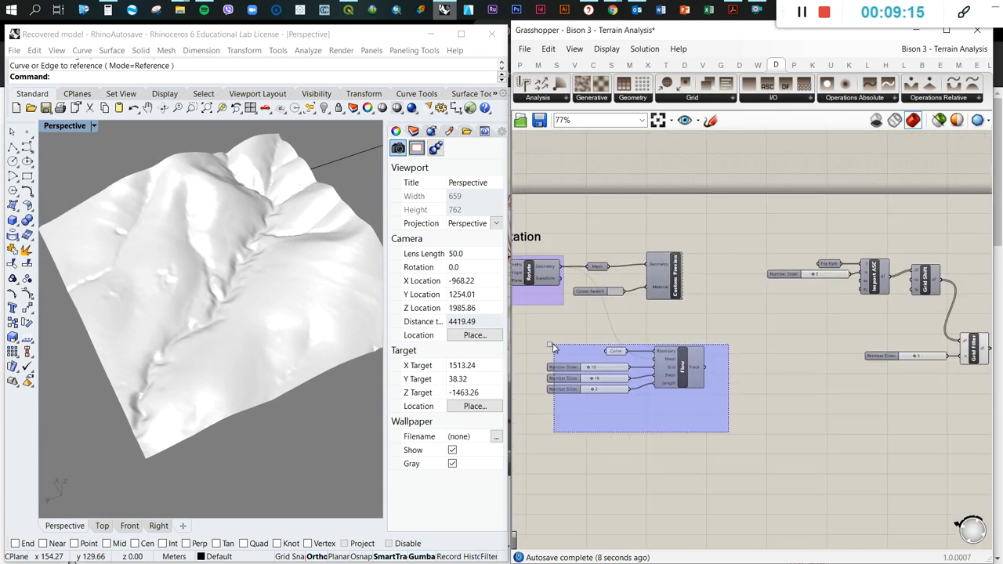
- Copy the Flow component with its boundary Curve and sliders 10, 18, 2 onto the mesh
{"action": "scroll", "scroll_direction": "down", "scroll_amount": 3}
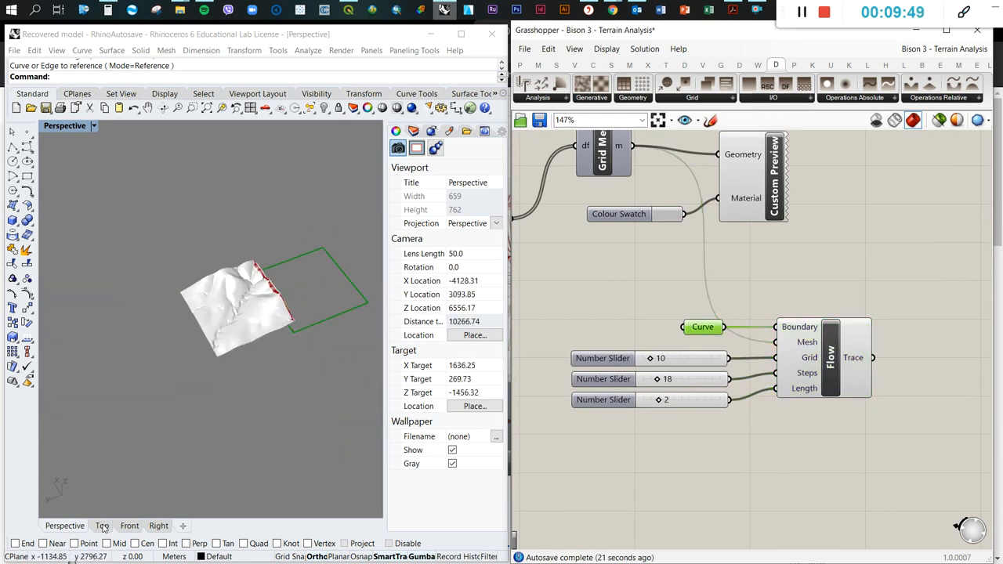
- View the terrain and green boundary rectangle from the Top viewport
{"action": "left_click", "coordinate": [101, 526]}
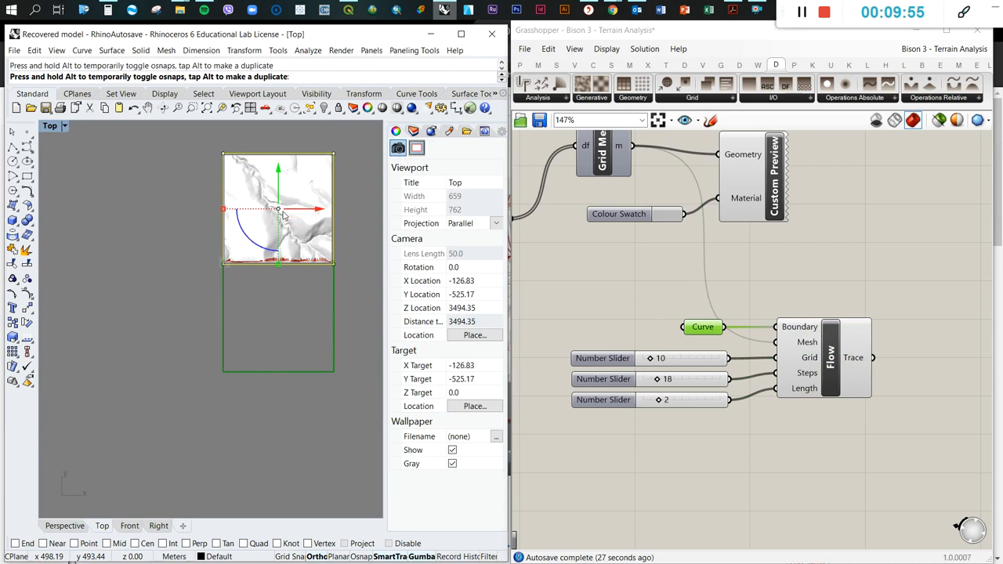
{"action": "mouse_move", "coordinate": [642, 318]}
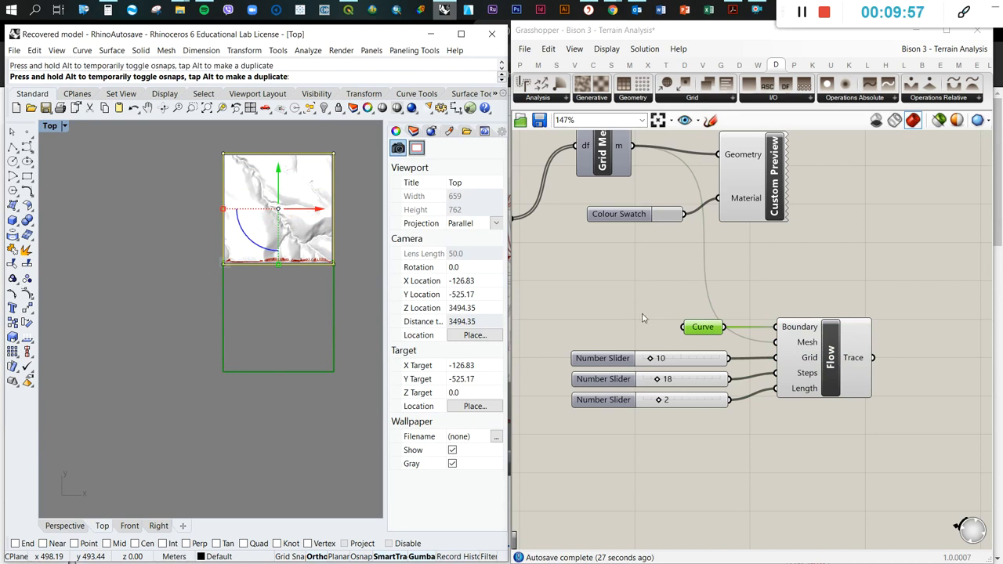
{"action": "mouse_move", "coordinate": [276, 236]}
{"action": "type", "text": "curve"}
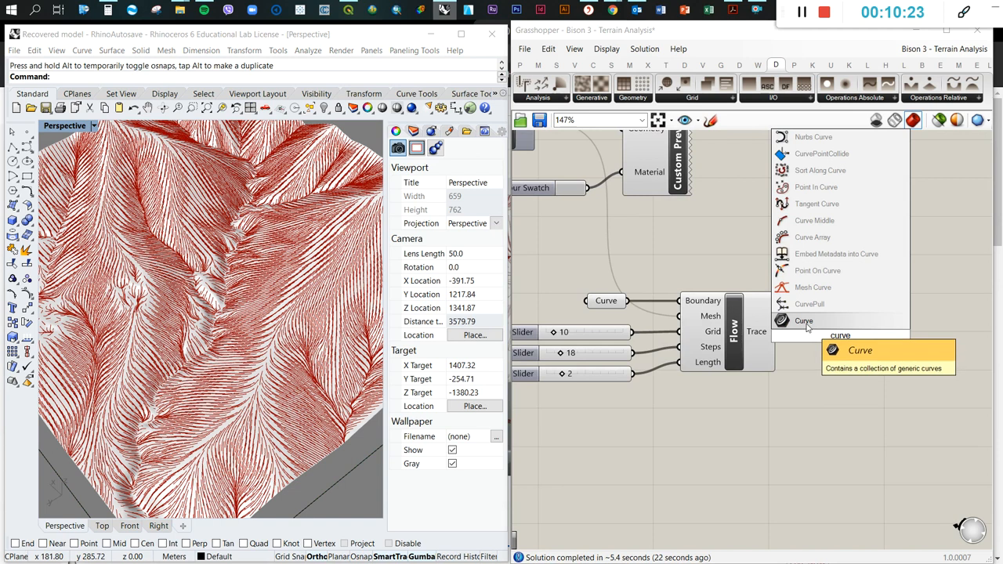
- Collect Flow's Trace output in a new Curve parameter and adjust its display options
{"action": "left_click", "coordinate": [803, 321]}
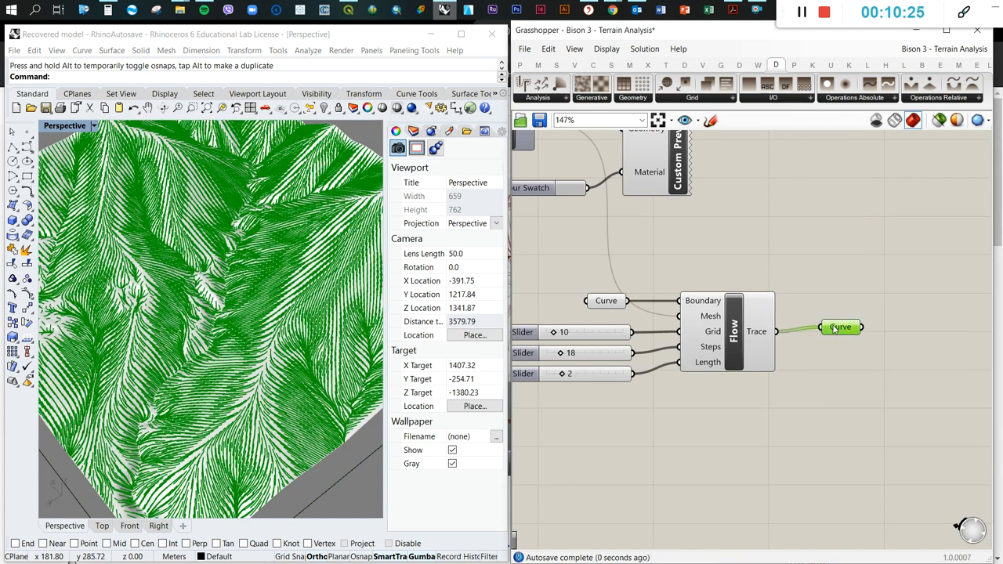
{"action": "right_click", "coordinate": [840, 327]}
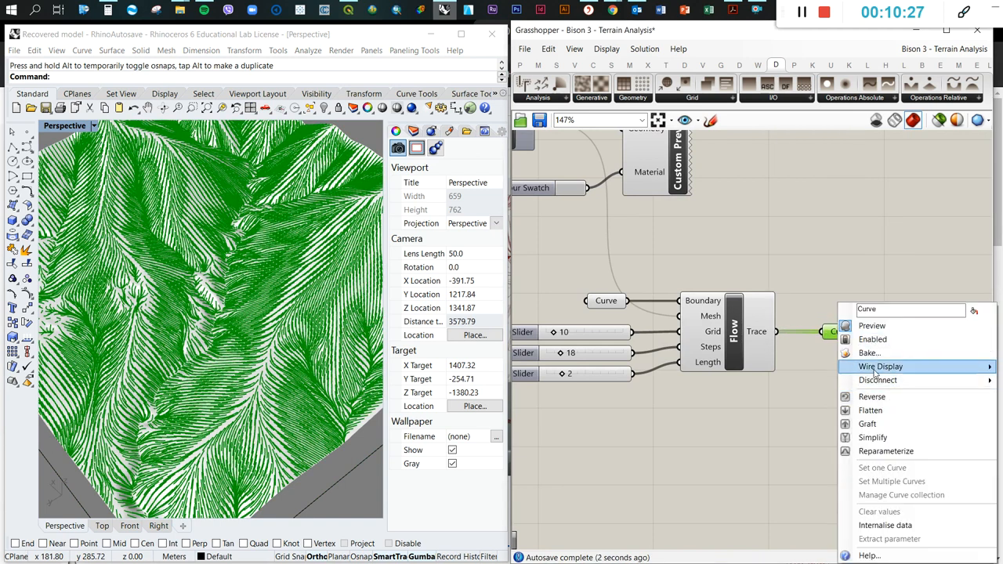
{"action": "left_click", "coordinate": [869, 353]}
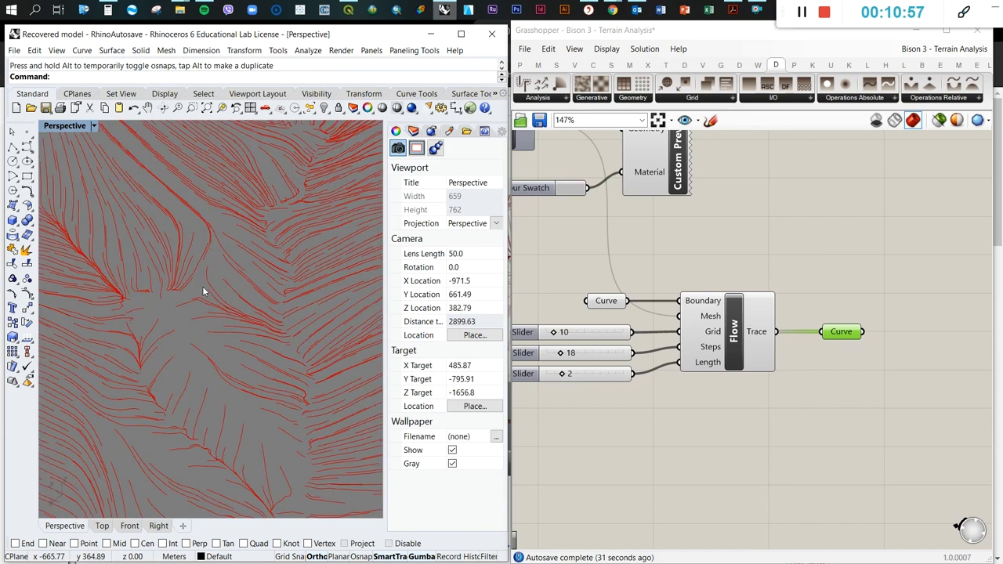
- Re-enable the white terrain mesh preview beneath the red flow lines
{"action": "left_click", "coordinate": [192, 266]}
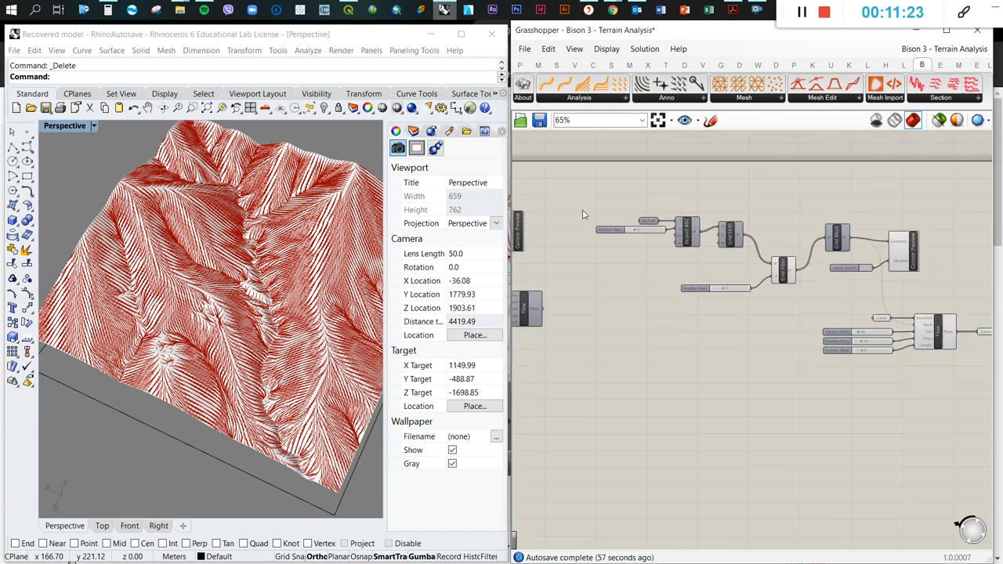
- Group the terrain import, shift, filter and mesh components as 'Docofossor terrain'
{"action": "left_click_drag", "start_coordinate": [576, 192], "coordinate": [872, 274]}
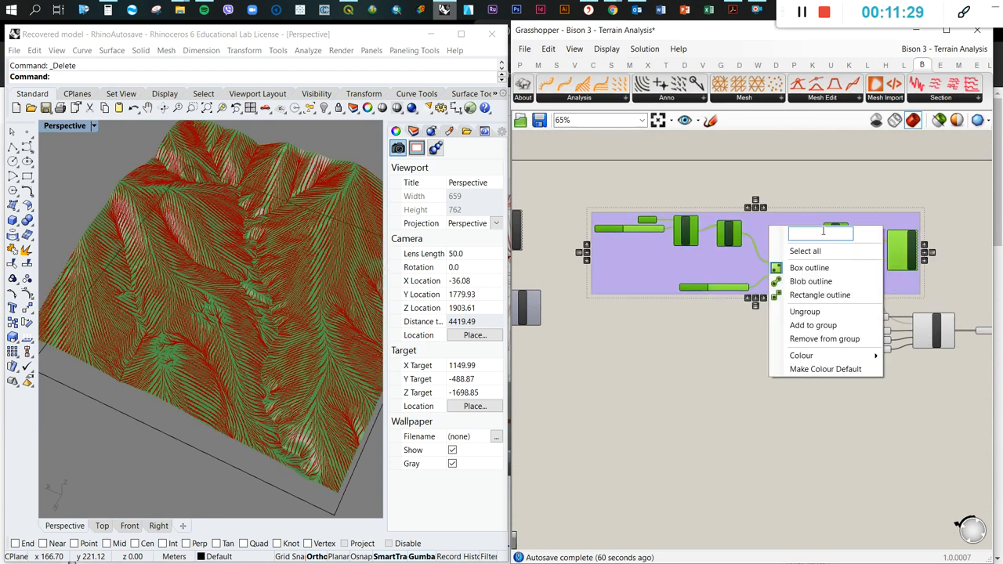
{"action": "type", "text": "D"}
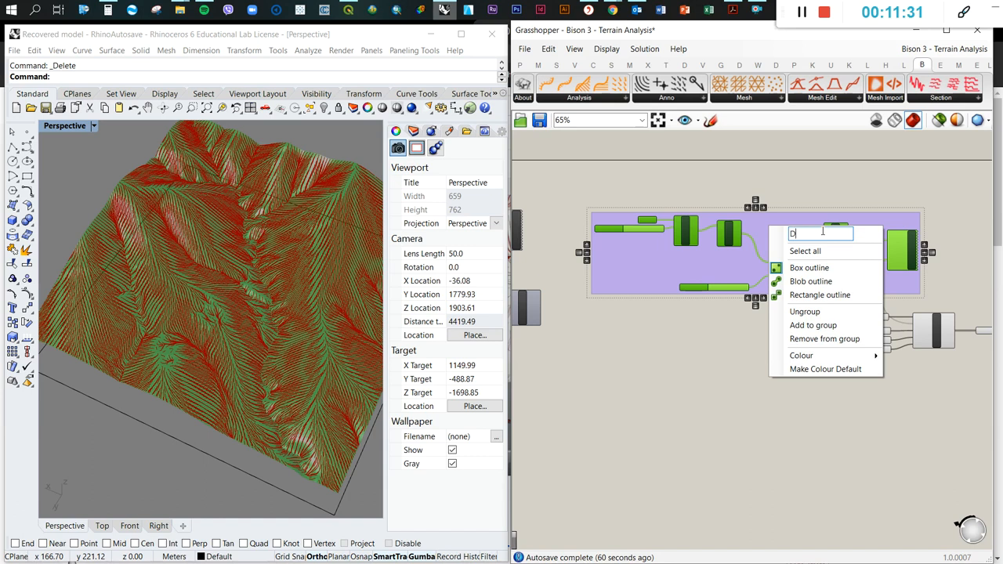
{"action": "type", "text": "ocofossor"}
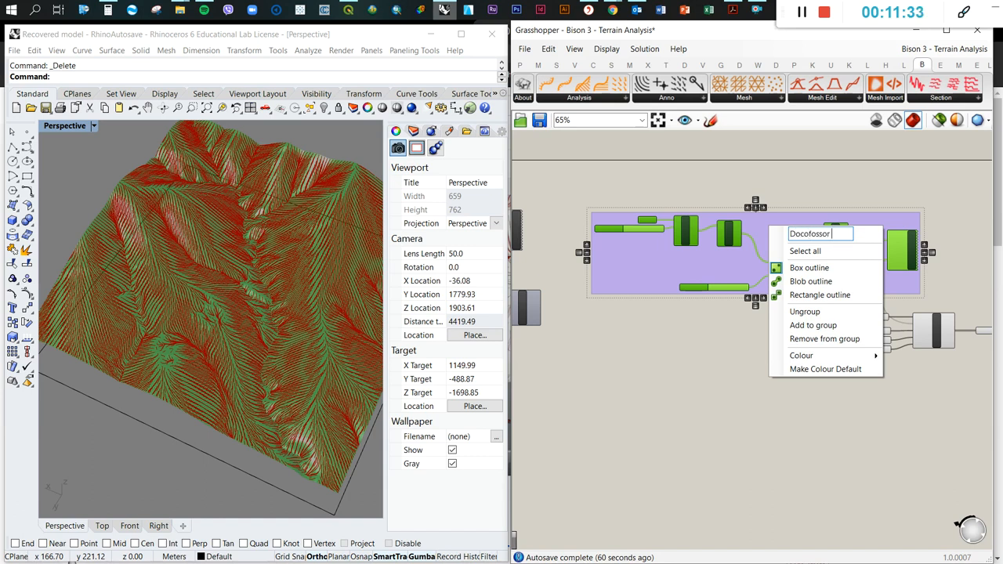
{"action": "type", "text": "terrain"}
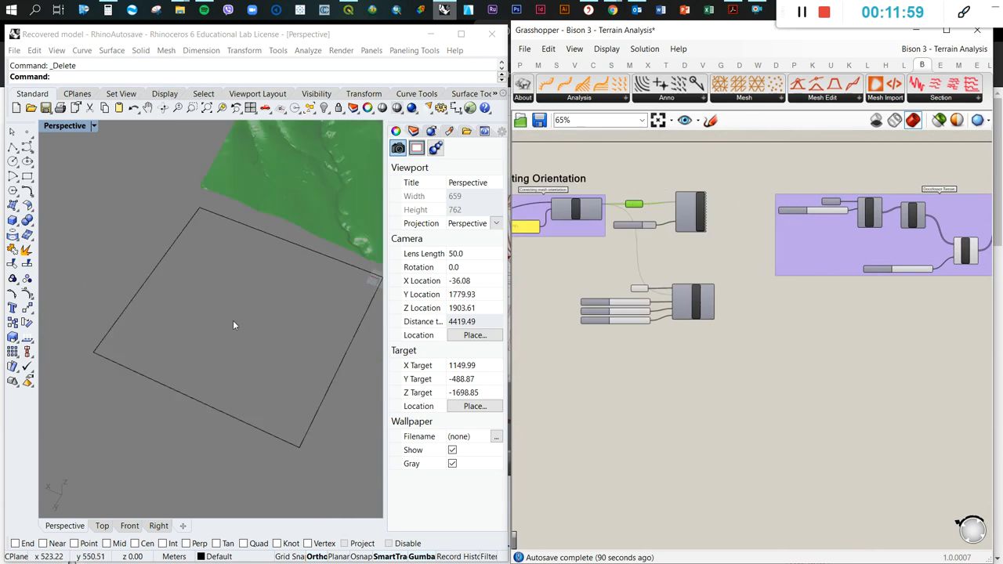
- Place Bison's Aspect analysis and feed it the rotated terrain mesh
{"action": "left_click_drag", "start_coordinate": [234, 325], "coordinate": [268, 347]}
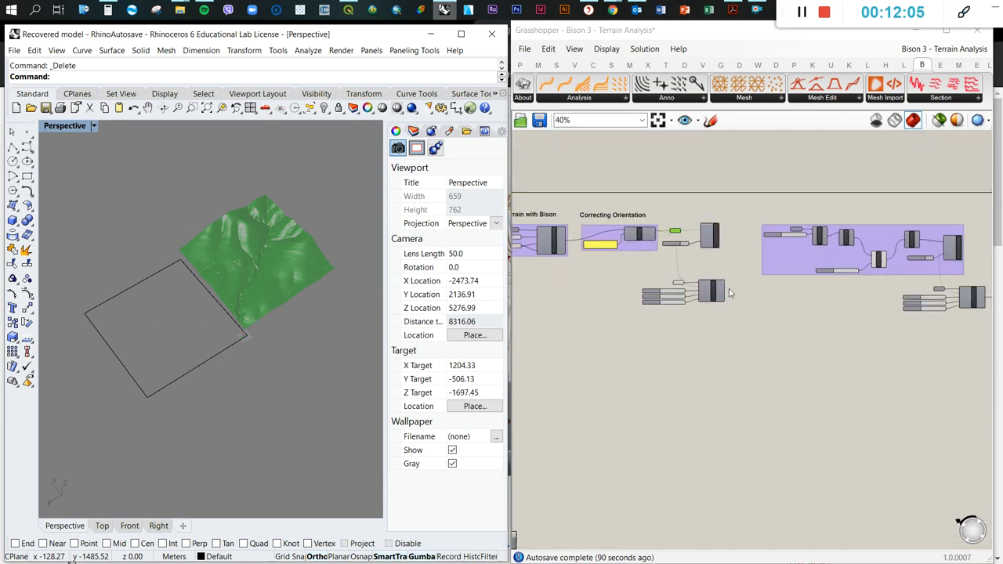
{"action": "left_click", "coordinate": [578, 97]}
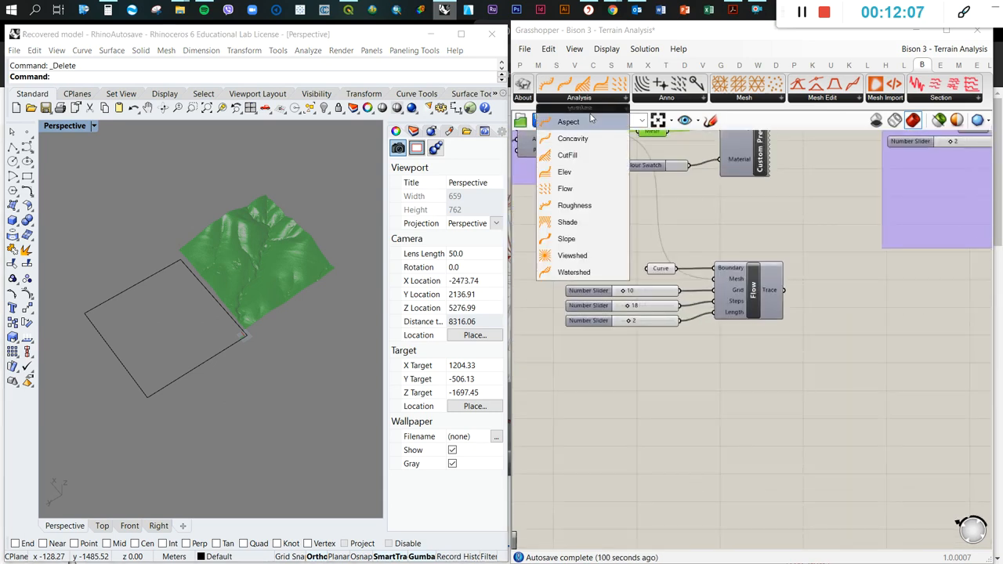
{"action": "mouse_move", "coordinate": [568, 121]}
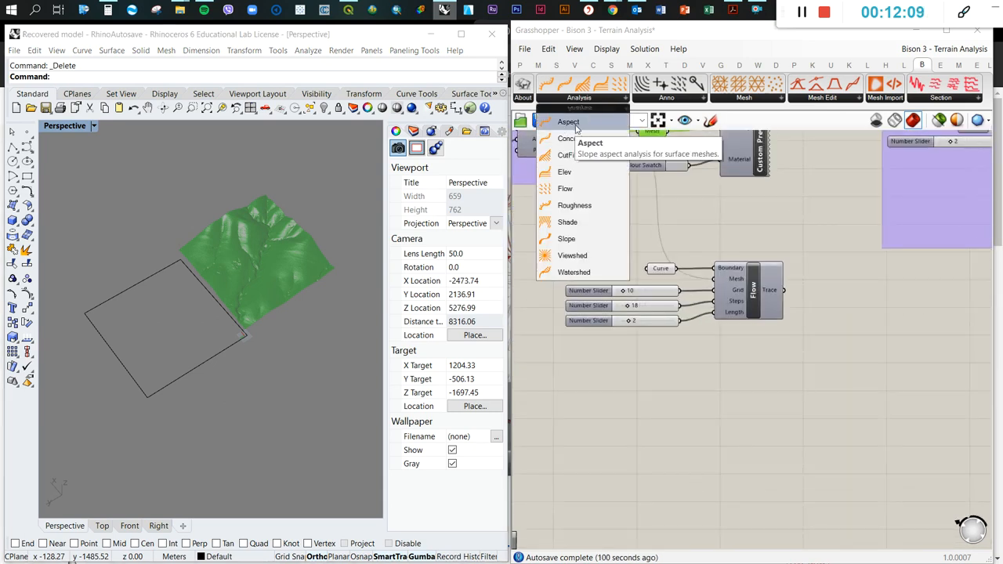
{"action": "left_click", "coordinate": [568, 122]}
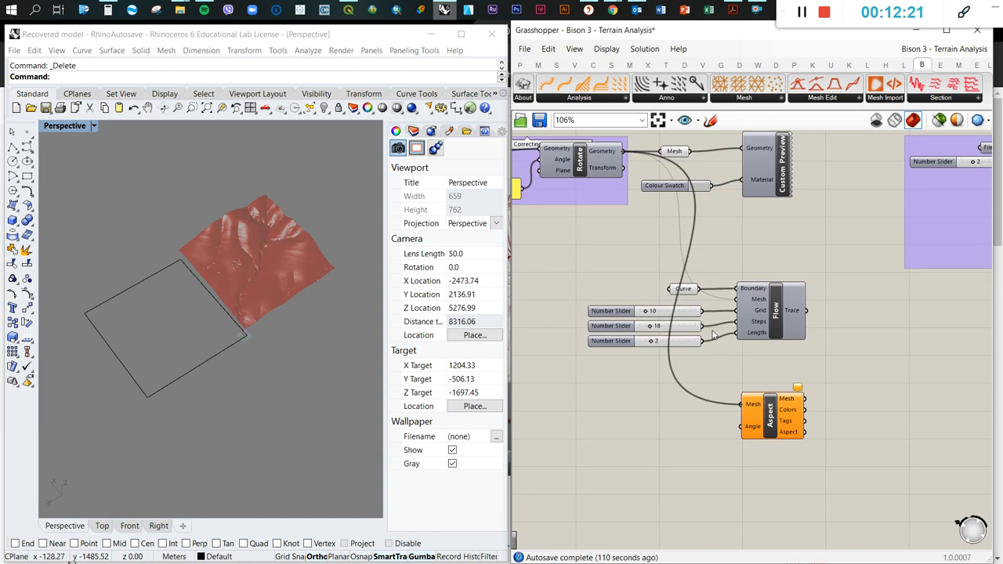
{"action": "mouse_move", "coordinate": [664, 350]}
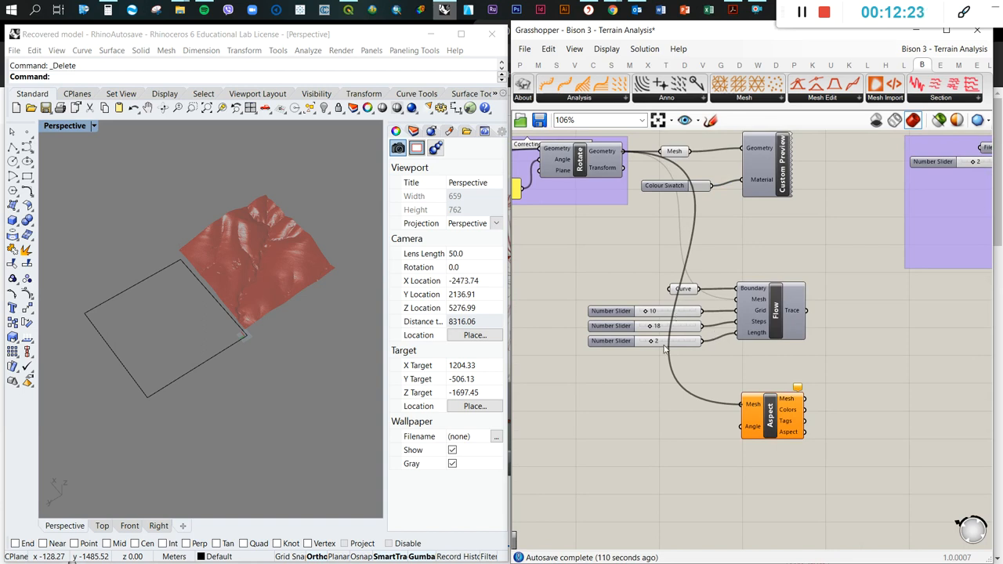
{"action": "mouse_move", "coordinate": [740, 445]}
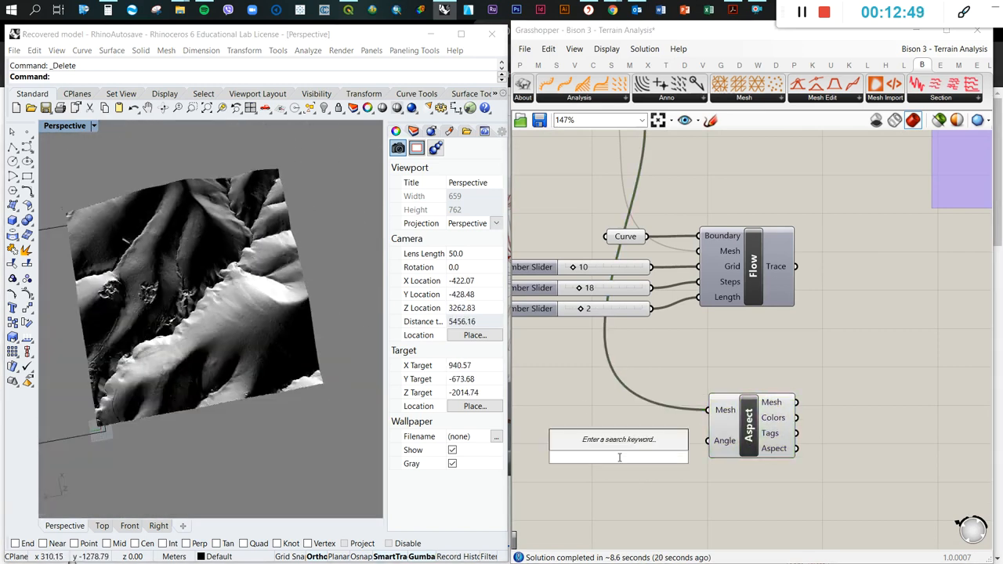
- Add a Control Knob for the aspect angle beside the Aspect component
{"action": "type", "text": "angle"}
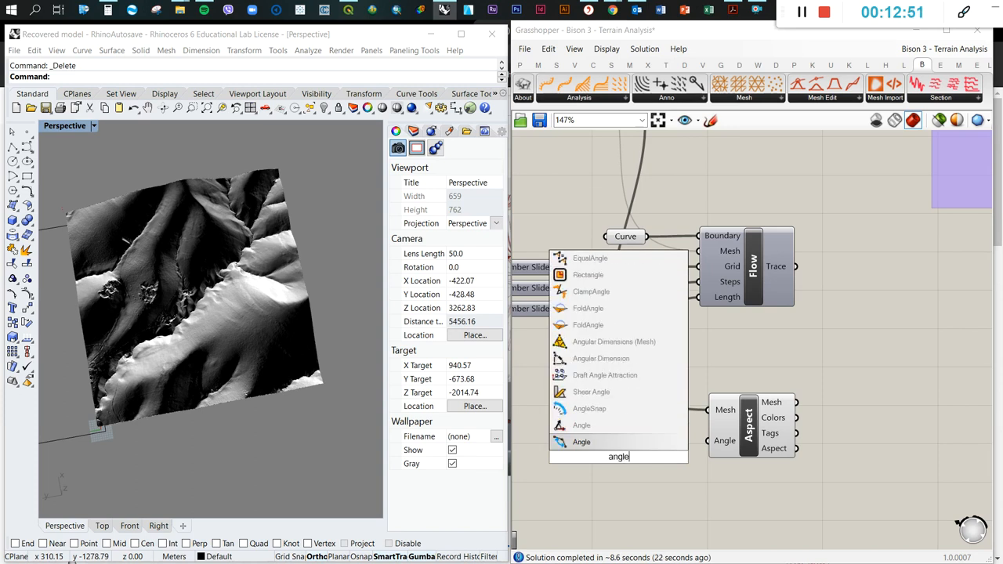
{"action": "type", "text": "knob"}
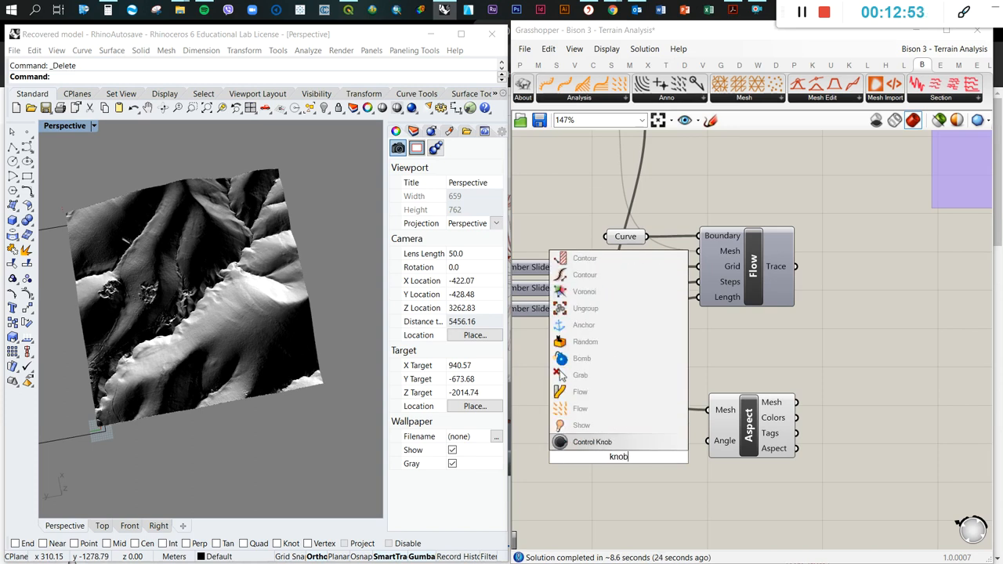
{"action": "left_click", "coordinate": [591, 441]}
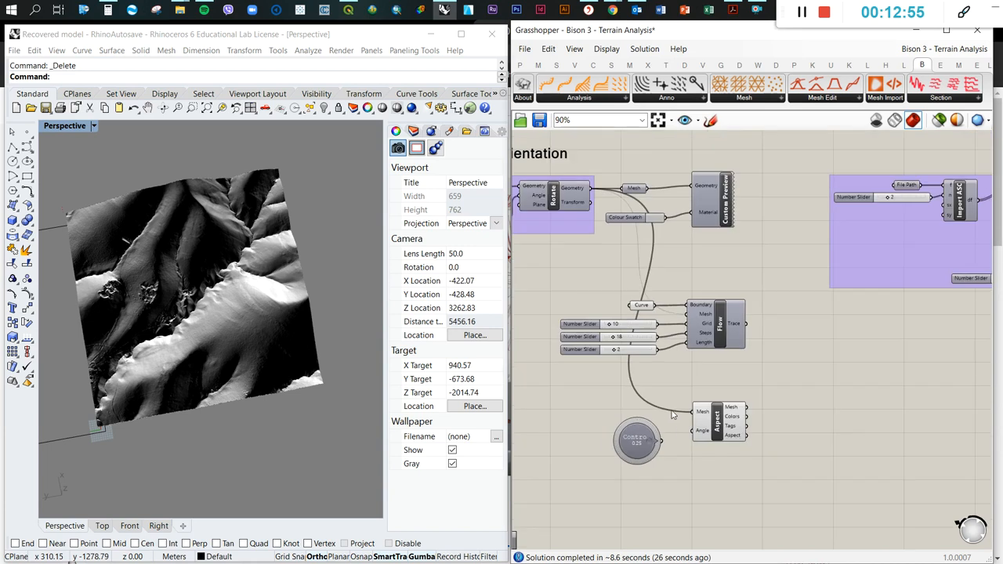
- Set the knob's range to 360 and its value to 270
{"action": "double_click", "coordinate": [636, 439]}
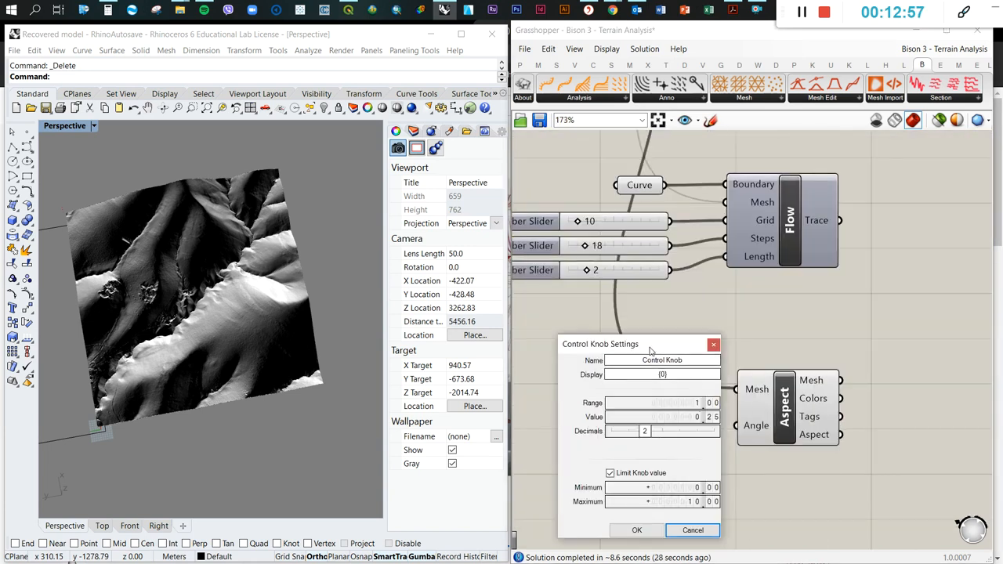
{"action": "left_click_drag", "start_coordinate": [650, 344], "coordinate": [626, 310]}
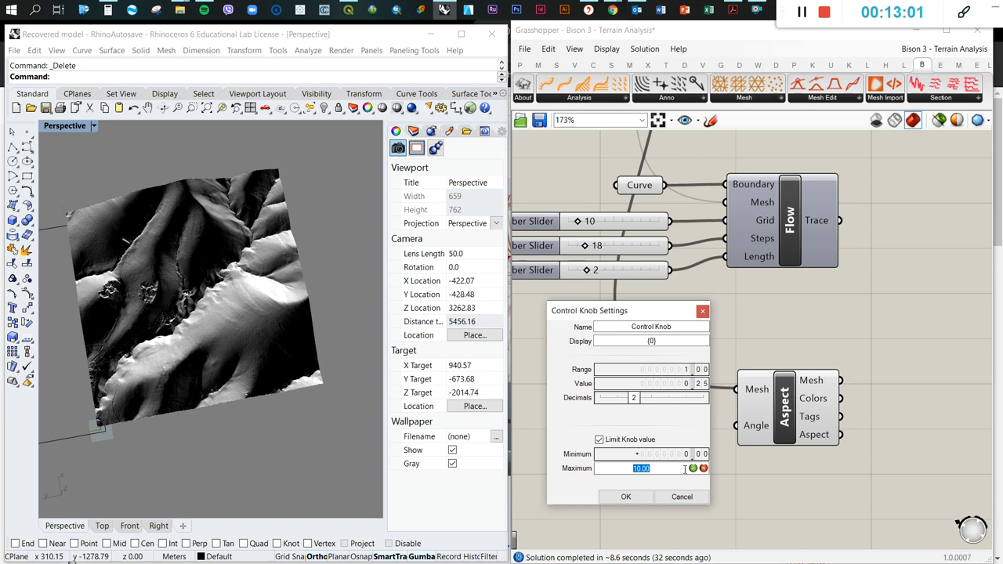
{"action": "type", "text": "360"}
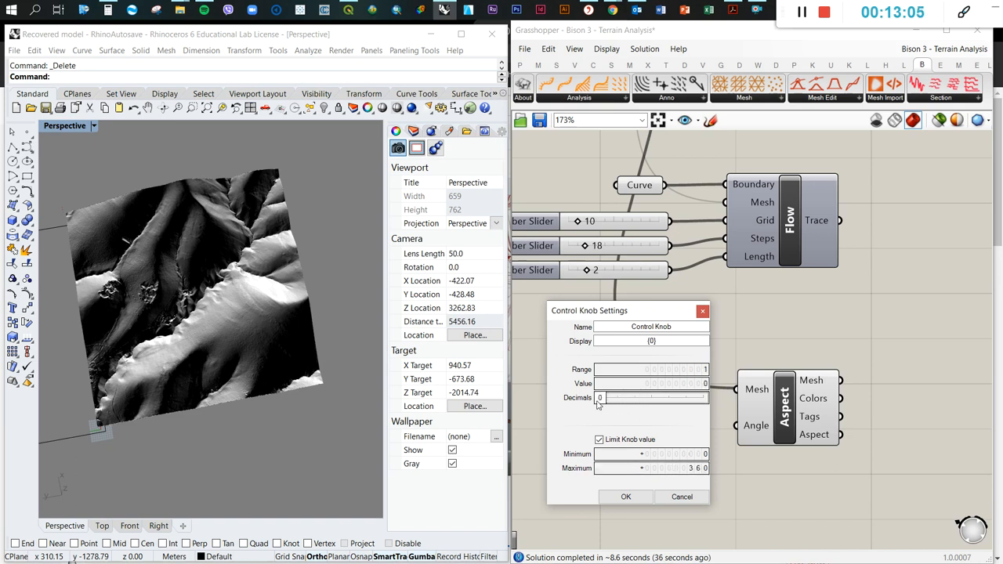
{"action": "left_click", "coordinate": [650, 369]}
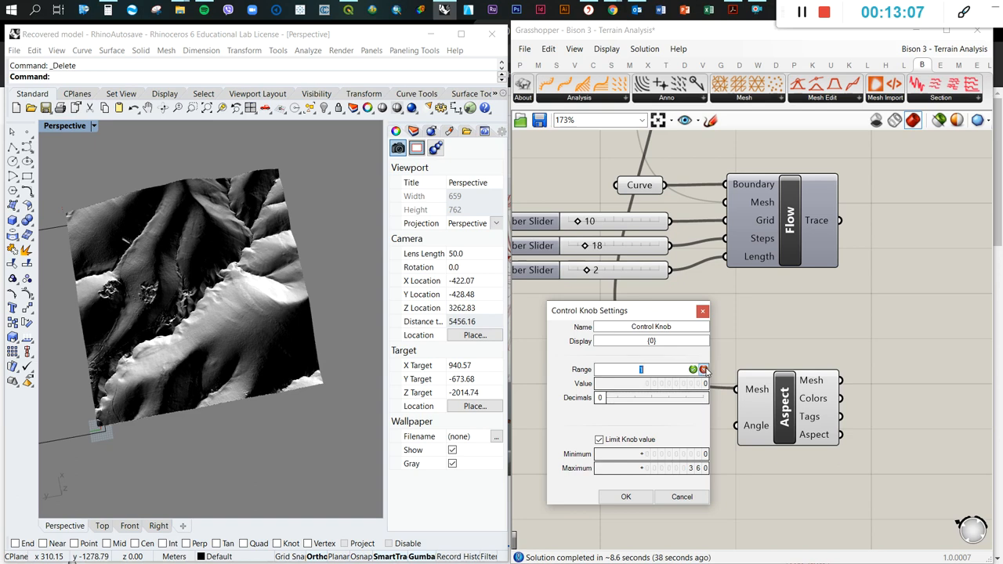
{"action": "type", "text": "360"}
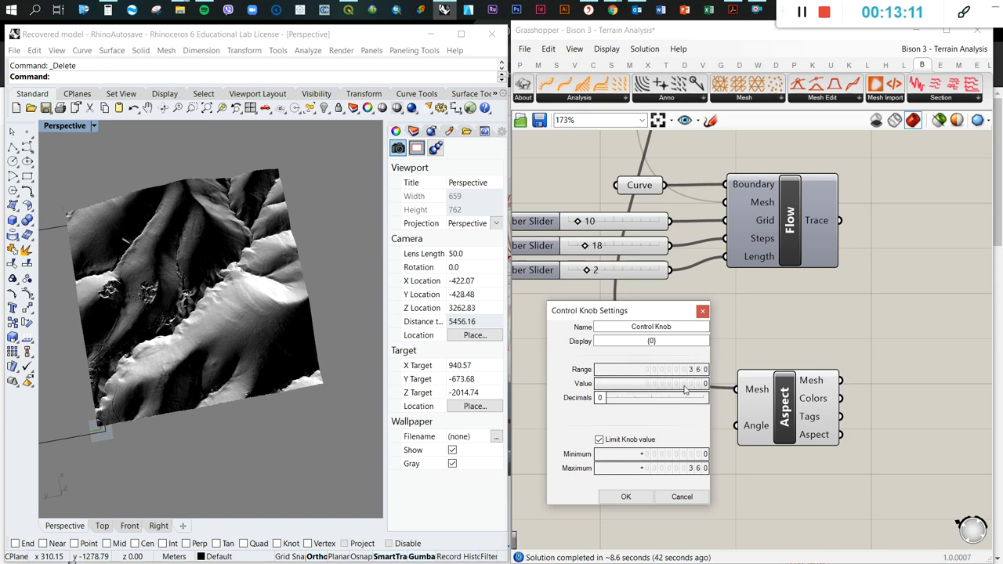
{"action": "left_click", "coordinate": [658, 383]}
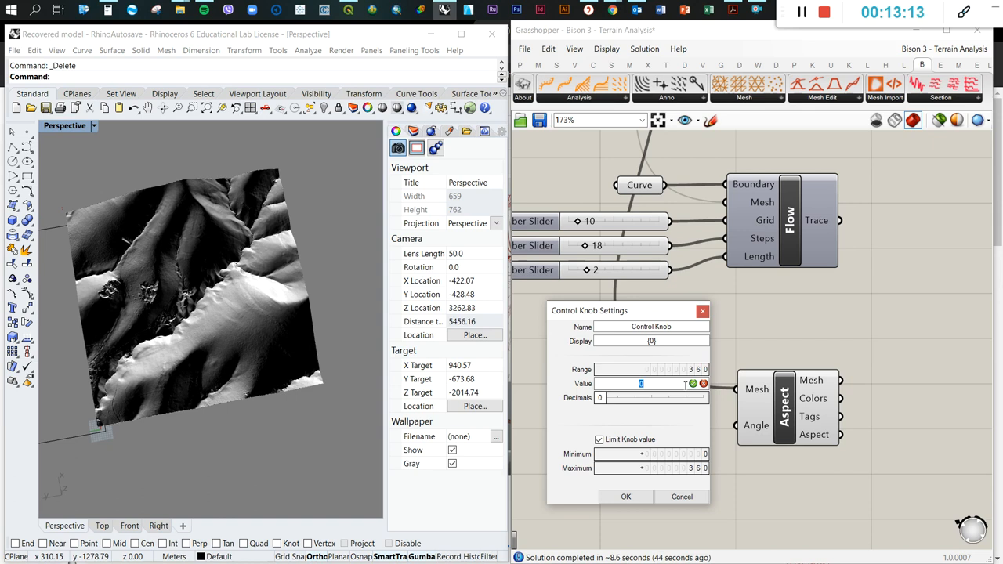
{"action": "type", "text": "270"}
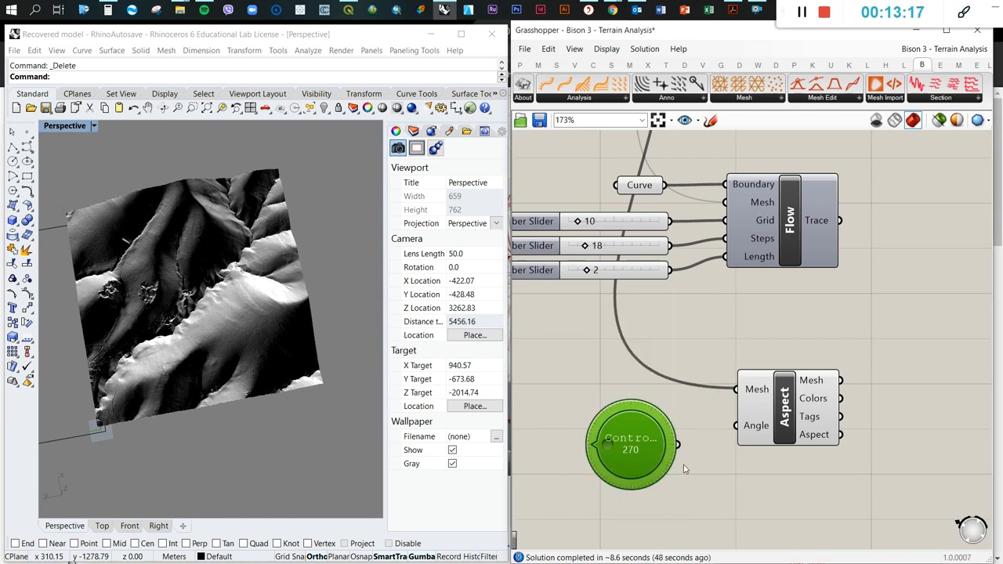
- Wire the Control Knob into Aspect's Angle input to drive the terrain shading
{"action": "left_click_drag", "start_coordinate": [677, 444], "coordinate": [735, 424]}
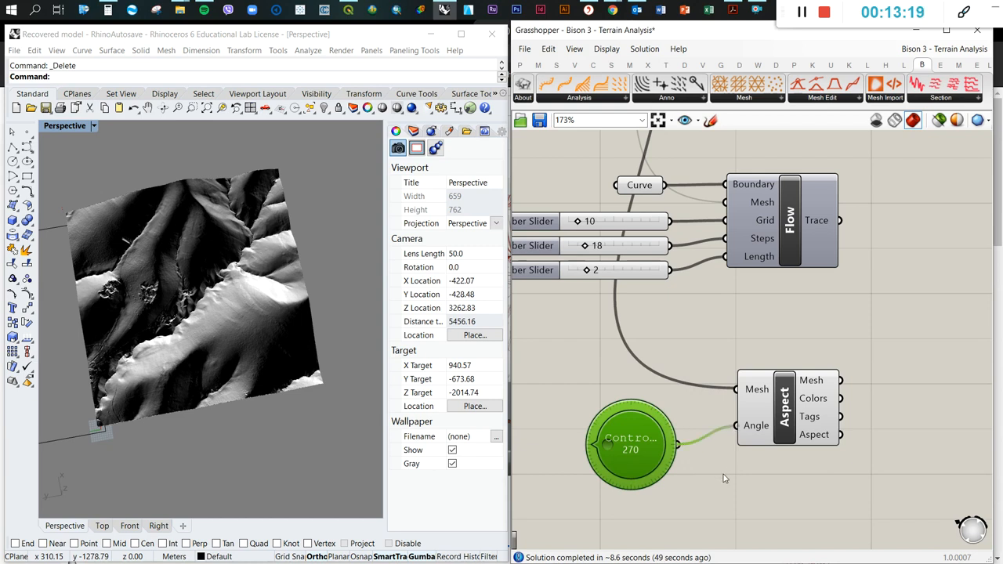
{"action": "mouse_move", "coordinate": [302, 380]}
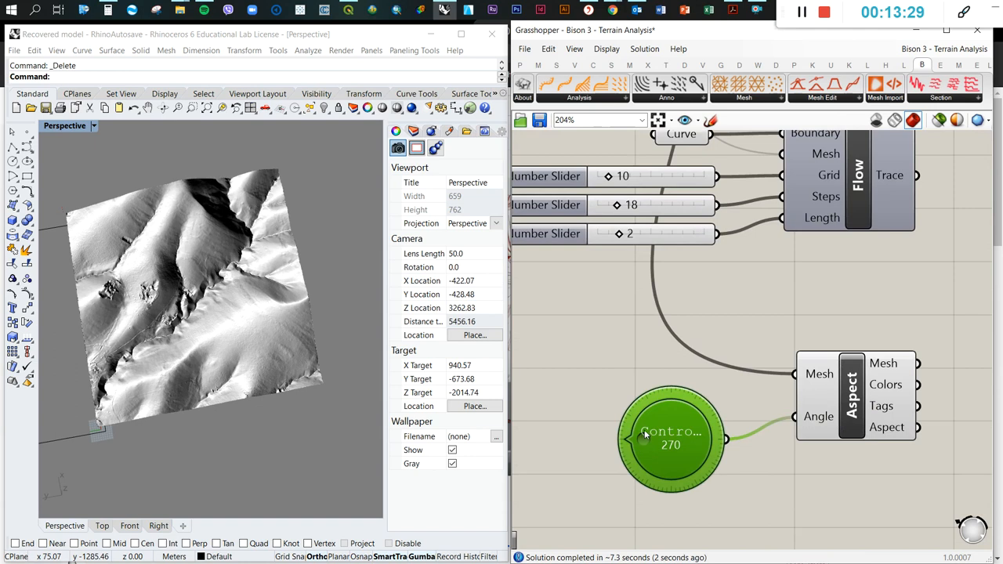
{"action": "mouse_move", "coordinate": [199, 354]}
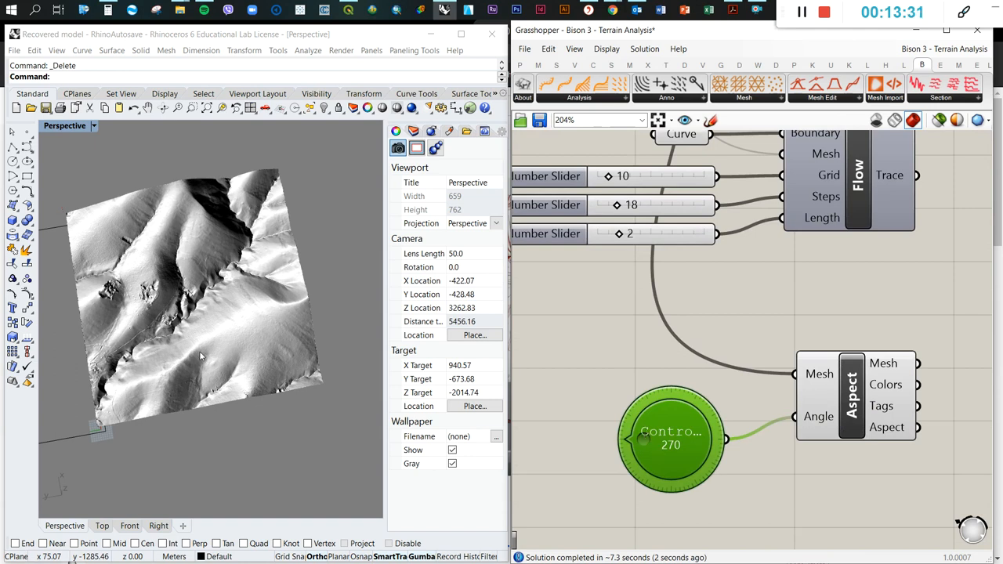
{"action": "mouse_move", "coordinate": [196, 352]}
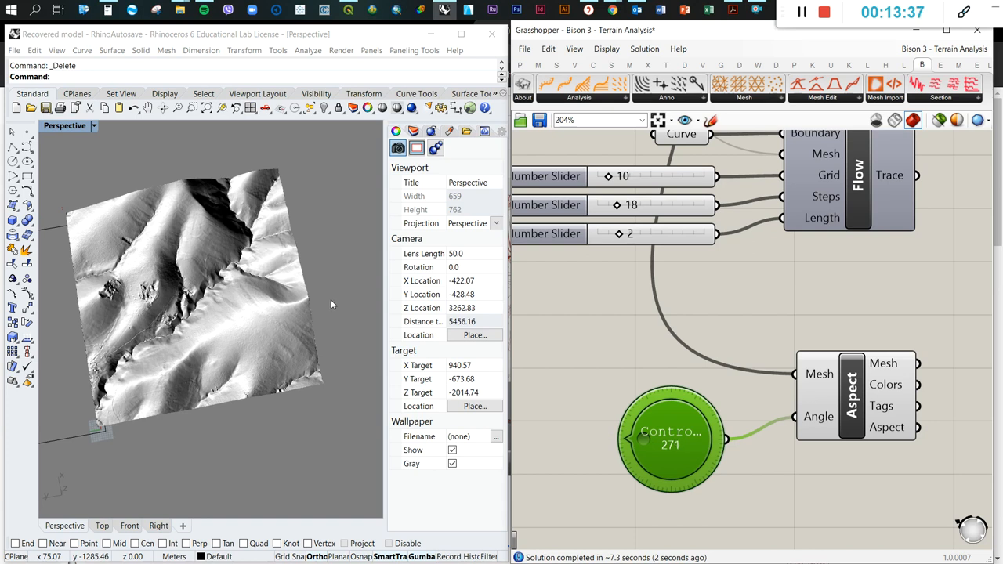
{"action": "mouse_move", "coordinate": [197, 312]}
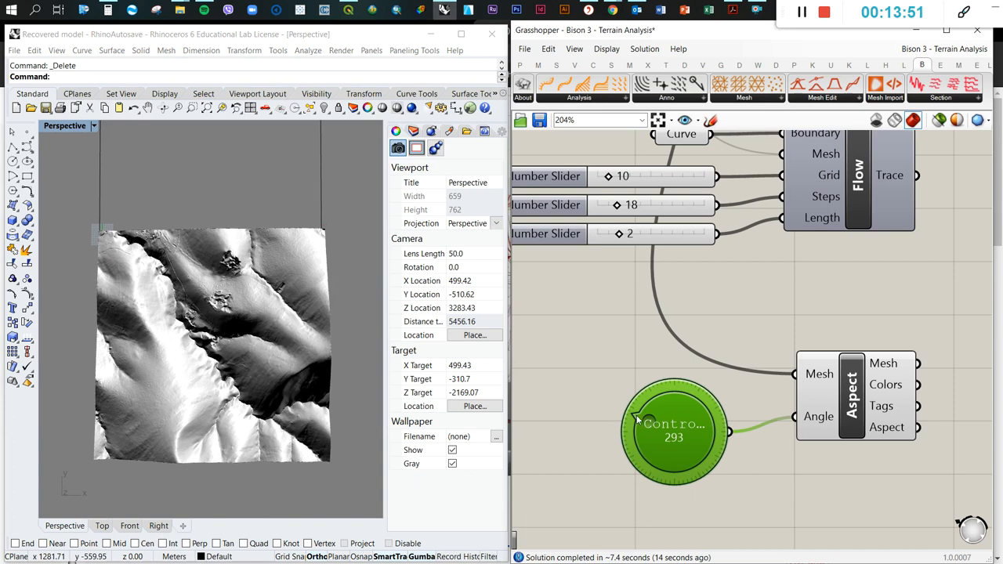
{"action": "mouse_move", "coordinate": [676, 402]}
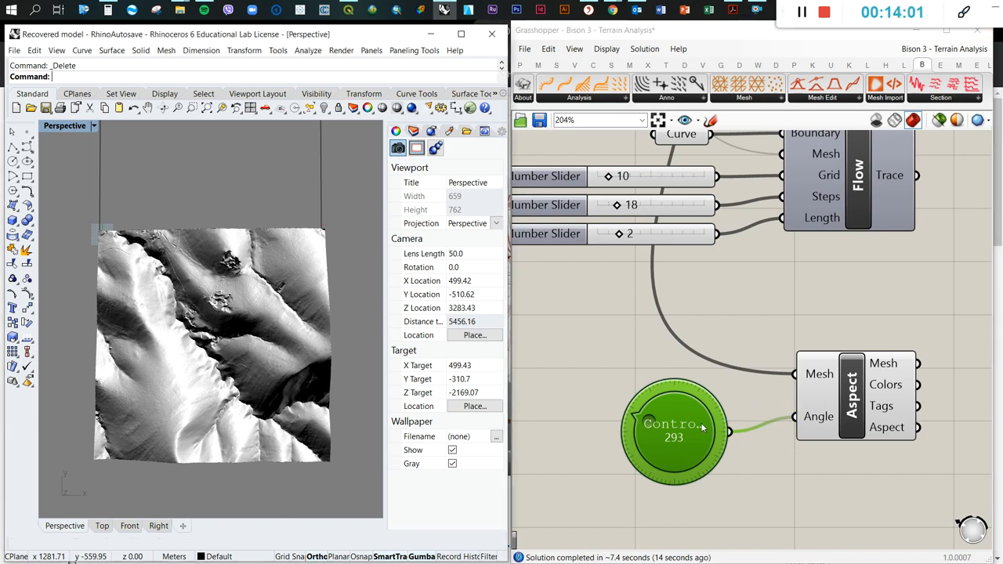
{"action": "mouse_move", "coordinate": [669, 508]}
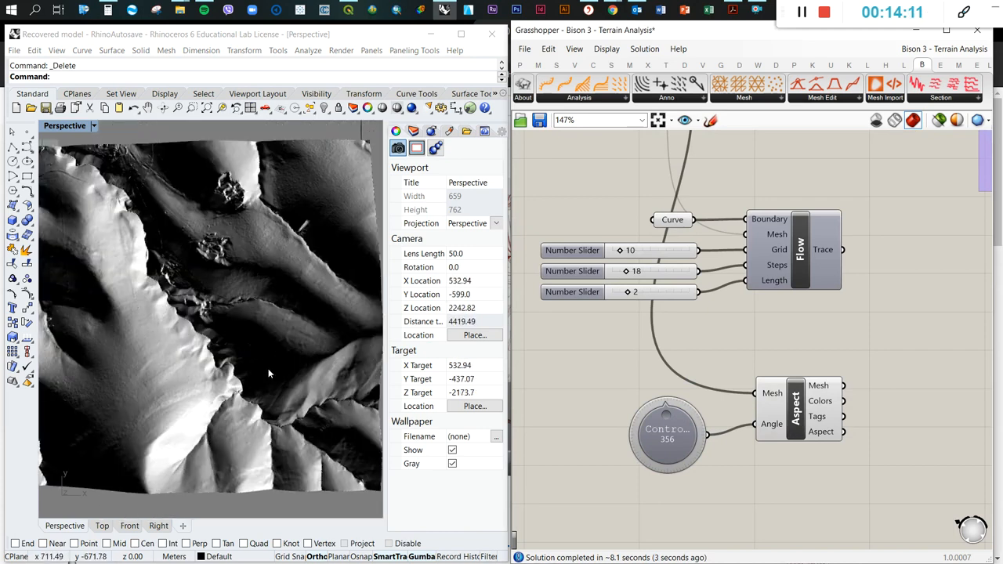
{"action": "mouse_move", "coordinate": [764, 468]}
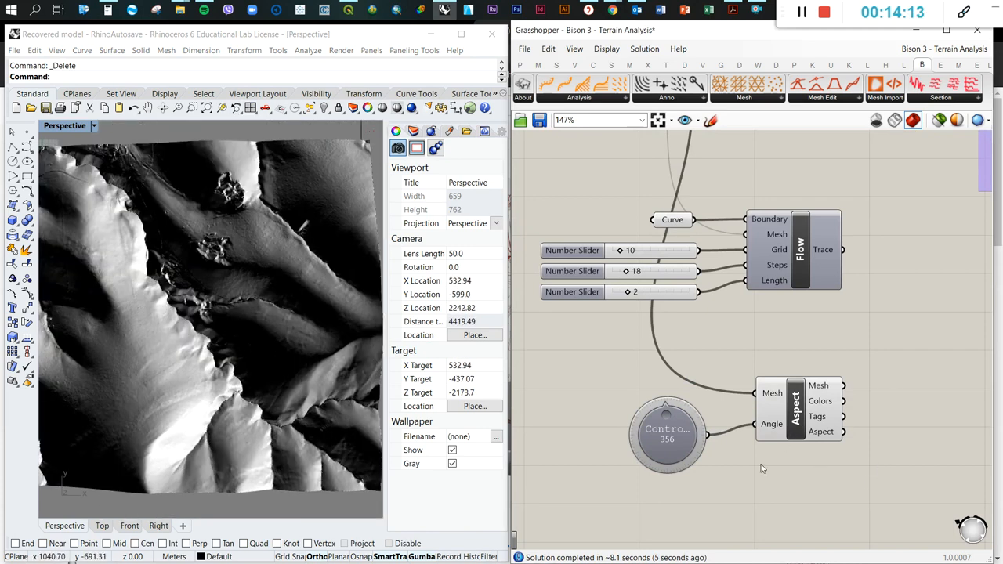
- Set the control knob feeding Aspect Angle back to a value of 270
{"action": "double_click", "coordinate": [666, 433]}
{"action": "type", "text": "2"}
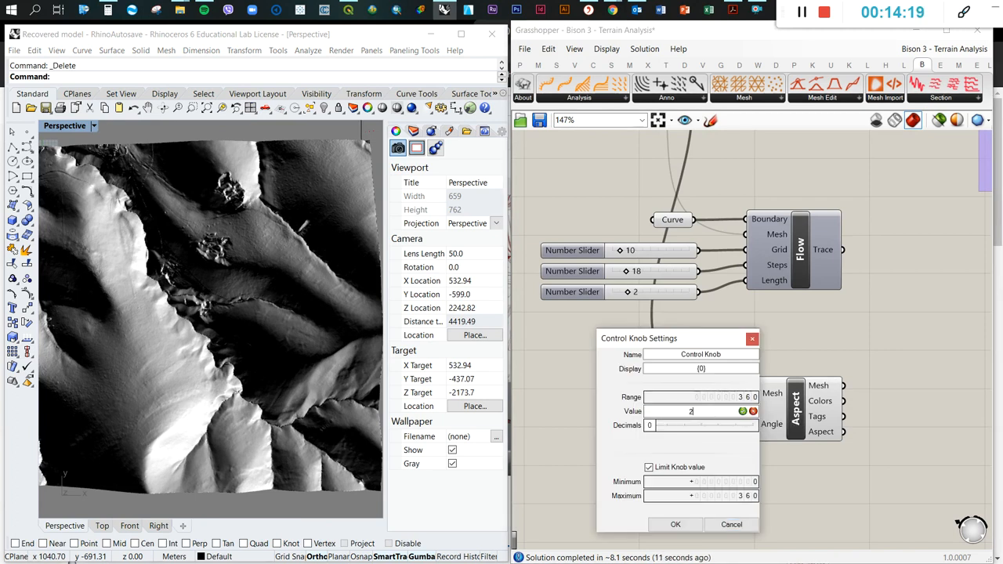
{"action": "left_click", "coordinate": [674, 524]}
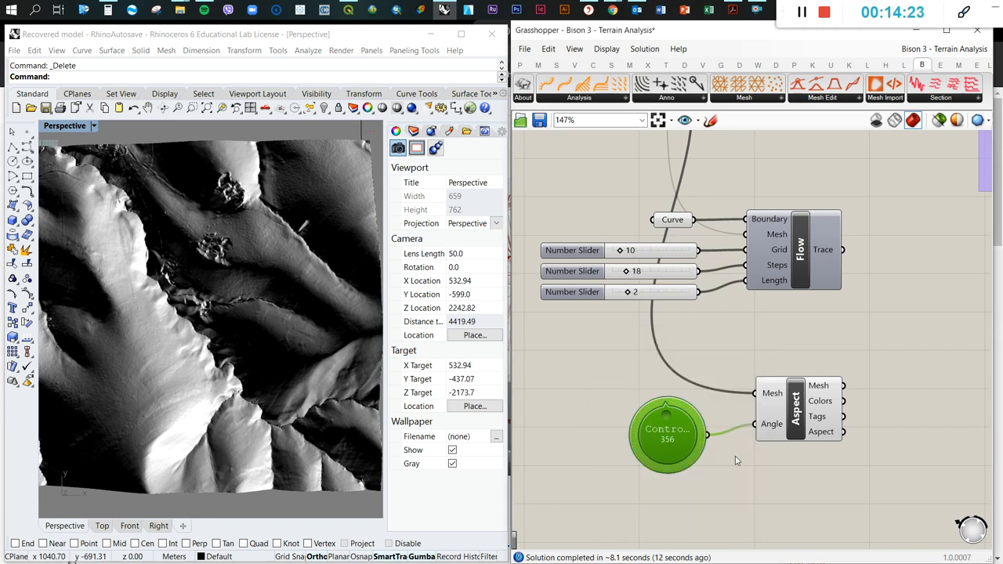
{"action": "mouse_move", "coordinate": [881, 144]}
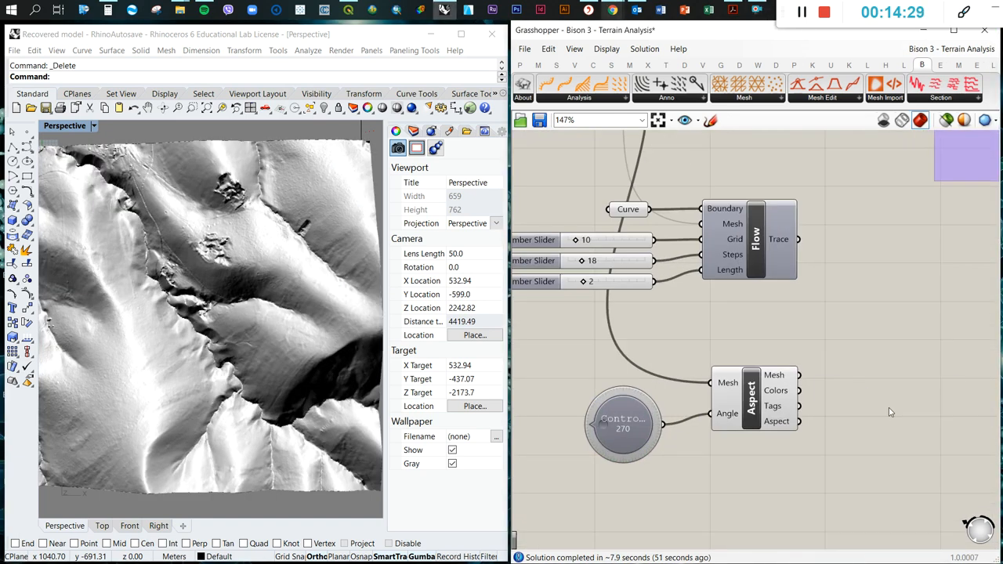
- Add a Legend for Aspect colours and tags, and name the Flow group 'Flow Analysis'
{"action": "type", "text": "legen"}
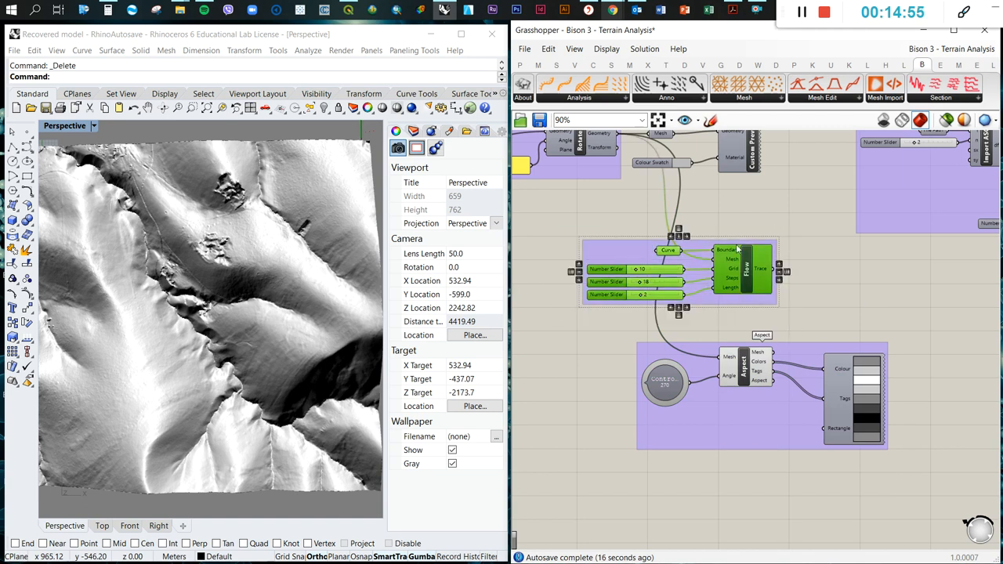
{"action": "right_click", "coordinate": [737, 249]}
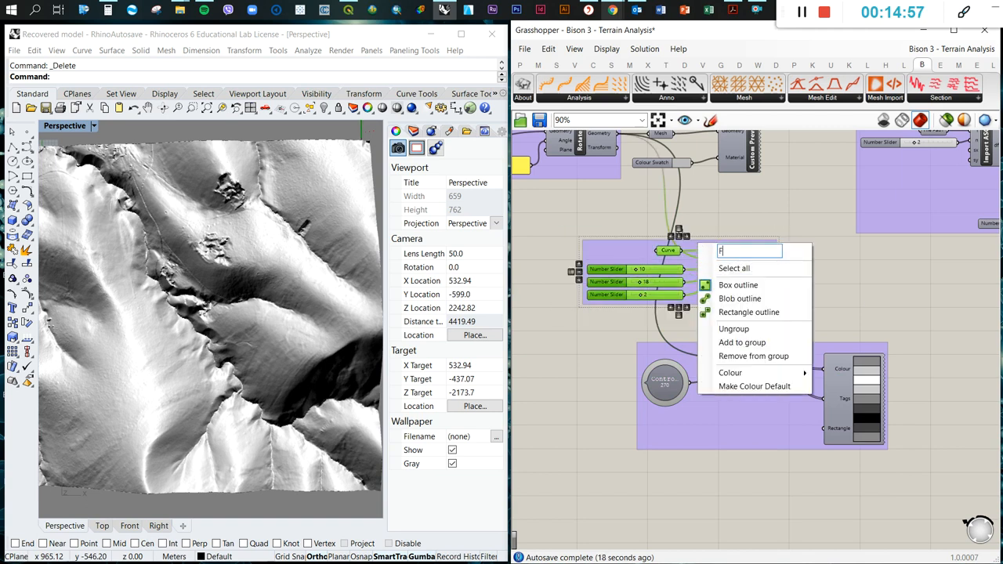
{"action": "type", "text": "low Analysis"}
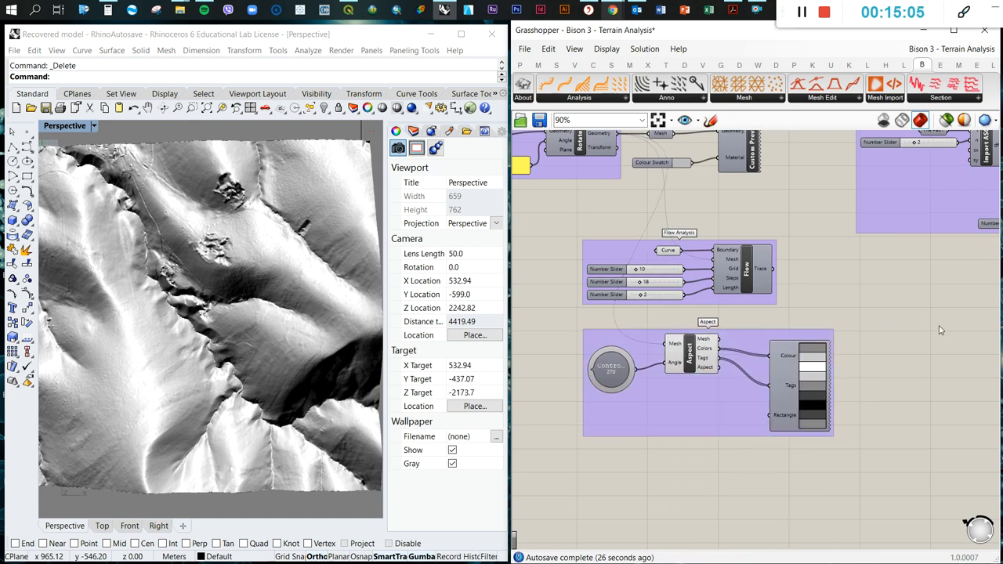
- Place an unconnected Bison Slope component from the Analysis list below the Aspect group
{"action": "scroll", "scroll_direction": "down", "scroll_amount": 3}
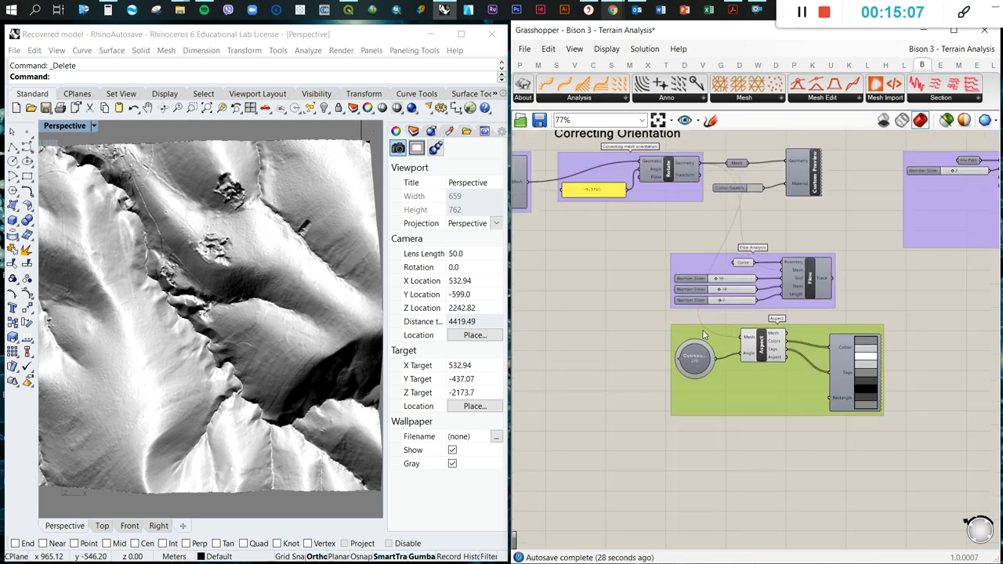
{"action": "left_click", "coordinate": [579, 97]}
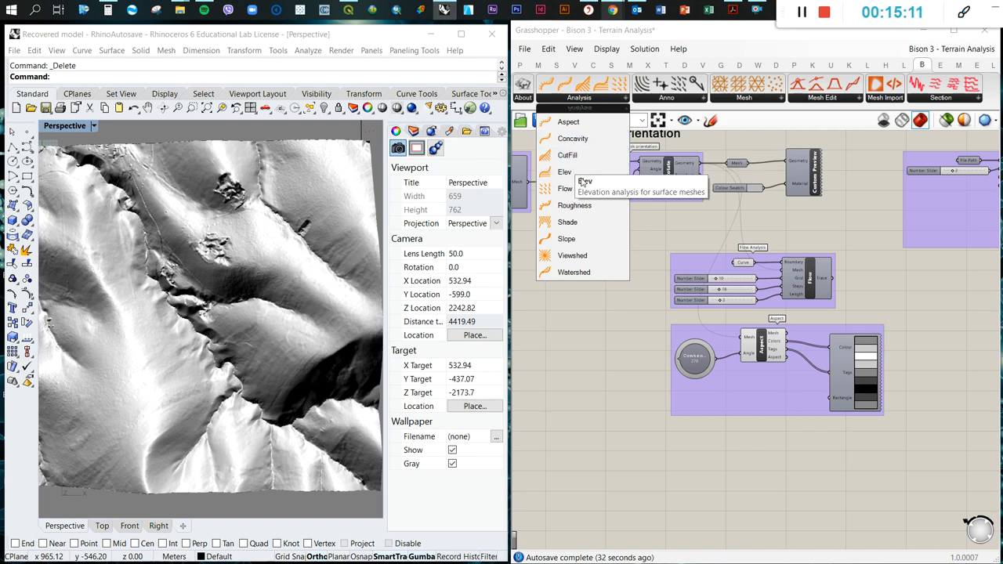
{"action": "mouse_move", "coordinate": [574, 204]}
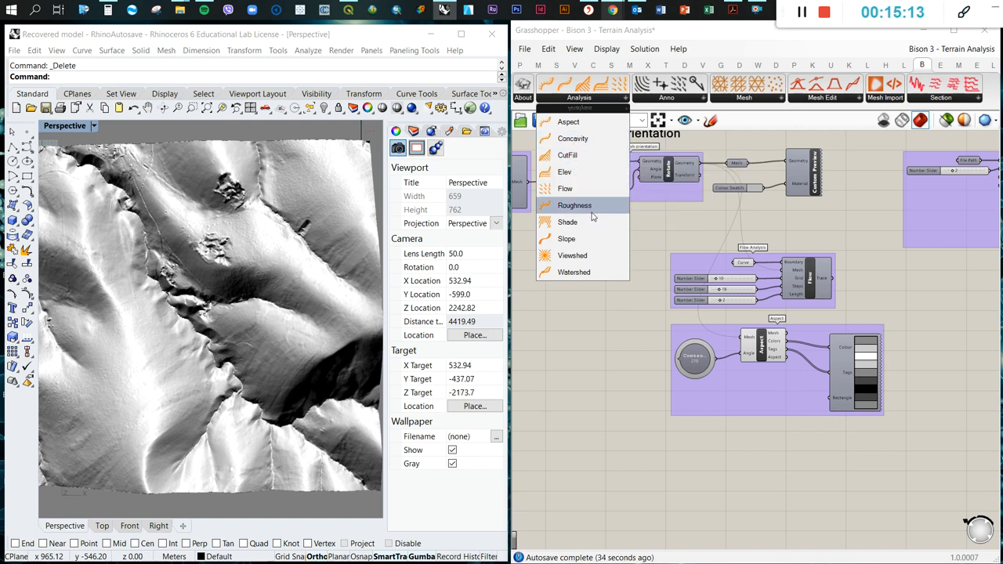
{"action": "mouse_move", "coordinate": [567, 239]}
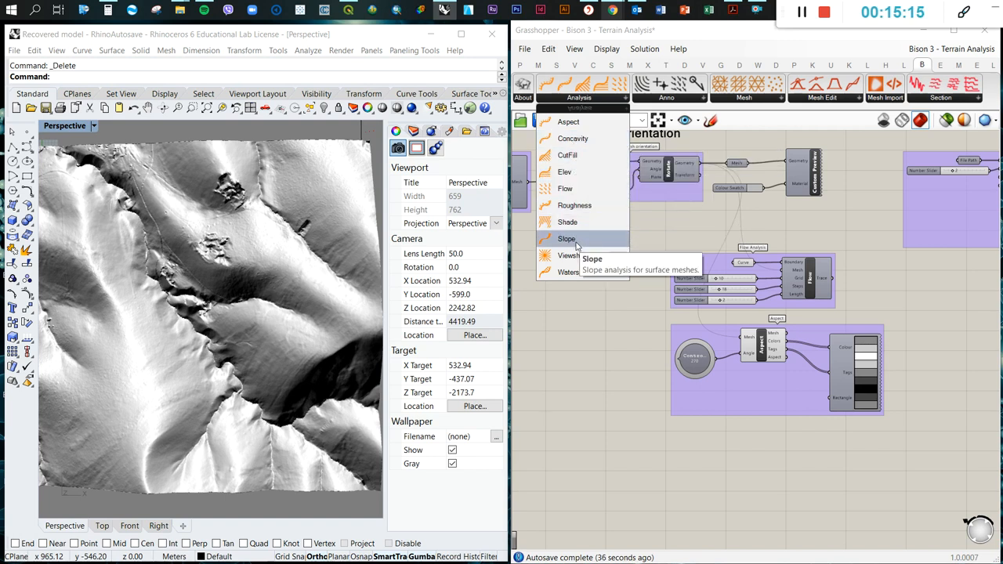
{"action": "left_click", "coordinate": [567, 238]}
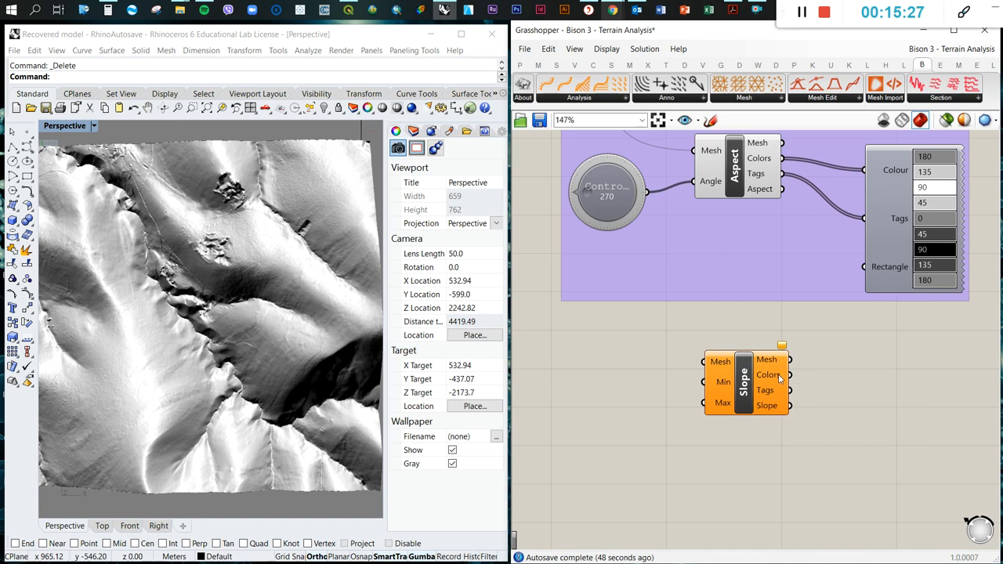
- Wire the DTM mesh into Slope's Mesh input and zoom in on the slope-shaded terrain
{"action": "scroll", "scroll_direction": "down", "scroll_amount": 3}
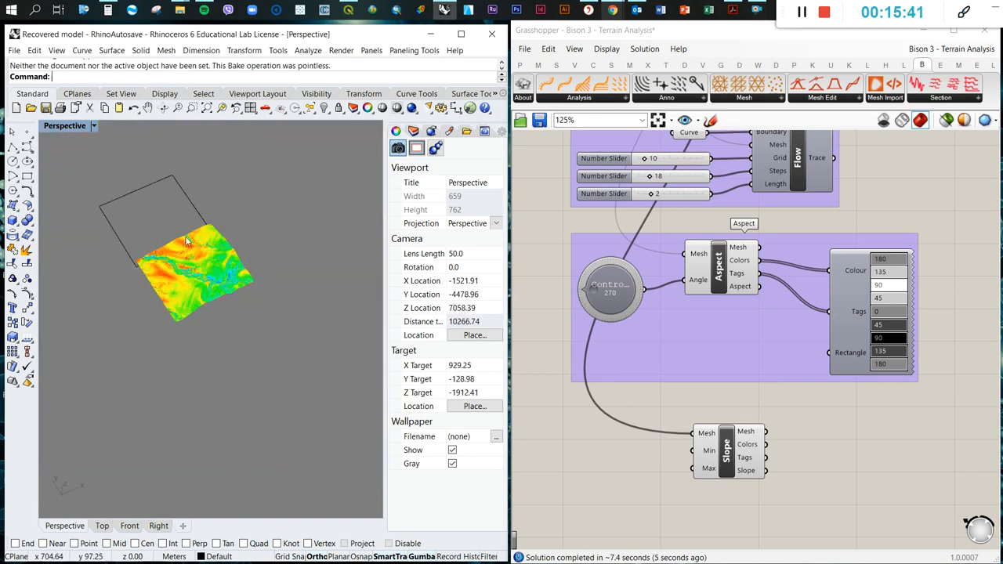
{"action": "left_click_drag", "start_coordinate": [196, 251], "coordinate": [251, 258]}
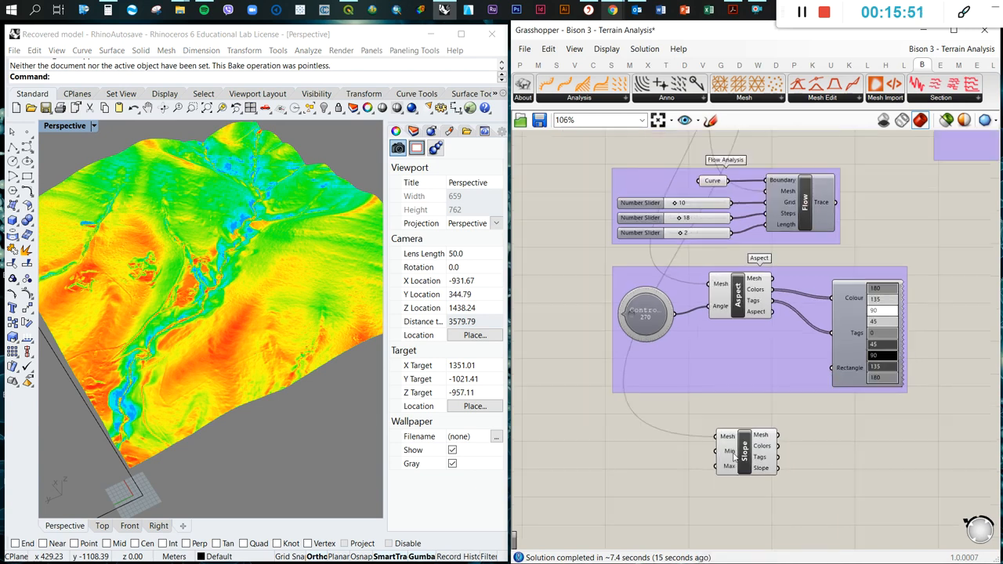
{"action": "mouse_move", "coordinate": [744, 450]}
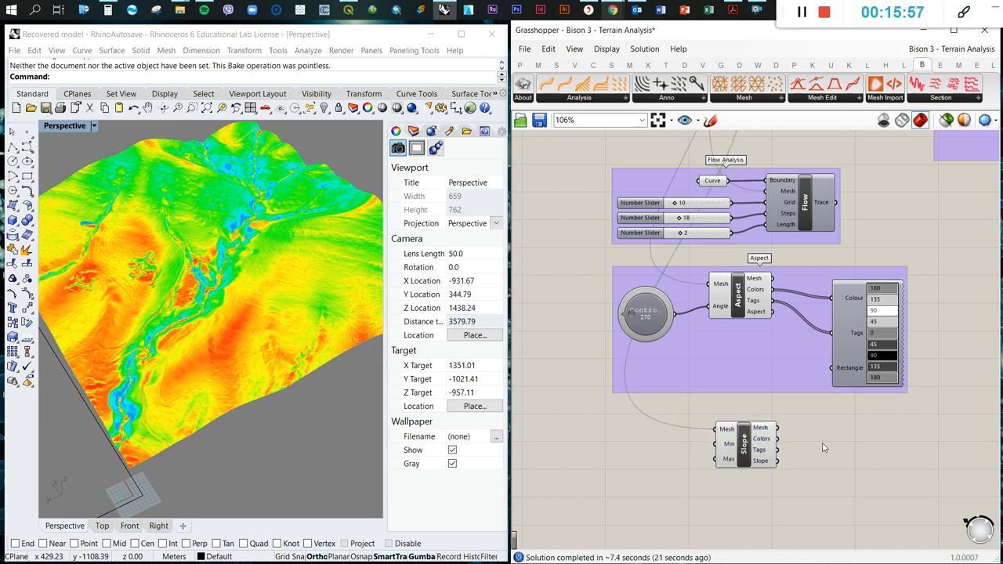
- Add a Legend wired to Slope Colors and Tags, grouped with Slope and labelled 'Slope'
{"action": "type", "text": "leg"}
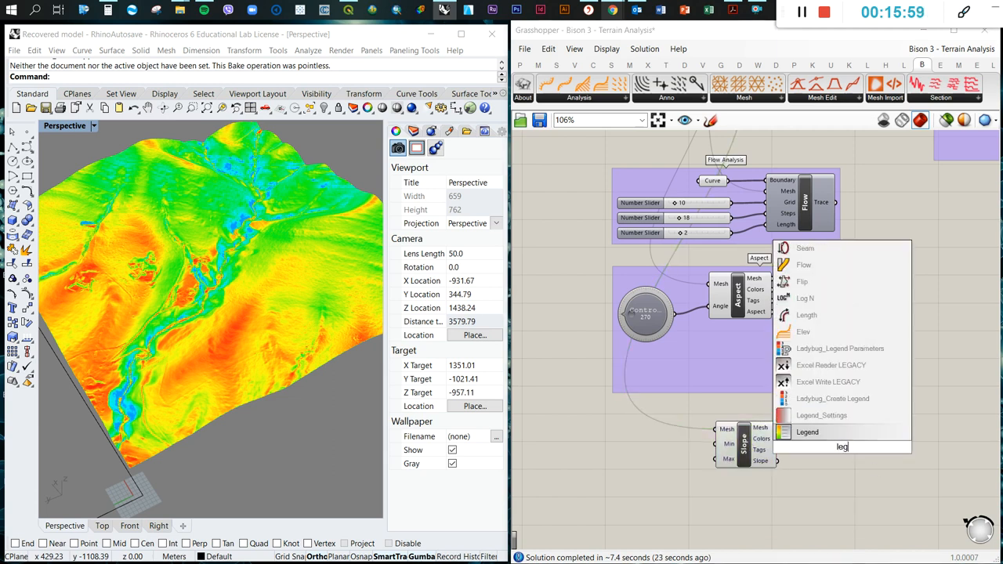
{"action": "left_click", "coordinate": [807, 431]}
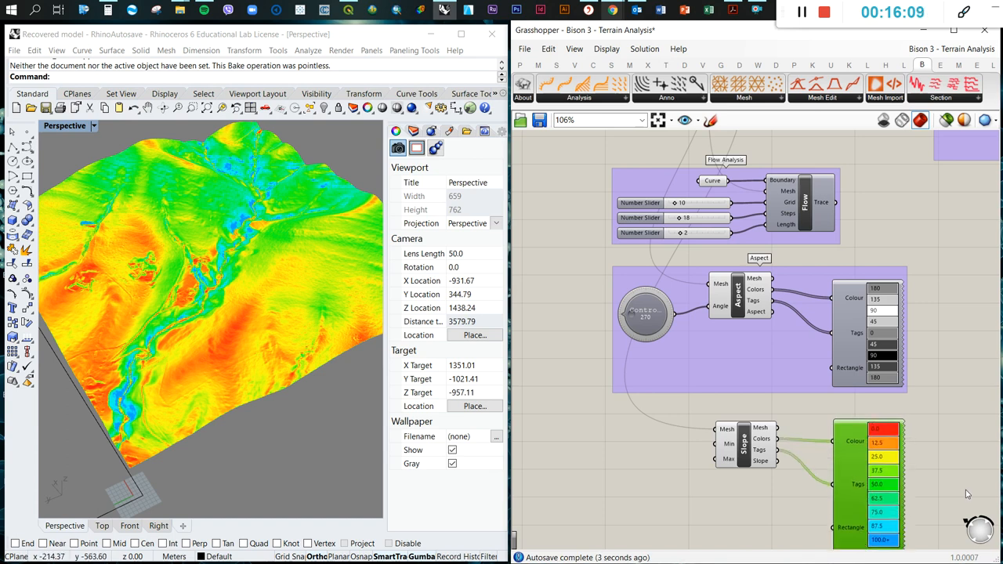
{"action": "mouse_move", "coordinate": [149, 365]}
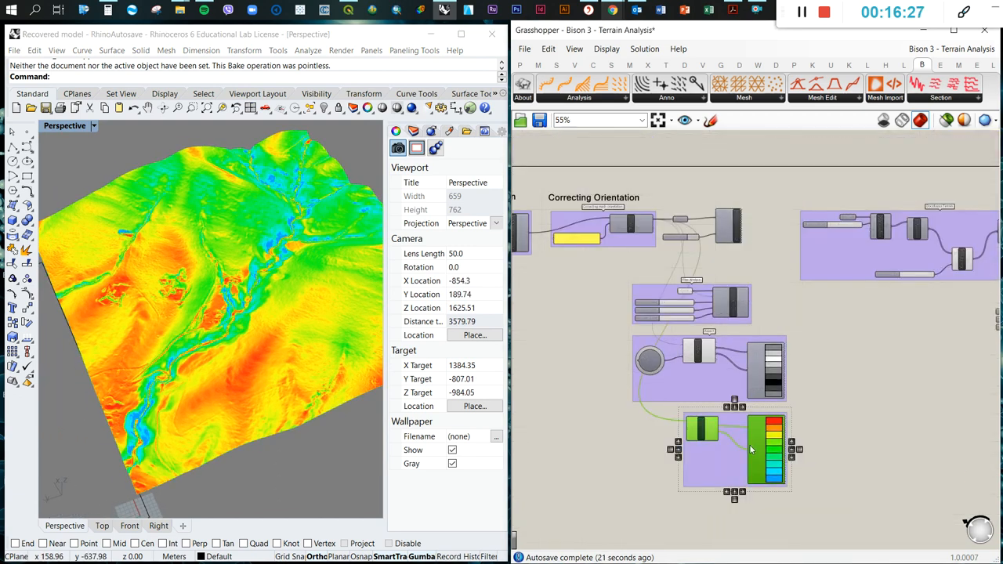
{"action": "right_click", "coordinate": [733, 423]}
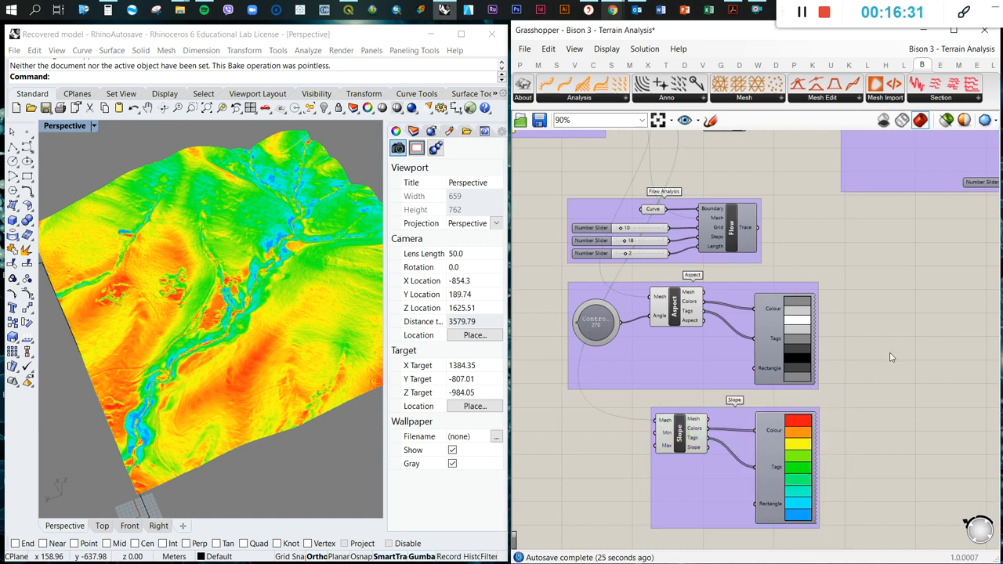
- Place a Bison Watershed component below the Slope group, with the terrain mesh as input
{"action": "left_click", "coordinate": [579, 97]}
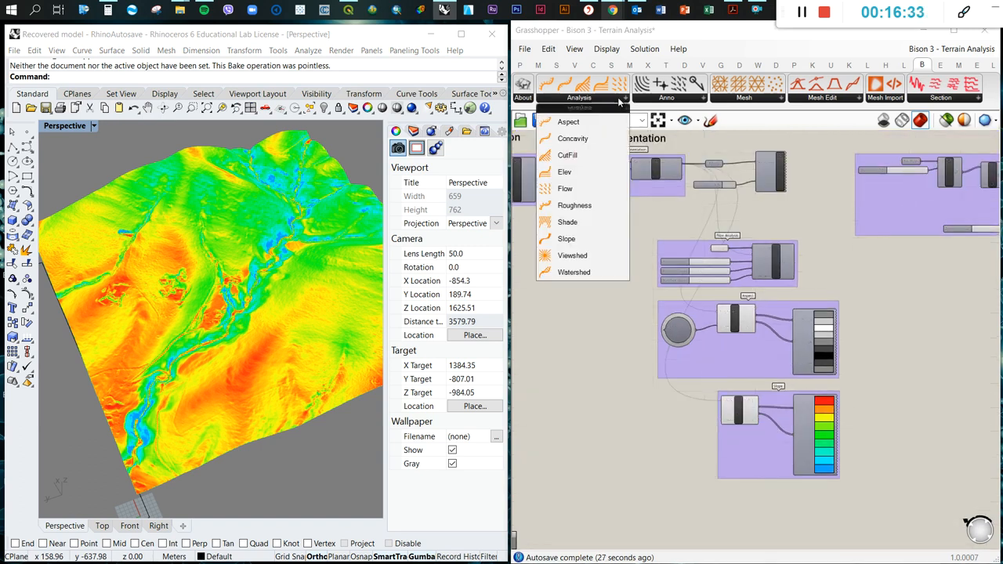
{"action": "mouse_move", "coordinate": [573, 272]}
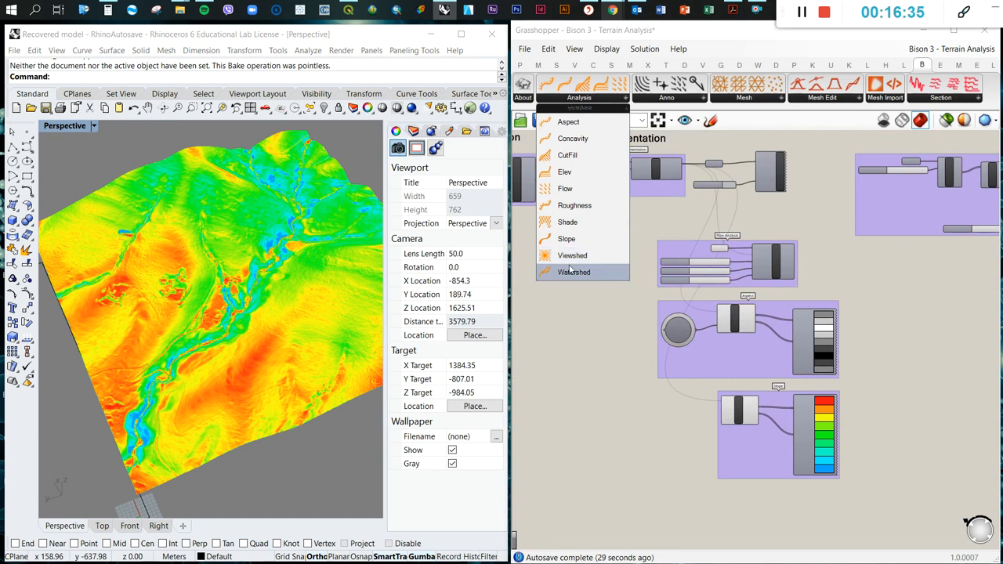
{"action": "mouse_move", "coordinate": [574, 271]}
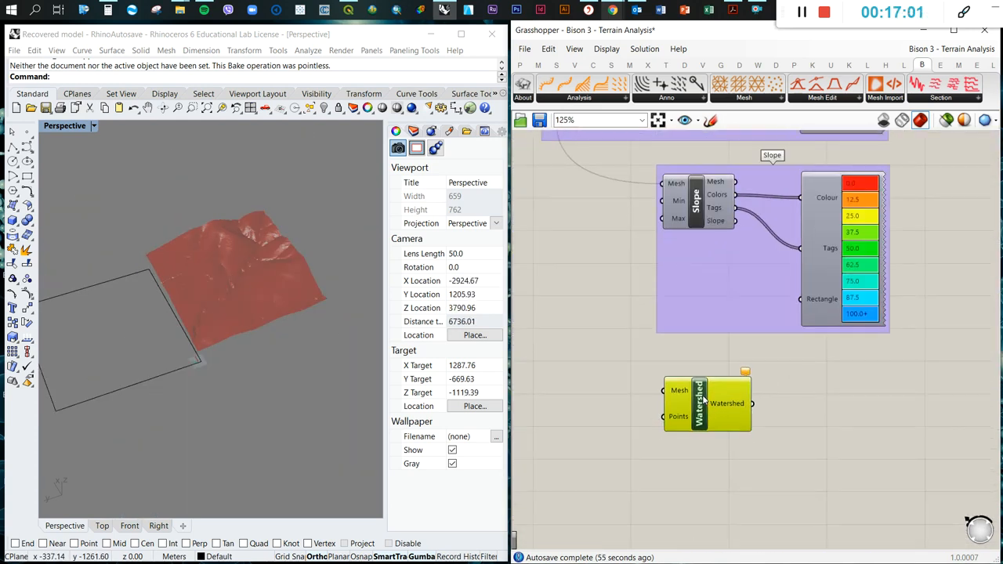
{"action": "scroll", "scroll_direction": "down", "scroll_amount": 3}
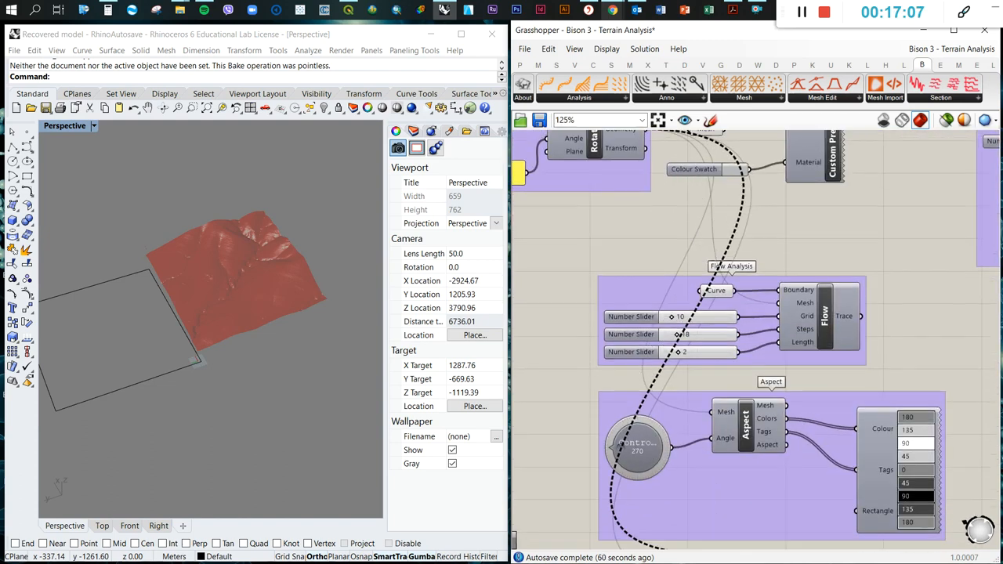
{"action": "scroll", "scroll_direction": "down", "scroll_amount": 3}
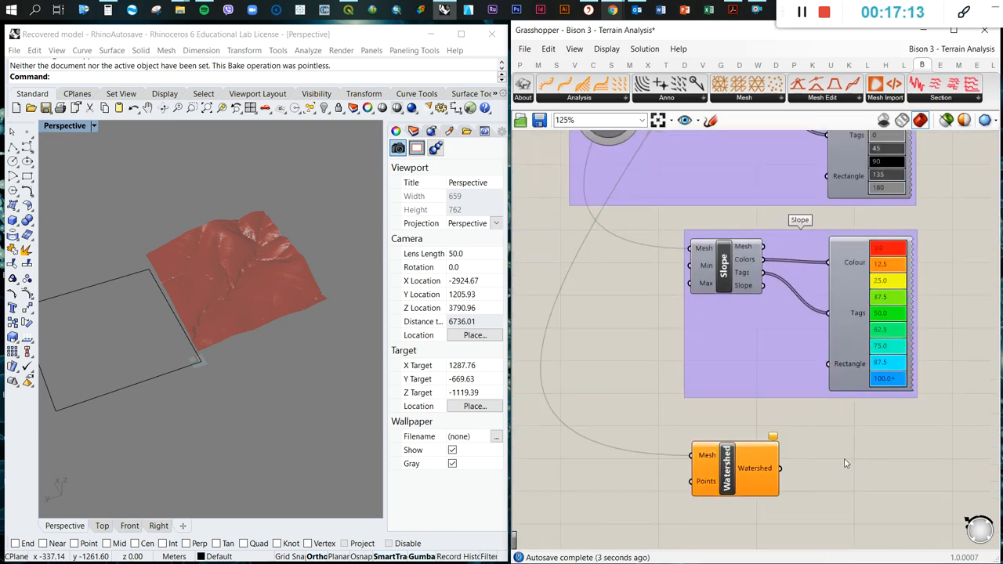
{"action": "scroll", "scroll_direction": "down", "scroll_amount": 3}
{"action": "type", "text": "point"}
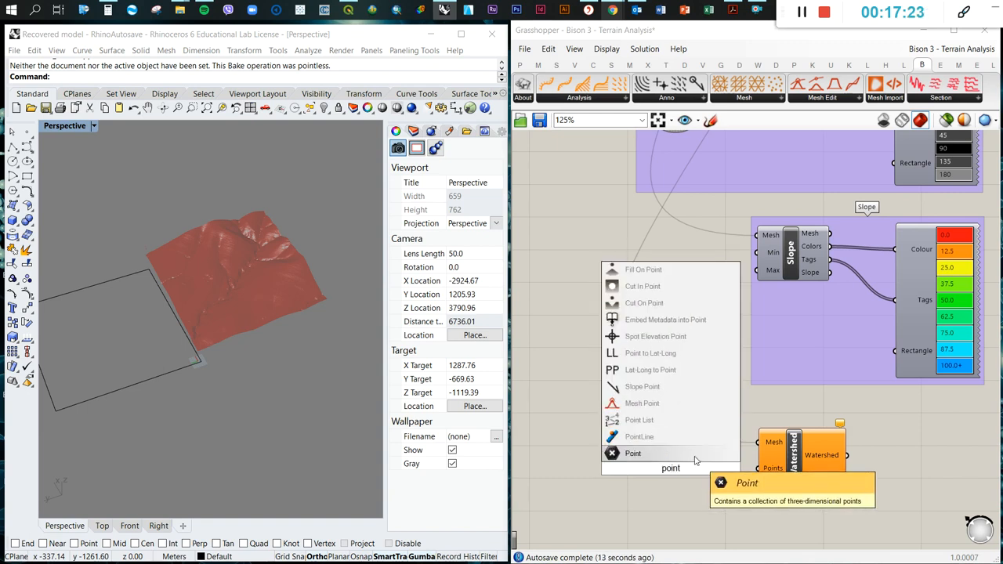
- Feed Watershed's Points input from a Point parameter holding three points set in Rhino's Top view
{"action": "left_click", "coordinate": [632, 452]}
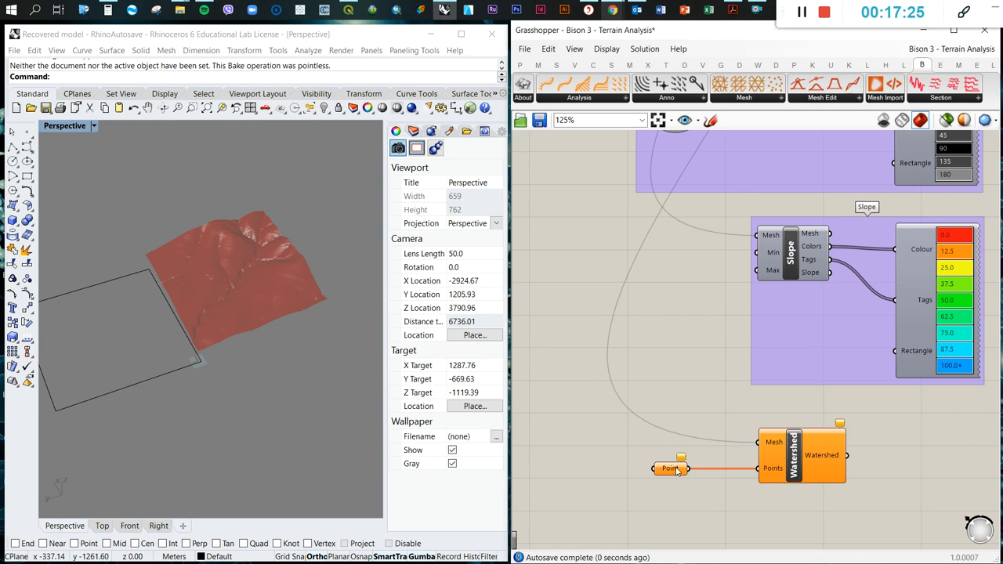
{"action": "left_click_drag", "start_coordinate": [669, 468], "coordinate": [701, 469]}
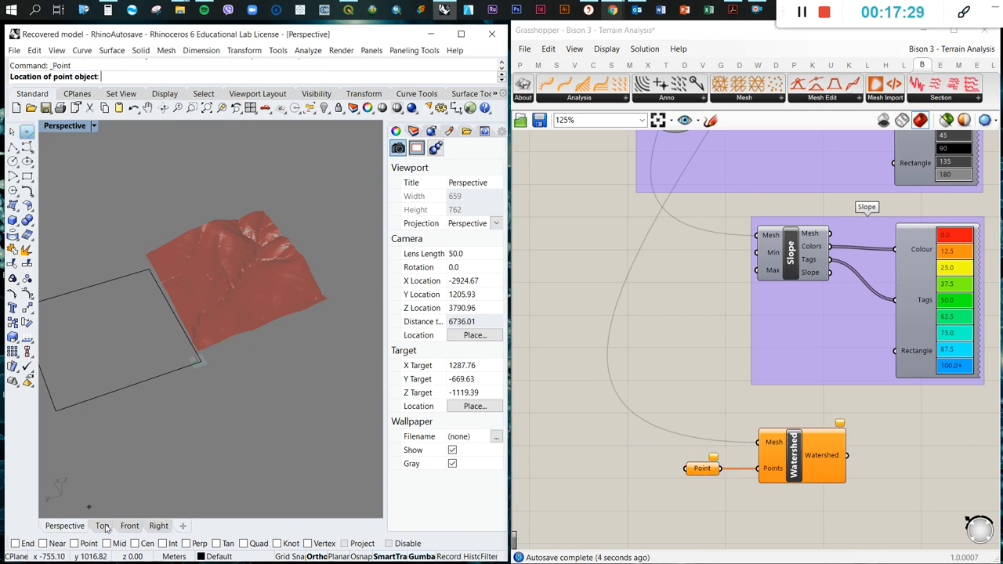
{"action": "left_click", "coordinate": [102, 526]}
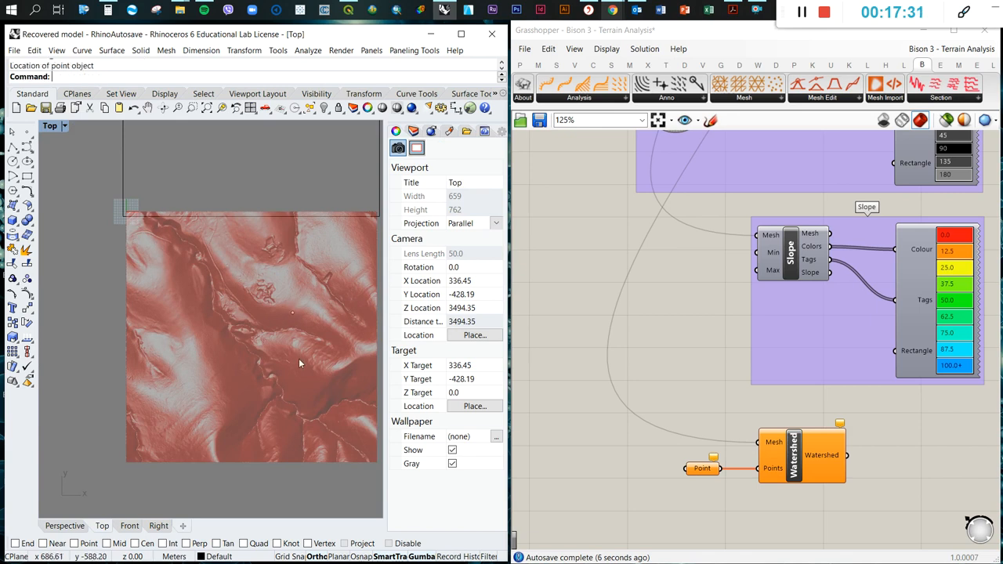
{"action": "mouse_move", "coordinate": [31, 139]}
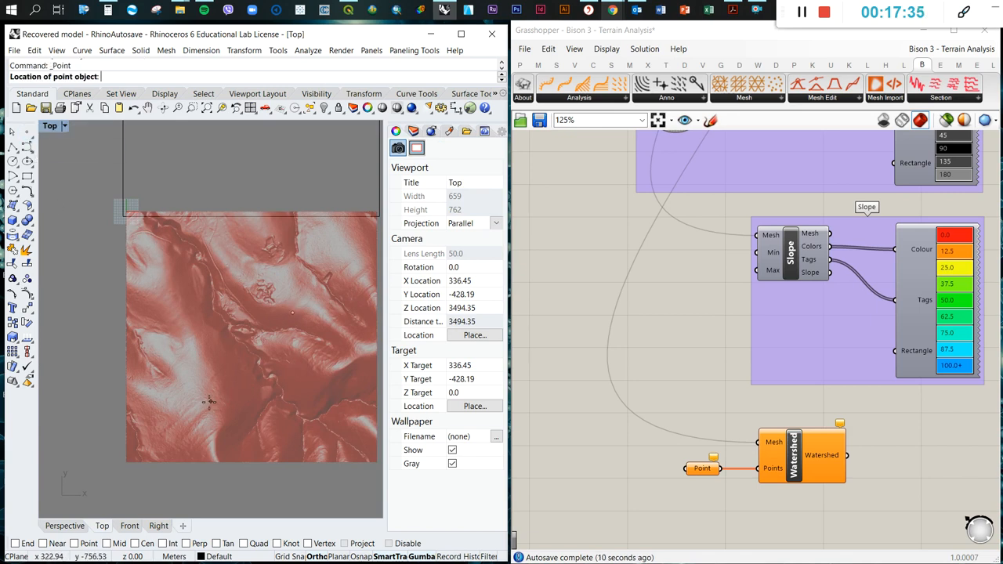
{"action": "mouse_move", "coordinate": [270, 415]}
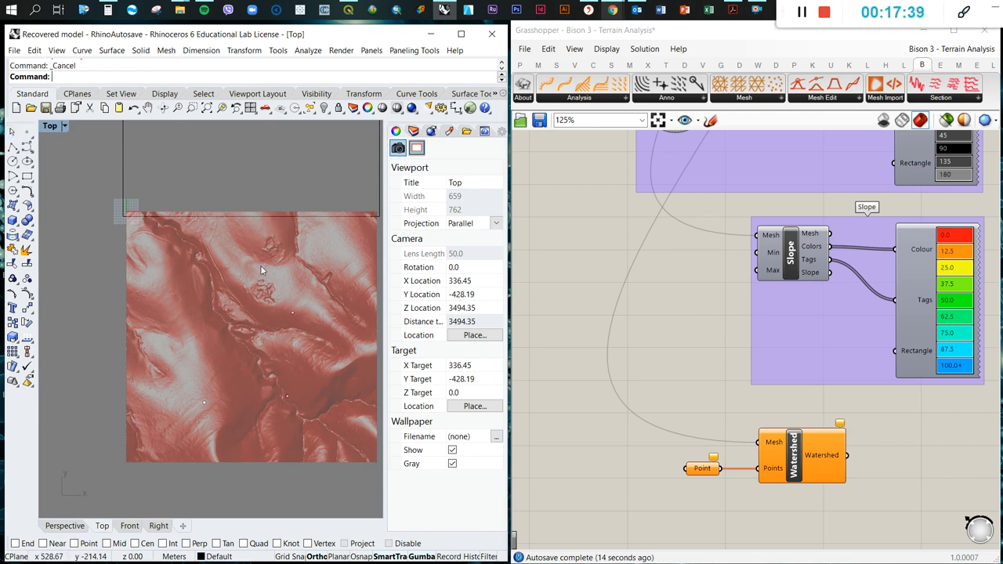
{"action": "right_click", "coordinate": [701, 467]}
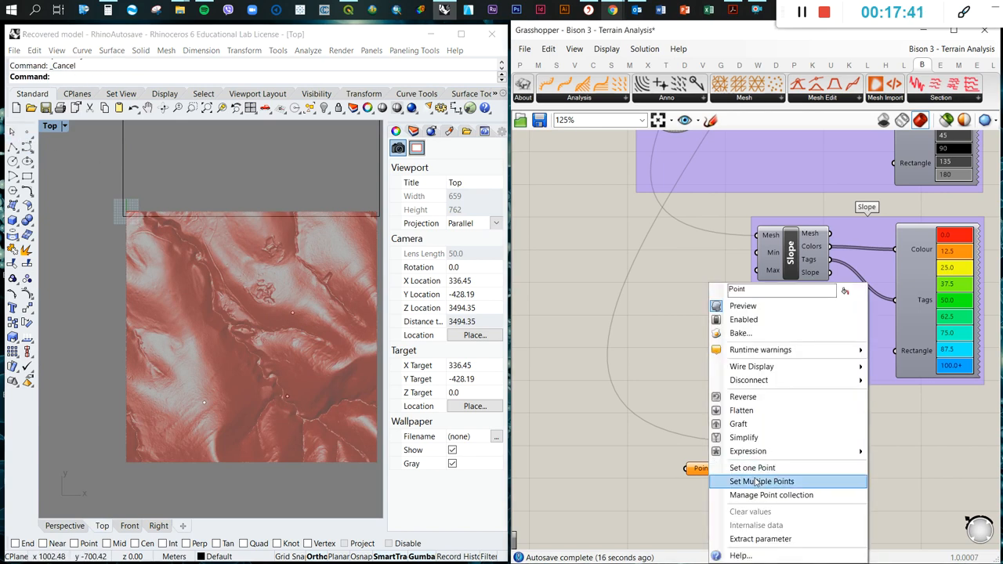
{"action": "left_click", "coordinate": [761, 481]}
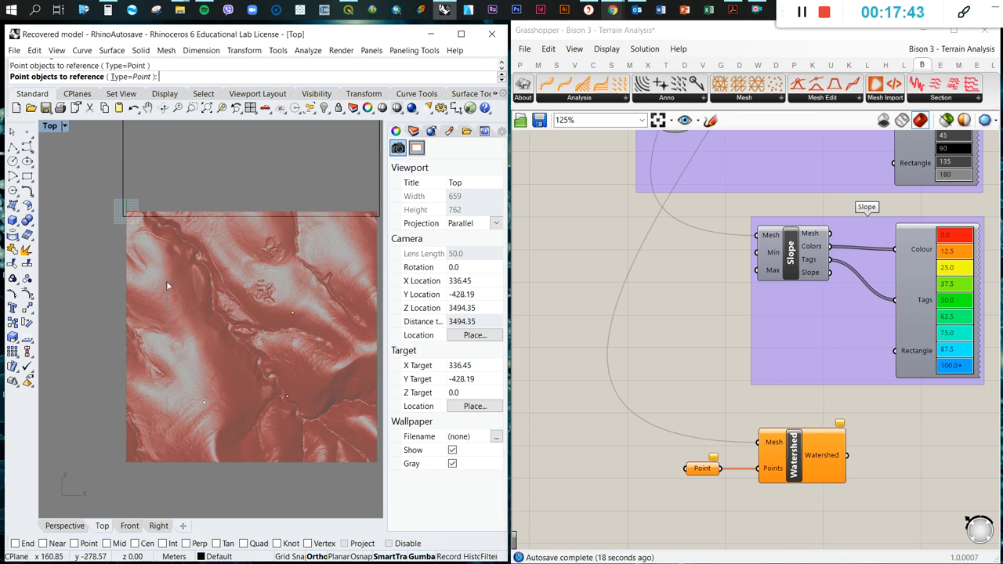
{"action": "mouse_move", "coordinate": [544, 455]}
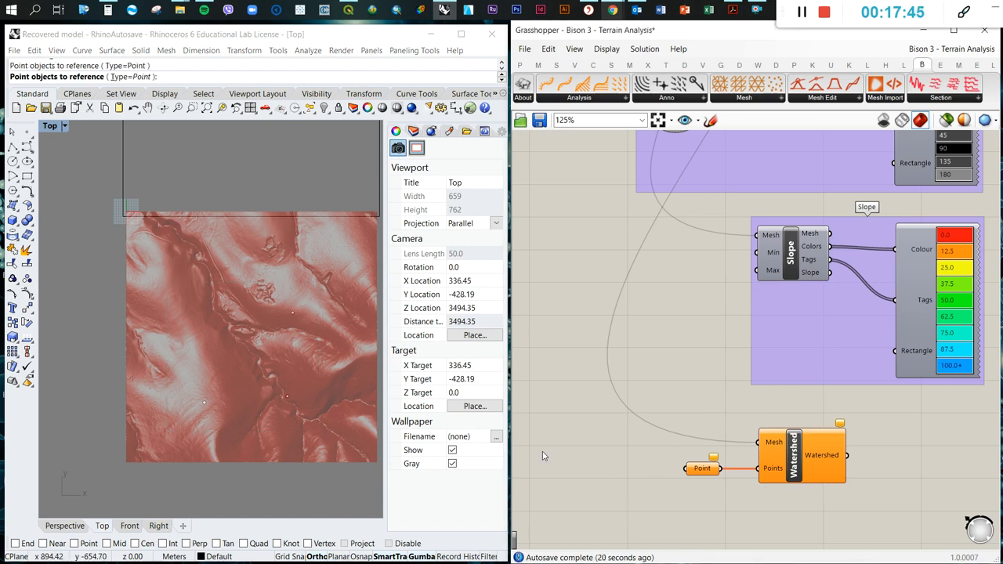
{"action": "mouse_move", "coordinate": [713, 501]}
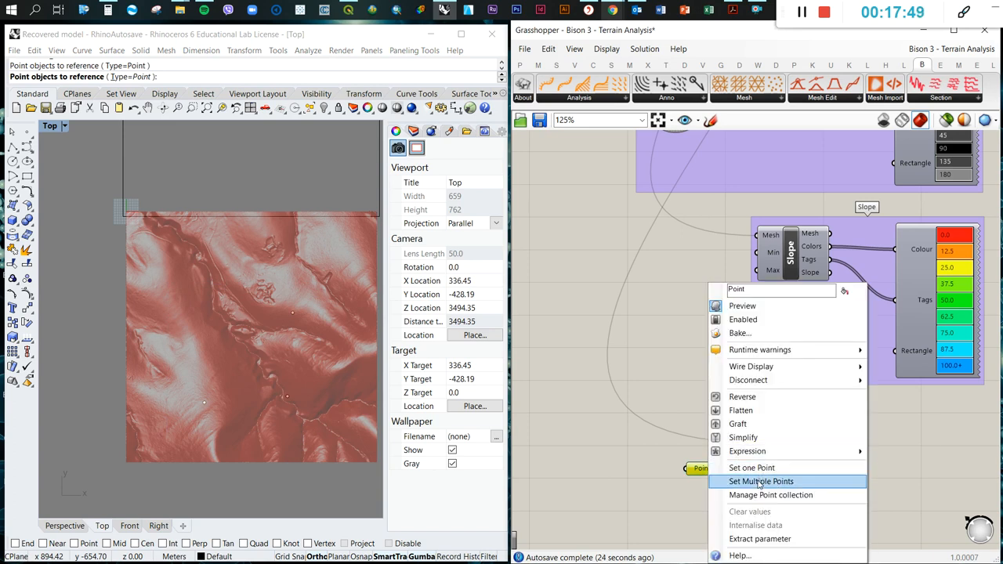
{"action": "left_click", "coordinate": [761, 481]}
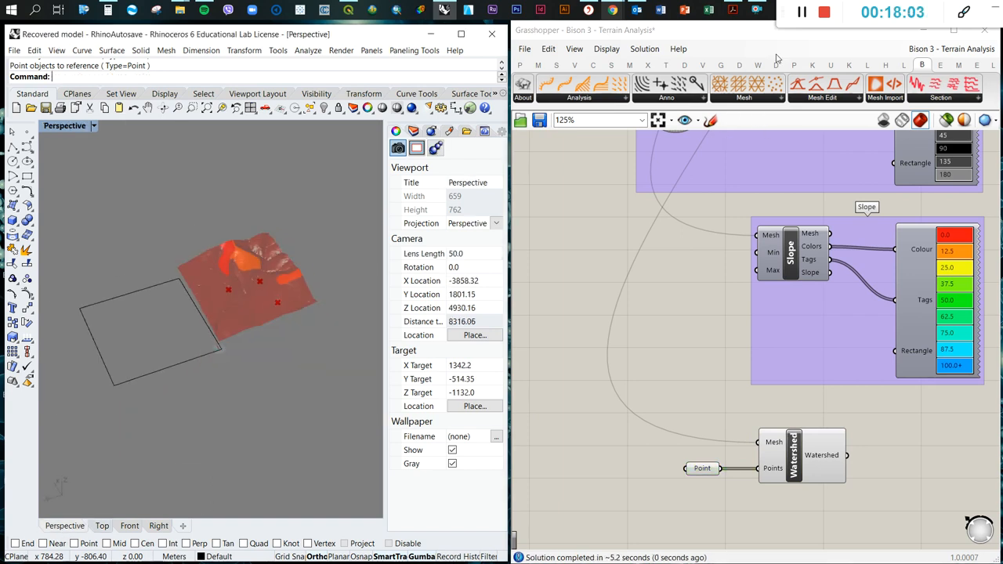
- Zoom in on the orange catchment areas, then add a Project Point component via 'proj'
{"action": "left_click_drag", "start_coordinate": [196, 313], "coordinate": [259, 261]}
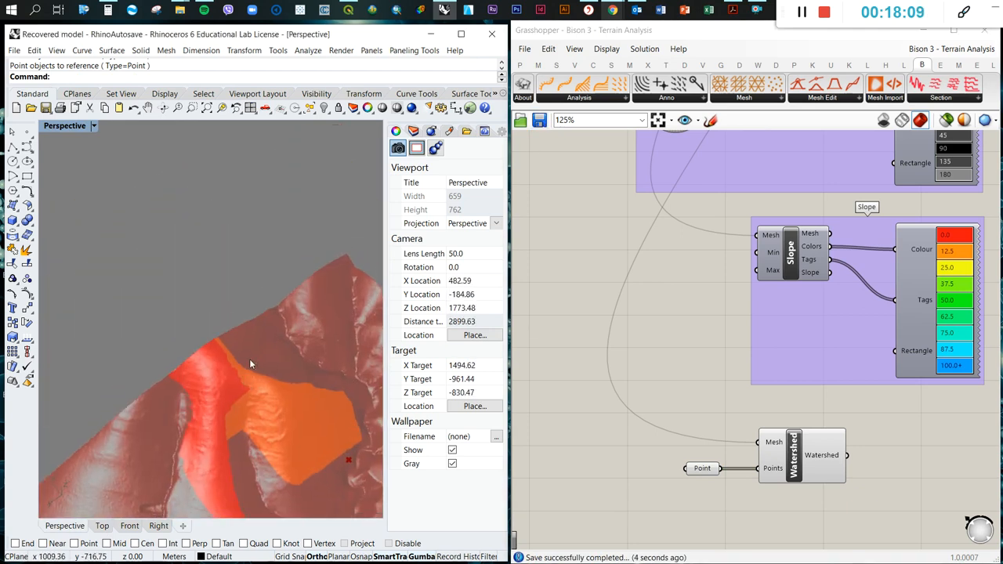
{"action": "left_click_drag", "start_coordinate": [251, 364], "coordinate": [203, 362]}
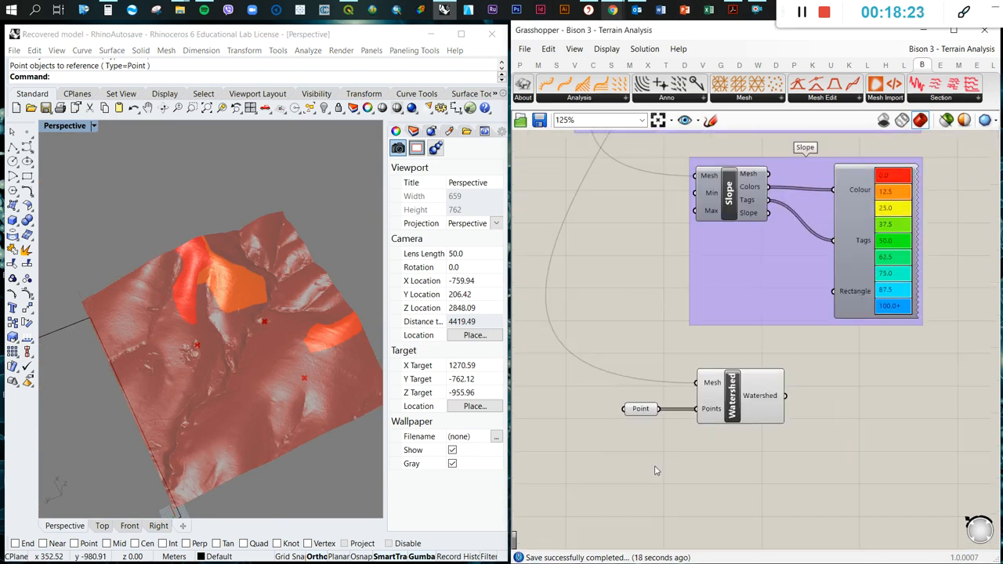
{"action": "type", "text": "proj"}
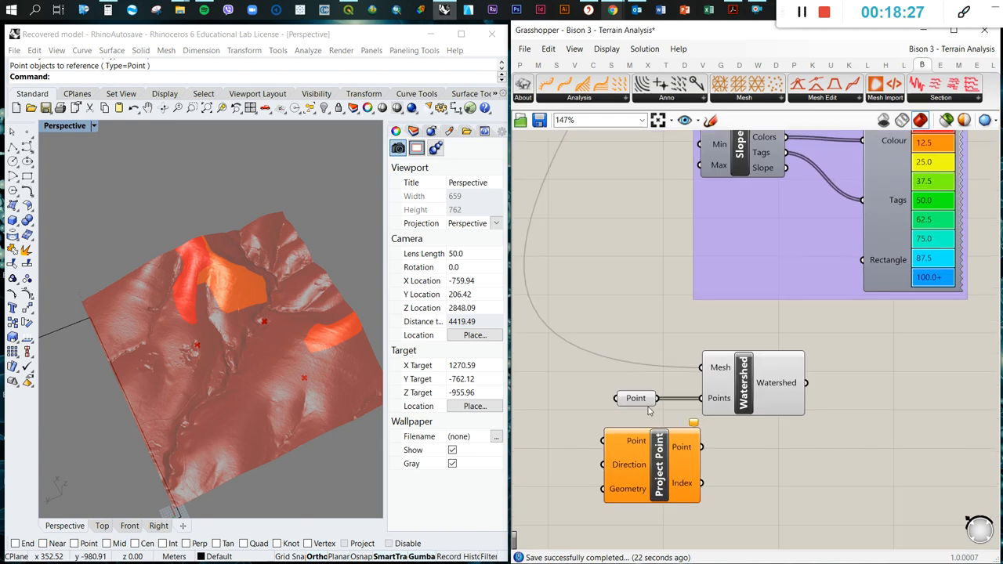
- Route the points through Project Point with mesh Geometry and Unit Z Direction into Watershed Points
{"action": "scroll", "scroll_direction": "down", "scroll_amount": 3}
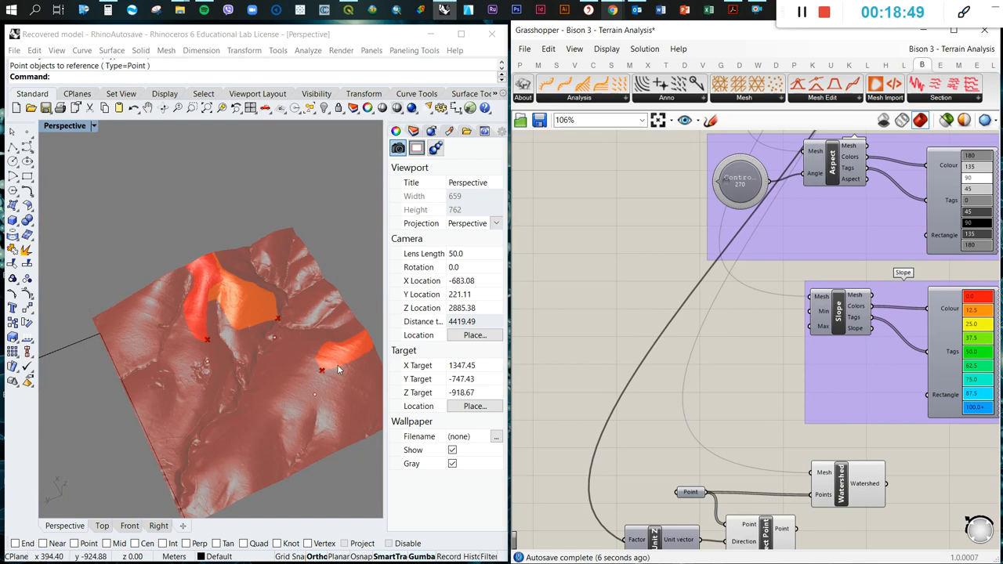
{"action": "scroll", "scroll_direction": "down", "scroll_amount": 3}
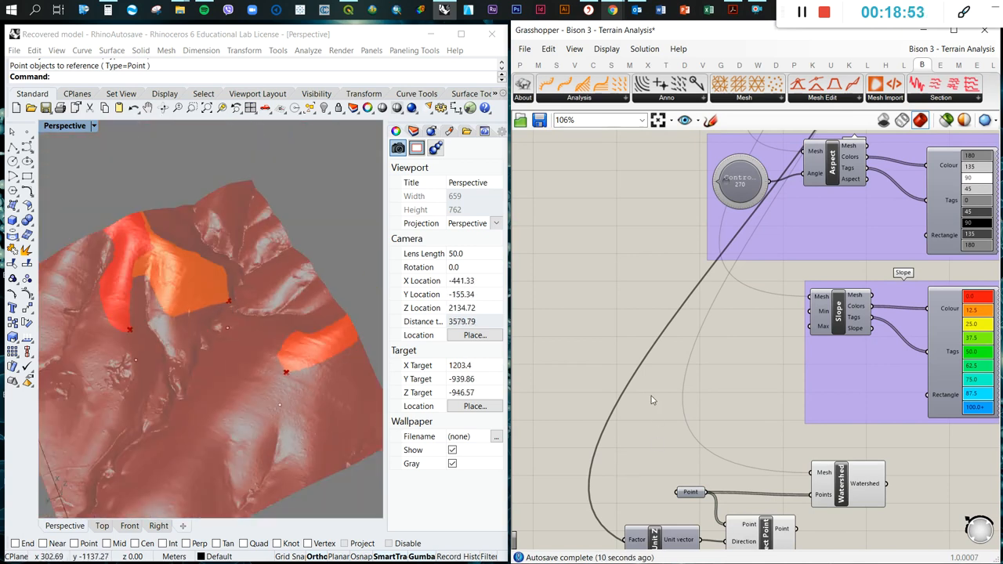
{"action": "scroll", "scroll_direction": "up", "scroll_amount": 3}
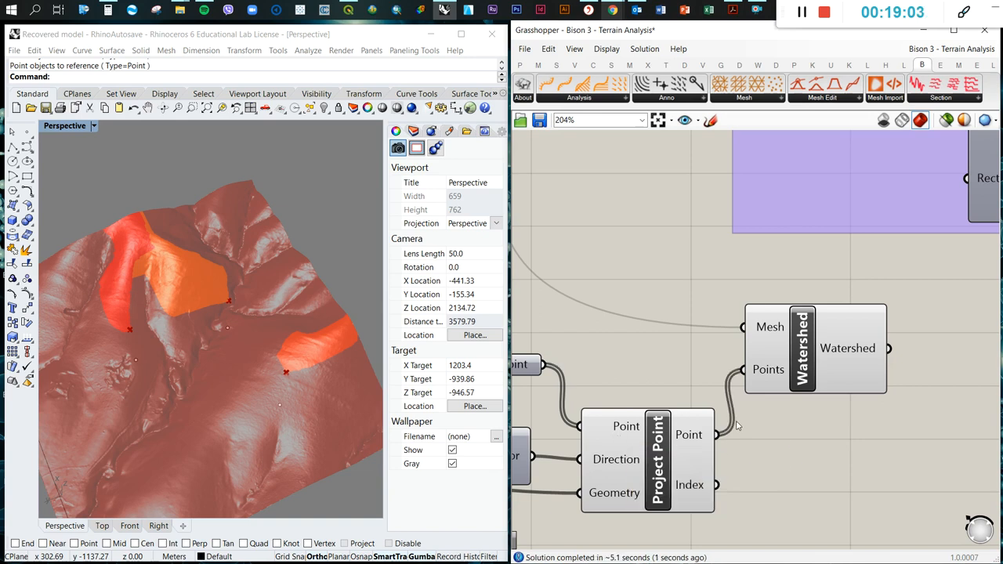
{"action": "scroll", "scroll_direction": "down", "scroll_amount": 3}
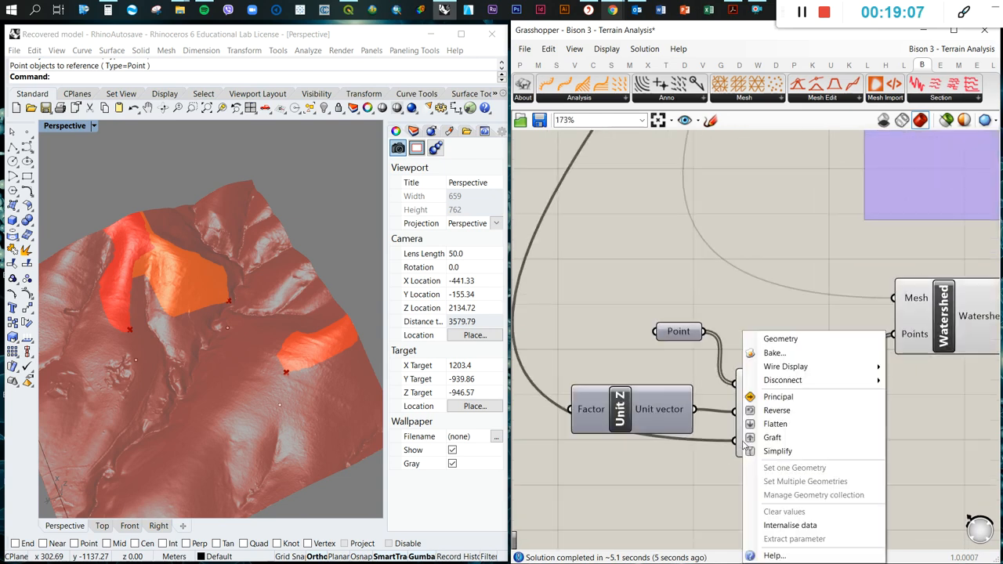
{"action": "mouse_move", "coordinate": [785, 367]}
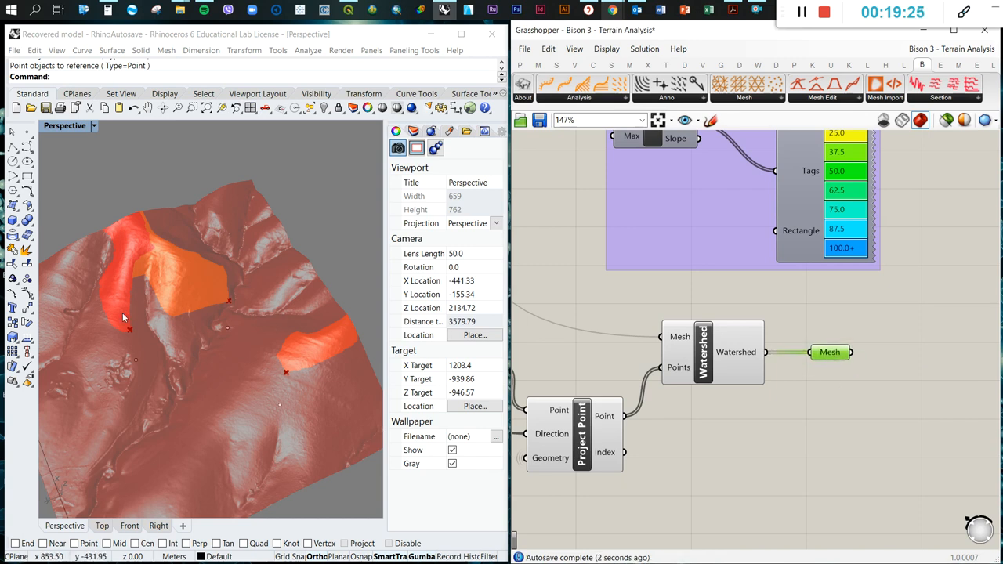
{"action": "scroll", "scroll_direction": "down", "scroll_amount": 3}
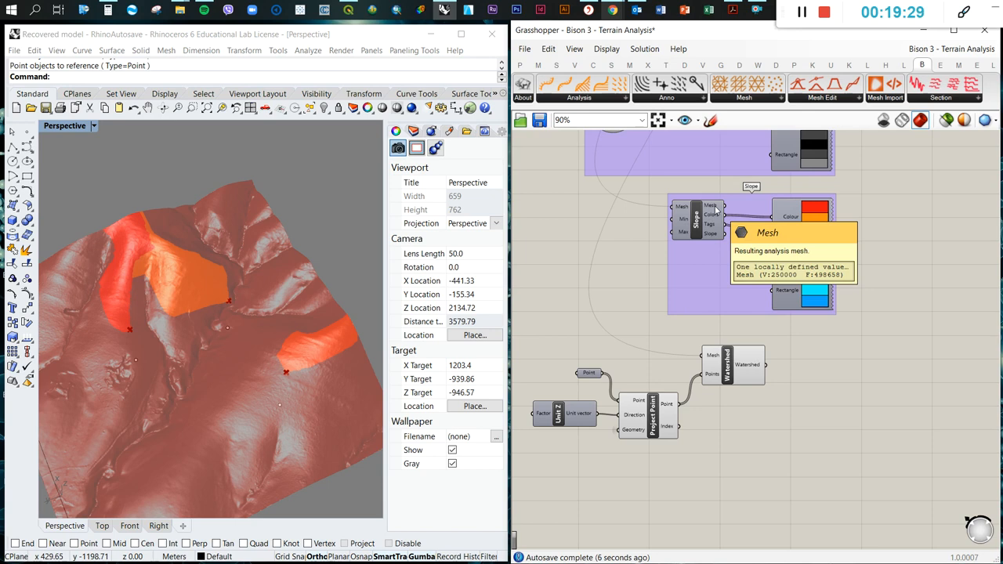
{"action": "mouse_move", "coordinate": [810, 400]}
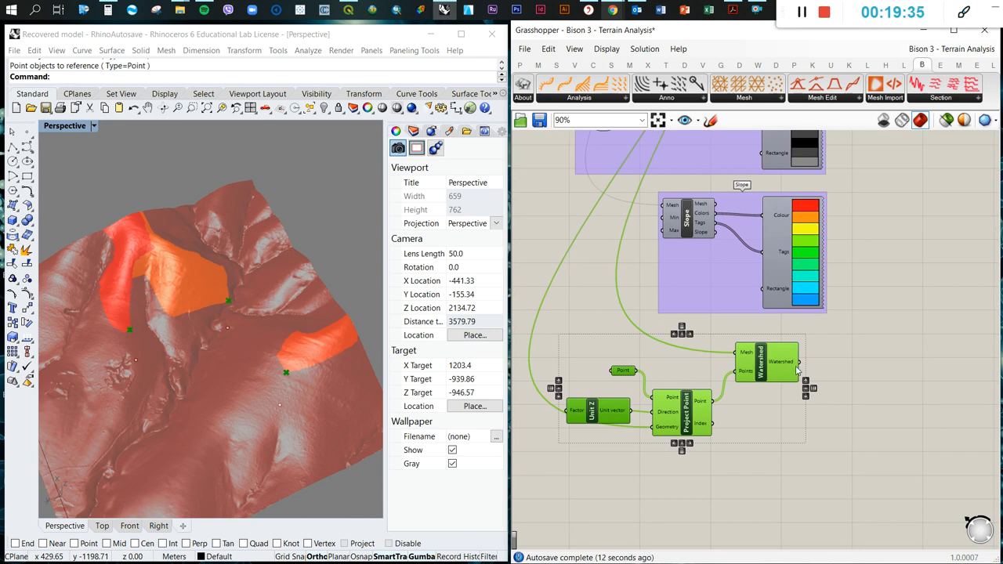
- Group the Point, Unit Z, Project Point and Watershed components under the label 'Watershed'
{"action": "right_click", "coordinate": [767, 360]}
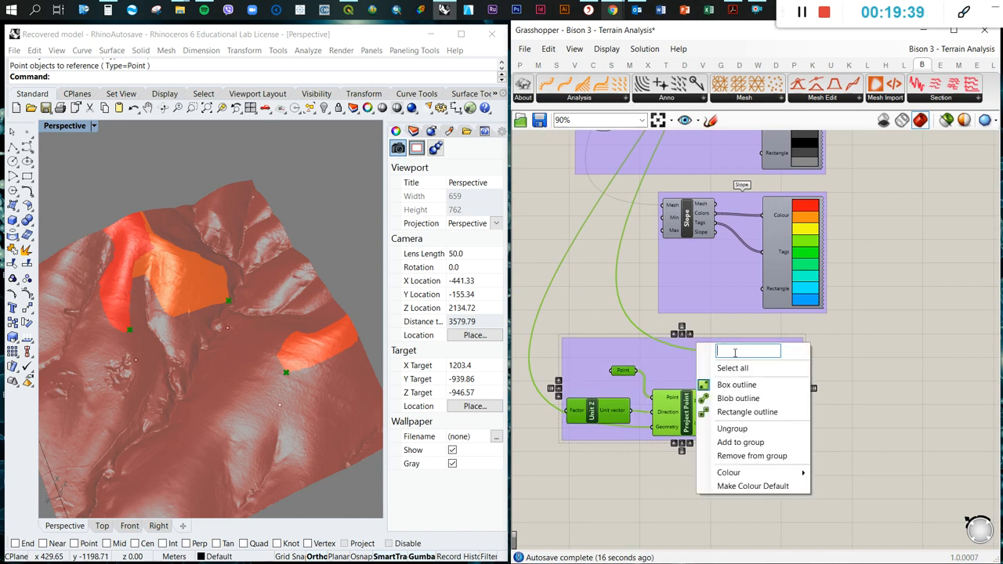
{"action": "type", "text": "Watershed"}
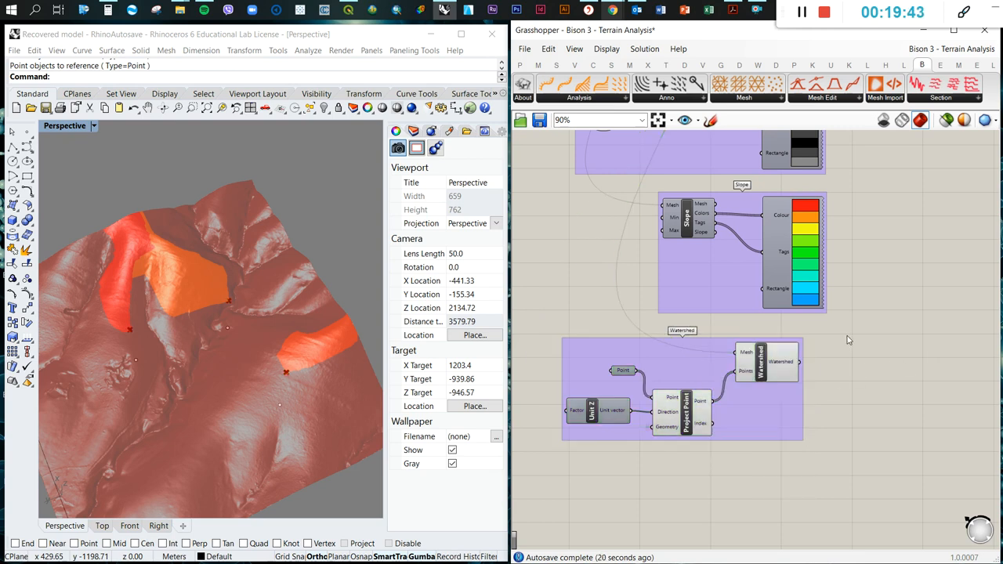
{"action": "scroll", "scroll_direction": "down", "scroll_amount": 3}
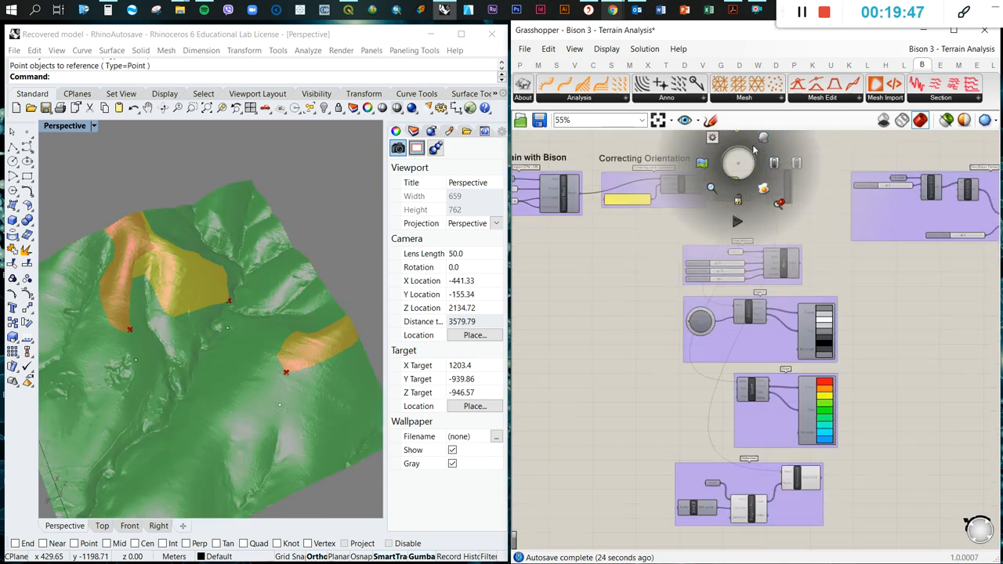
- Hide the other analysis previews, orbit the terrain, and return to the Perspective viewport
{"action": "right_click", "coordinate": [693, 204]}
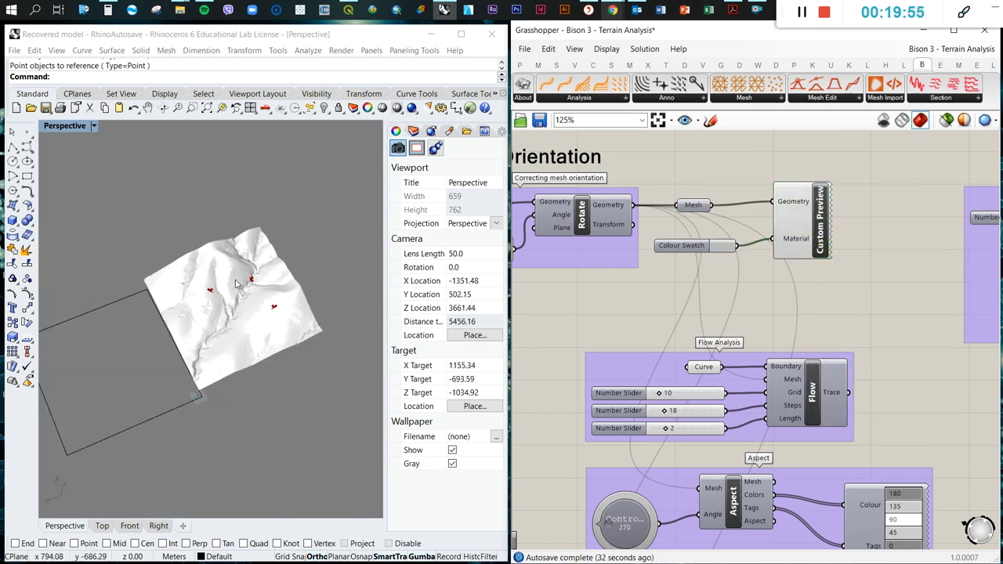
{"action": "left_click_drag", "start_coordinate": [235, 282], "coordinate": [219, 247]}
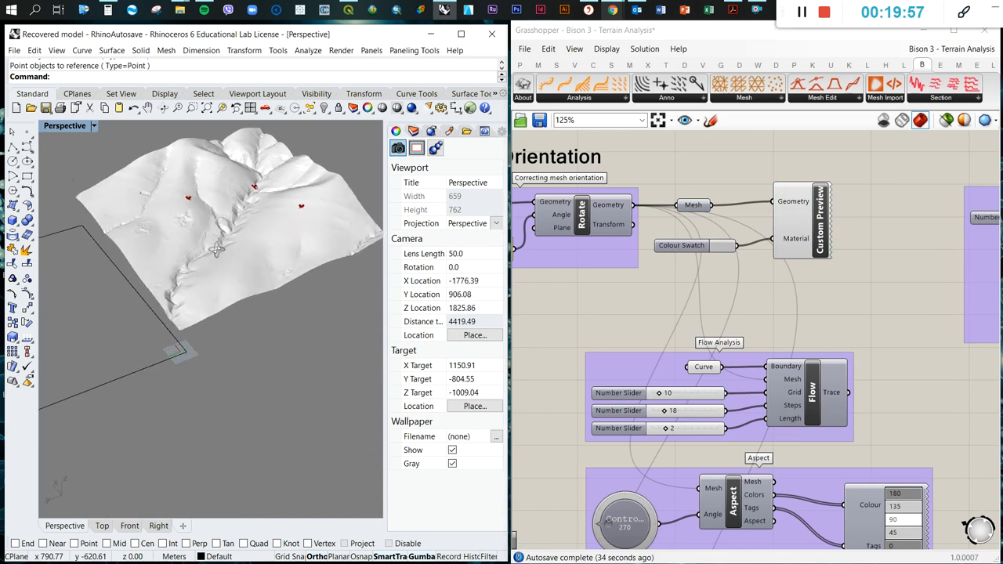
{"action": "scroll", "scroll_direction": "down", "scroll_amount": 3}
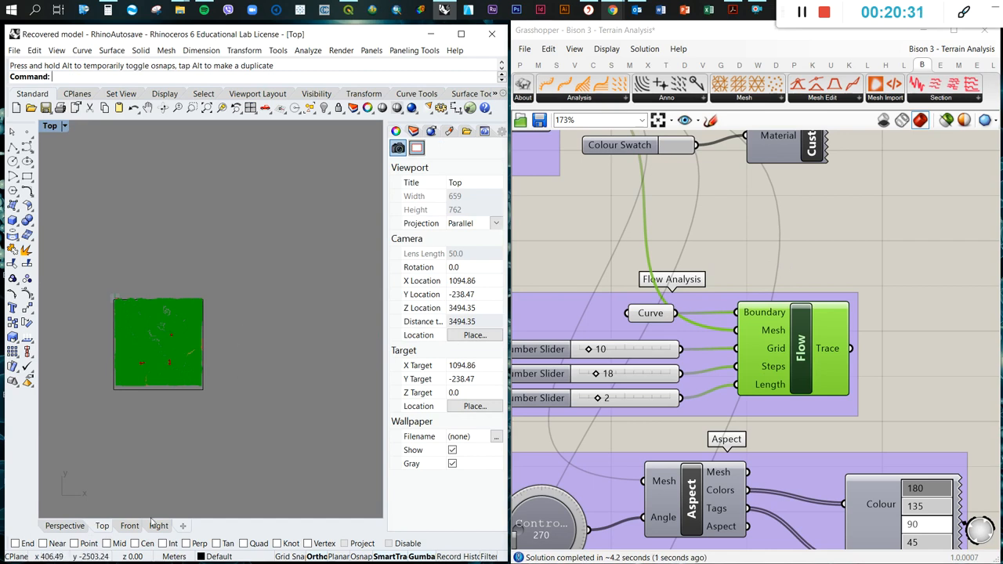
{"action": "left_click", "coordinate": [64, 525]}
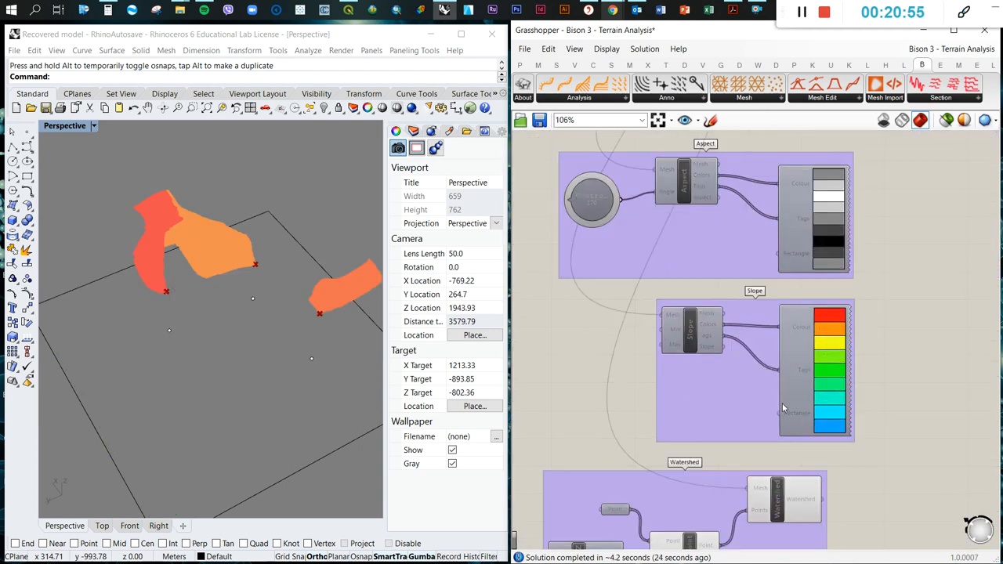
- Place Bison's Viewshed component with the terrain mesh wired in, plus a 'point' Point parameter
{"action": "scroll", "scroll_direction": "down", "scroll_amount": 3}
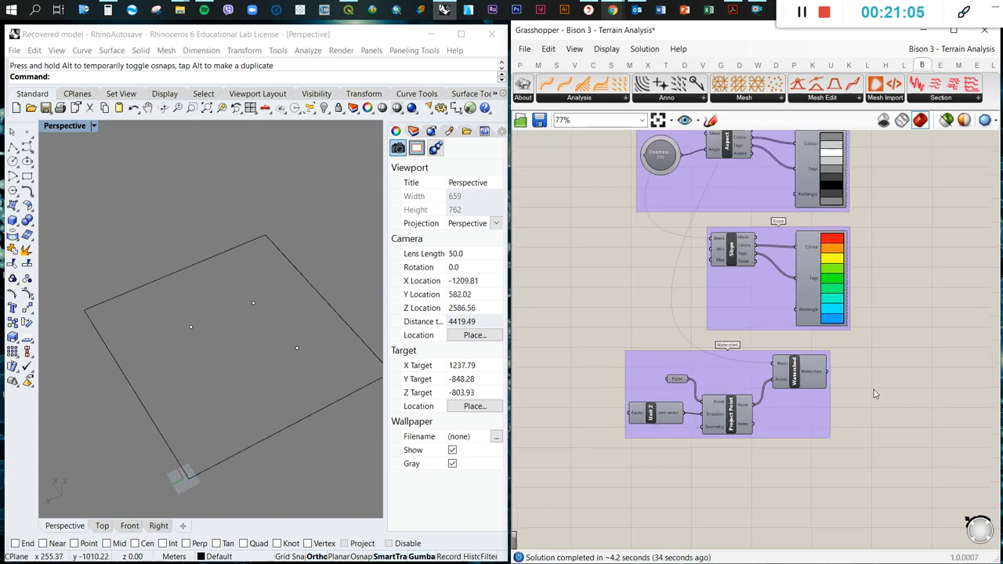
{"action": "scroll", "scroll_direction": "down", "scroll_amount": 3}
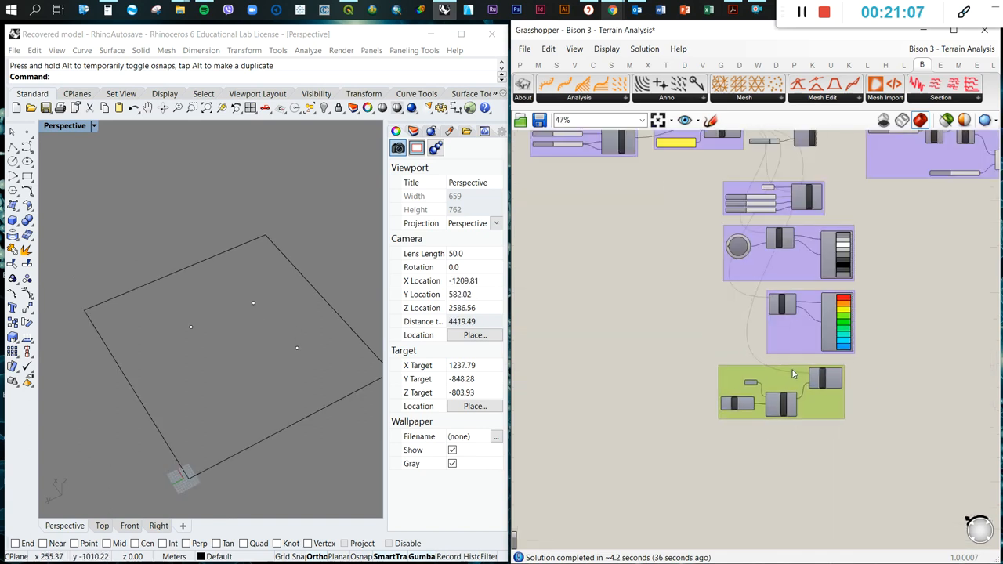
{"action": "left_click", "coordinate": [579, 97]}
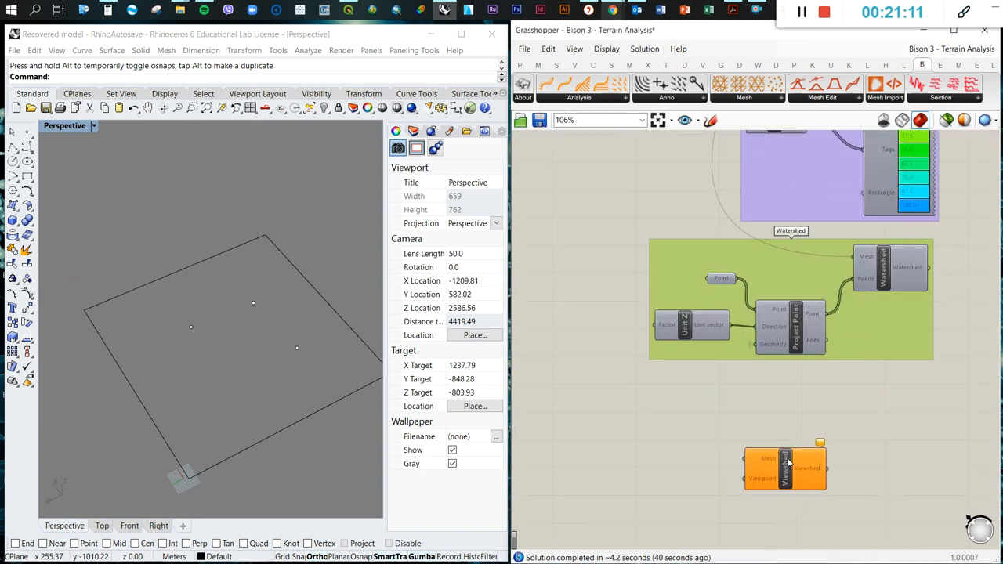
{"action": "scroll", "scroll_direction": "down", "scroll_amount": 3}
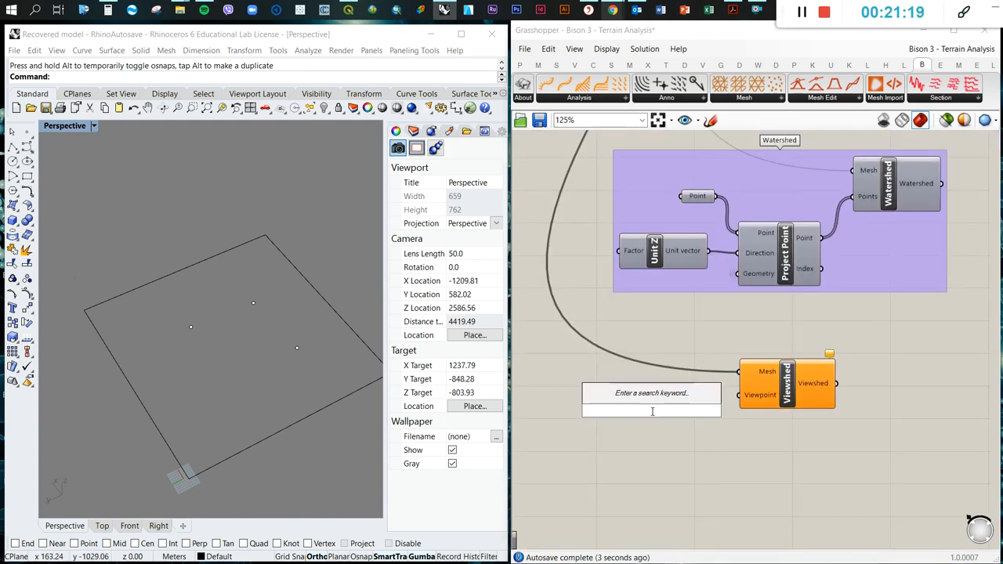
{"action": "type", "text": "point"}
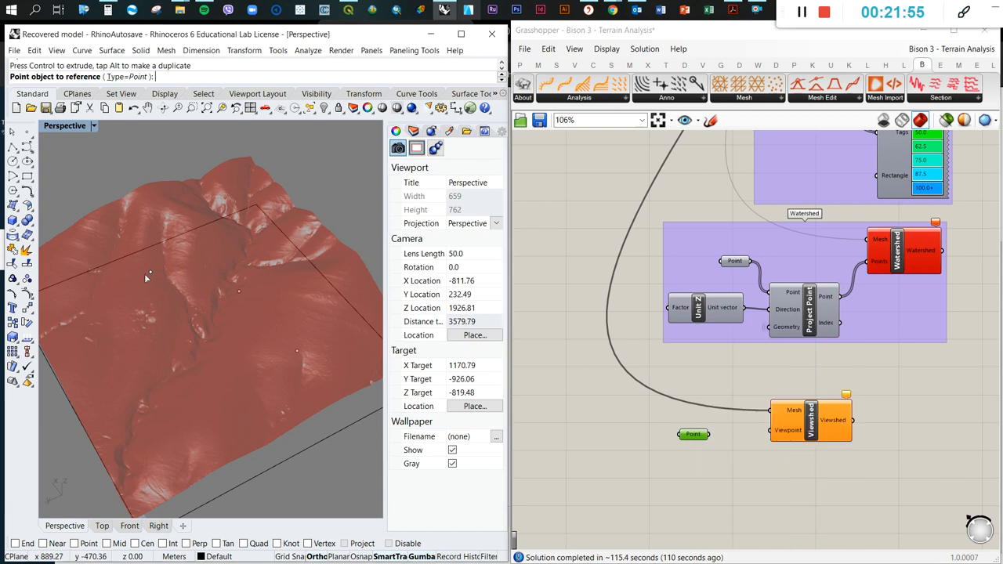
- Reference a terrain point as the Viewshed viewpoint and view the red visible areas from Top
{"action": "left_click", "coordinate": [694, 434]}
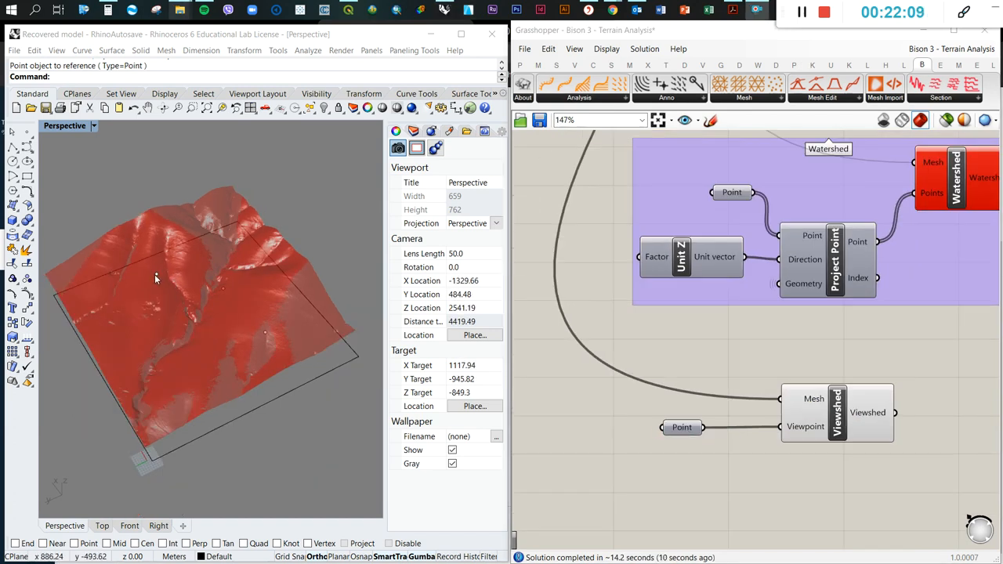
{"action": "mouse_move", "coordinate": [249, 344]}
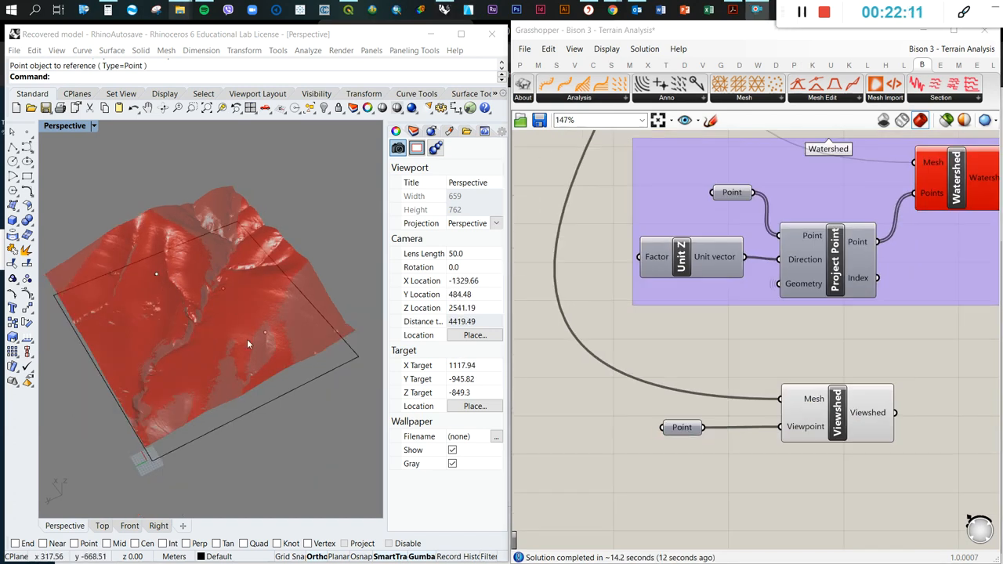
{"action": "scroll", "scroll_direction": "down", "scroll_amount": 3}
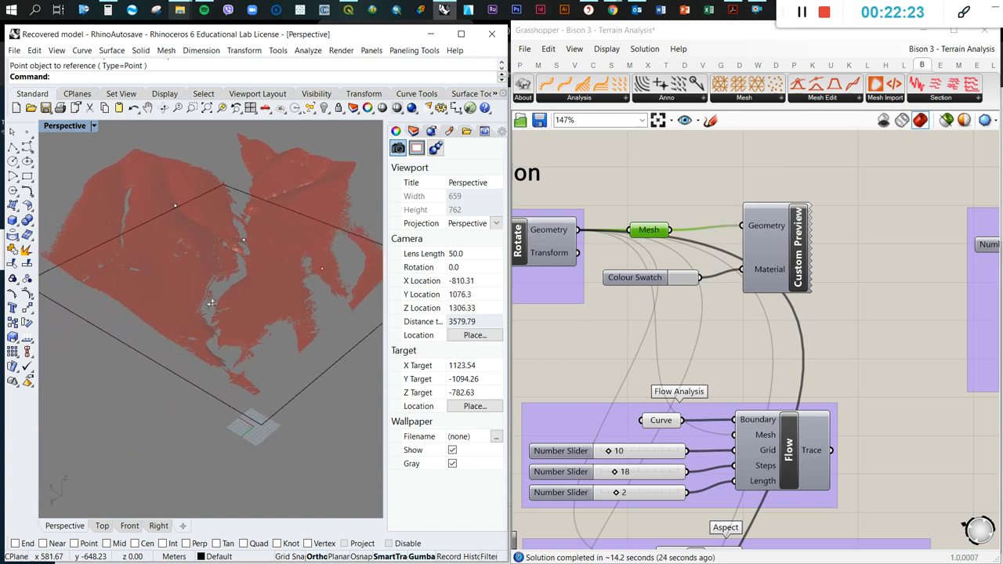
{"action": "left_click_drag", "start_coordinate": [211, 302], "coordinate": [124, 260]}
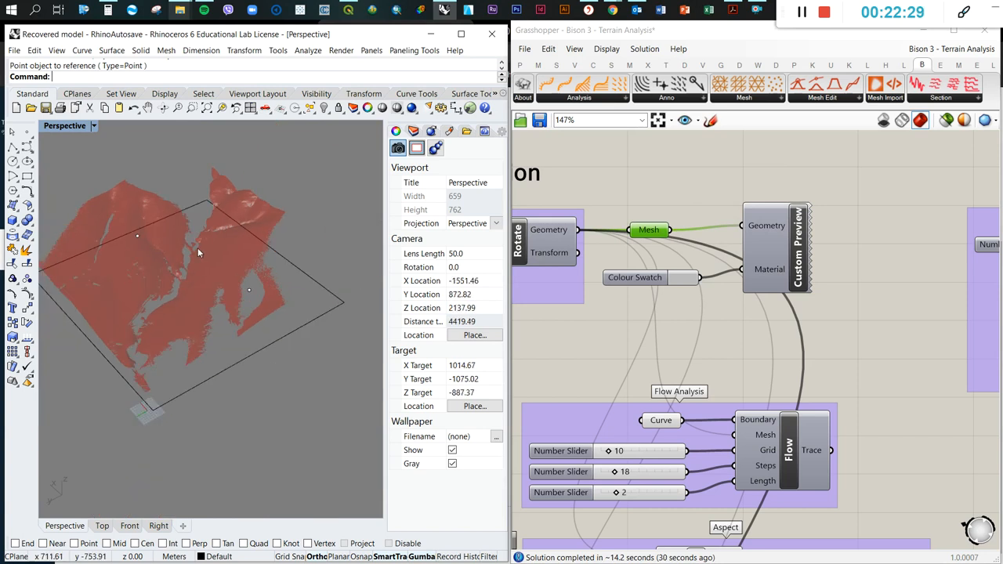
{"action": "left_click", "coordinate": [137, 236]}
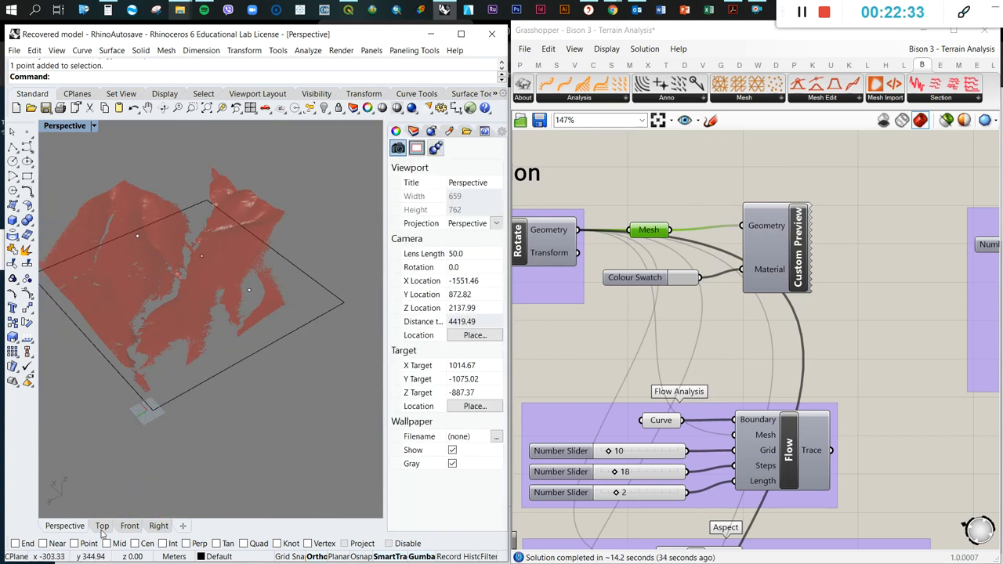
{"action": "left_click", "coordinate": [102, 525]}
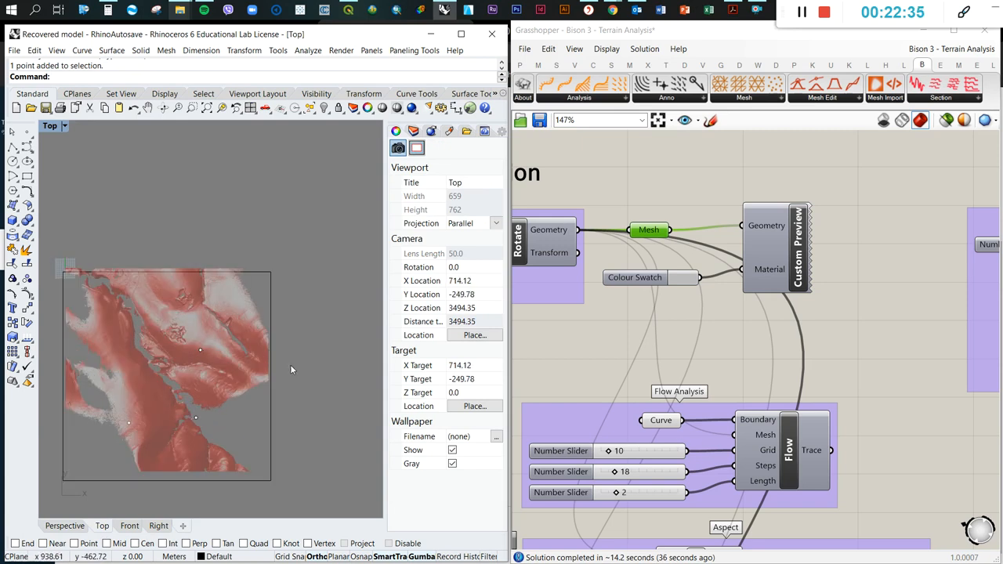
- Move the viewpoint with the Gumball in Front and Right views, raising it above the terrain
{"action": "scroll", "scroll_direction": "down", "scroll_amount": 3}
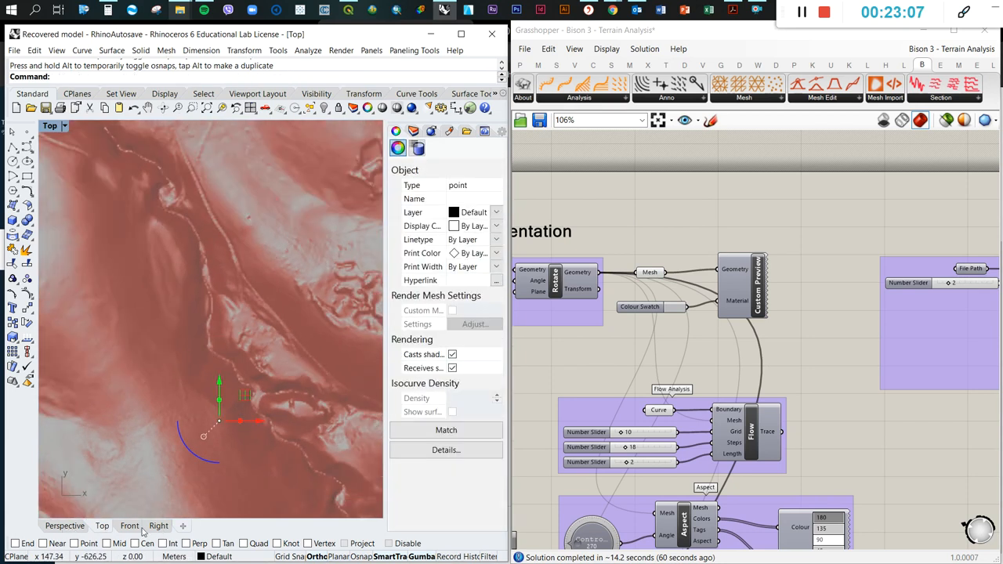
{"action": "left_click", "coordinate": [129, 525]}
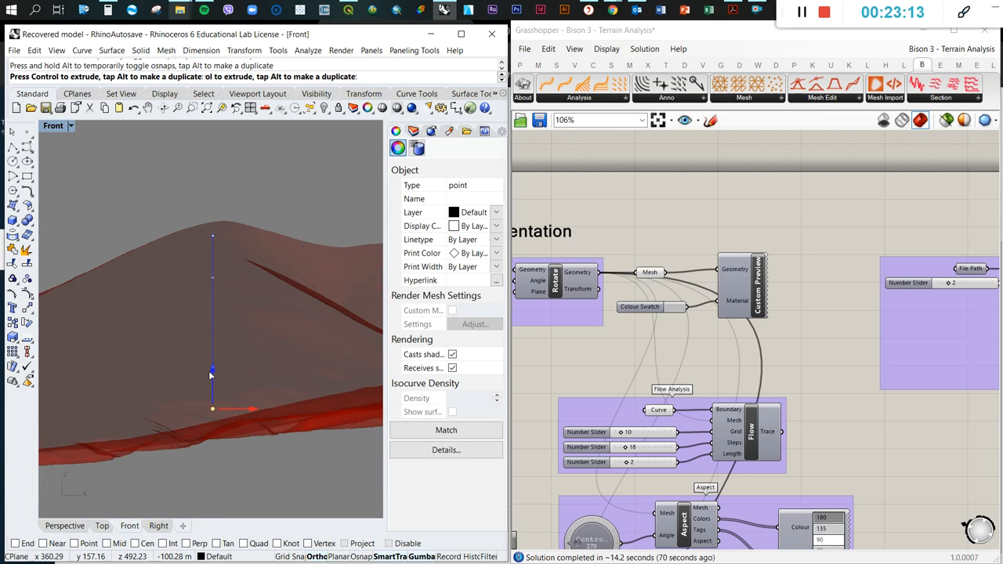
{"action": "left_click", "coordinate": [416, 148]}
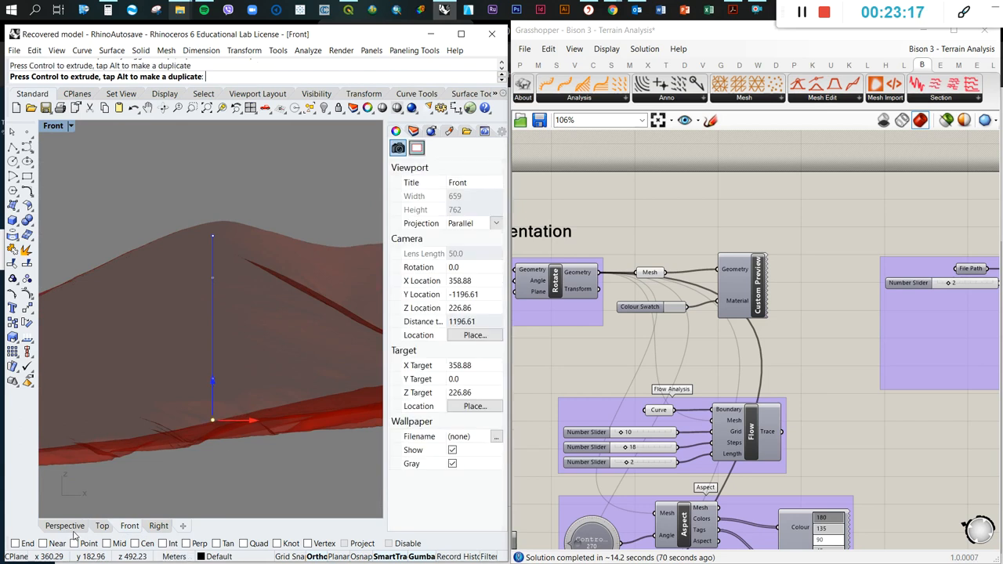
{"action": "mouse_move", "coordinate": [208, 471]}
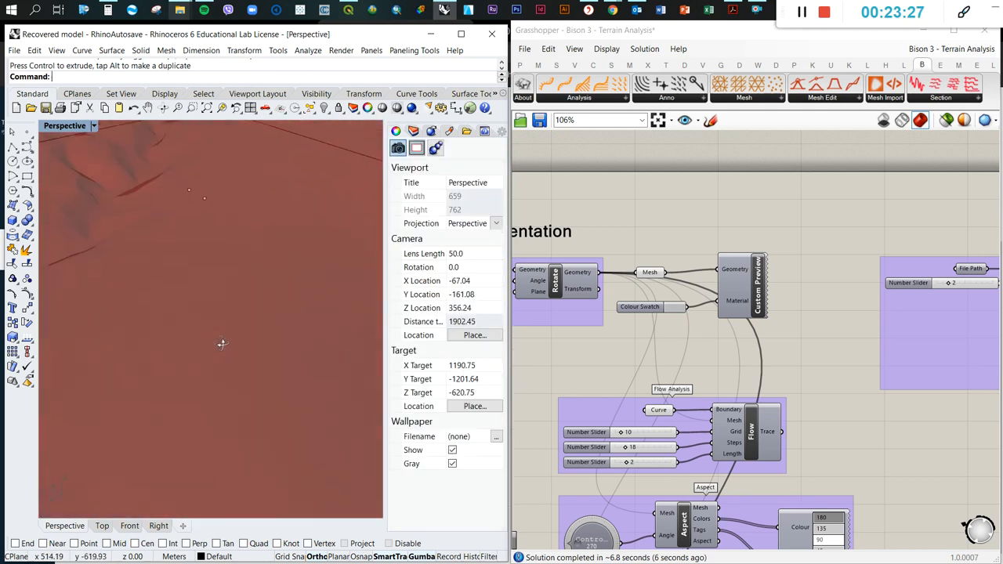
{"action": "left_click_drag", "start_coordinate": [222, 345], "coordinate": [247, 290]}
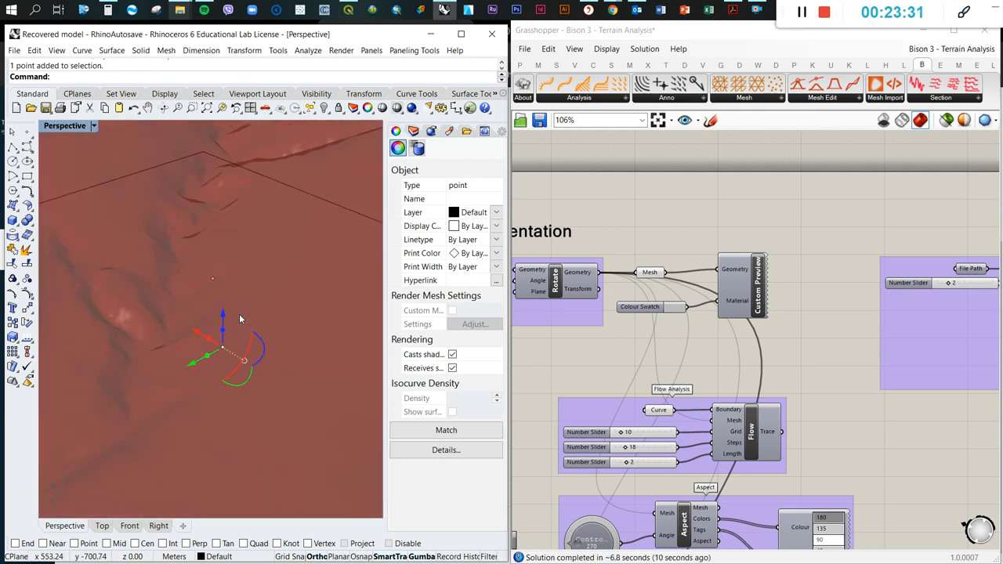
{"action": "left_click", "coordinate": [158, 525]}
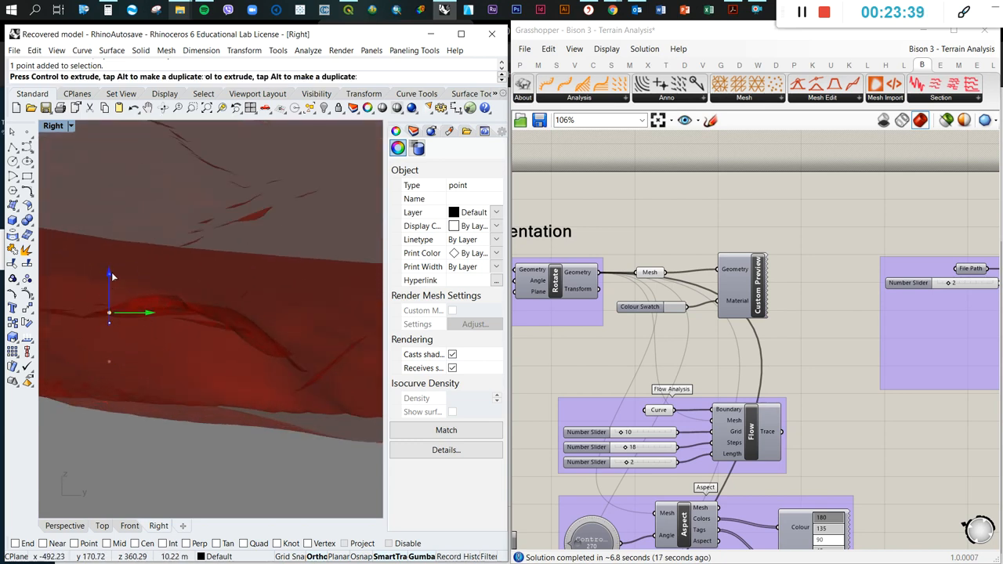
{"action": "left_click", "coordinate": [416, 148]}
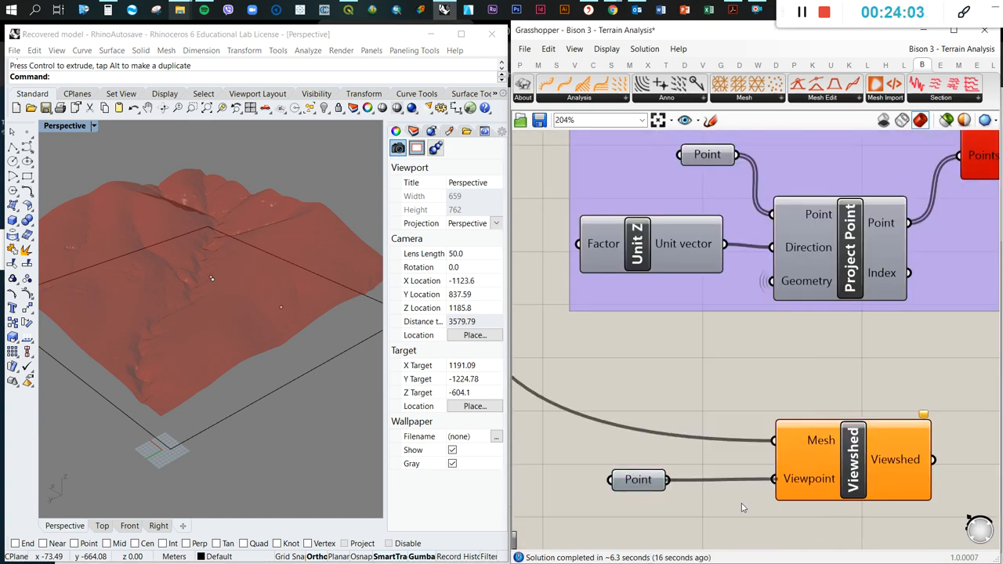
{"action": "mouse_move", "coordinate": [685, 366]}
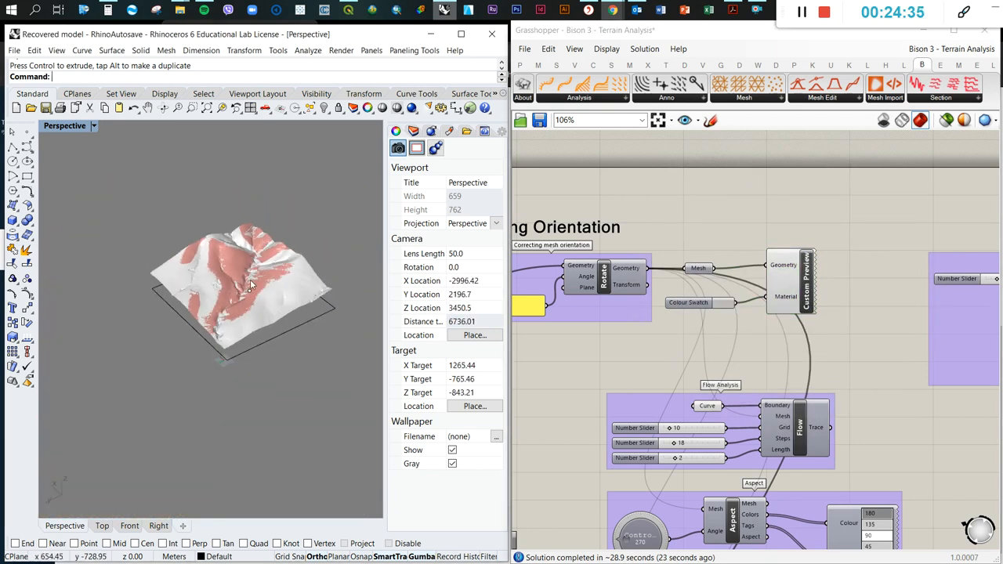
- Zoom and orbit the Perspective view to inspect the viewshed patches on the valley slopes
{"action": "scroll", "scroll_direction": "down", "scroll_amount": 3}
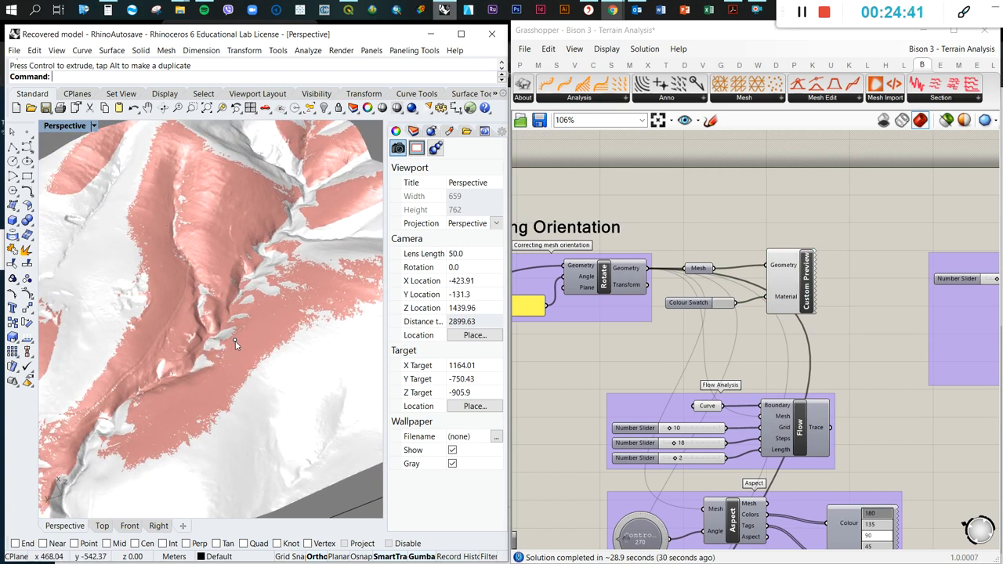
{"action": "left_click_drag", "start_coordinate": [235, 345], "coordinate": [223, 309]}
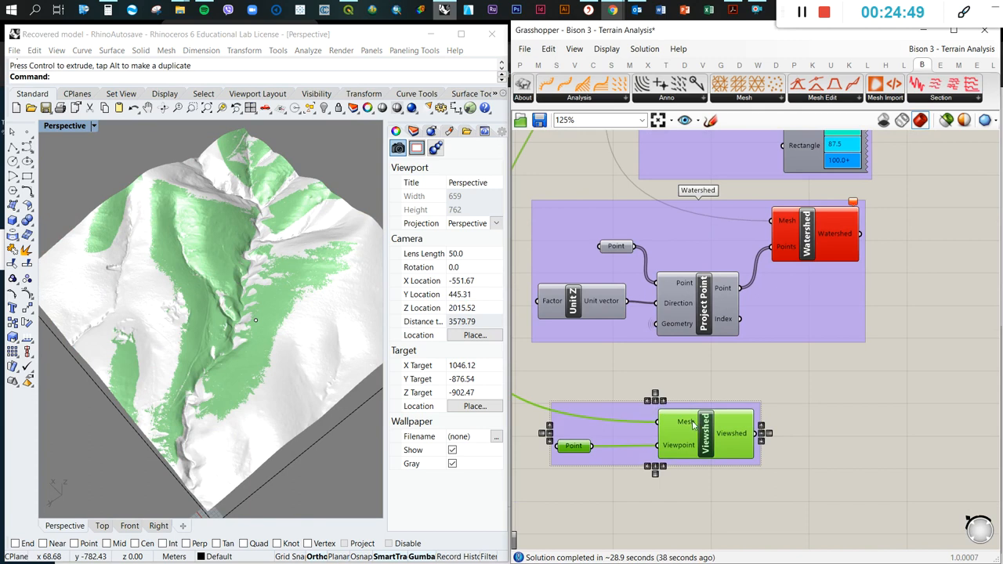
- Name the Viewshed and Point group 'Viewshed' and browse the Bison Analysis components
{"action": "right_click", "coordinate": [689, 433]}
{"action": "type", "text": "Viewshed"}
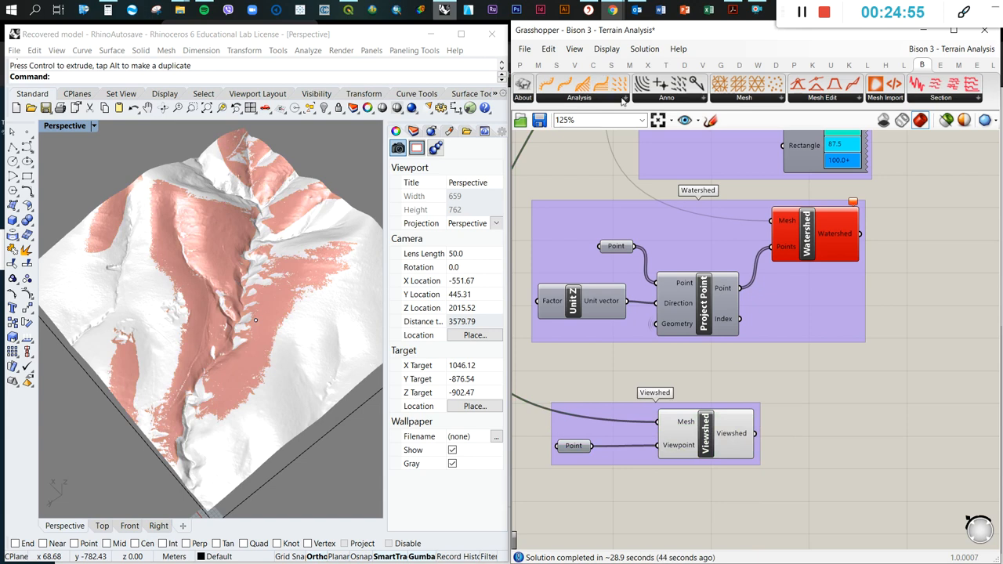
{"action": "left_click", "coordinate": [578, 98]}
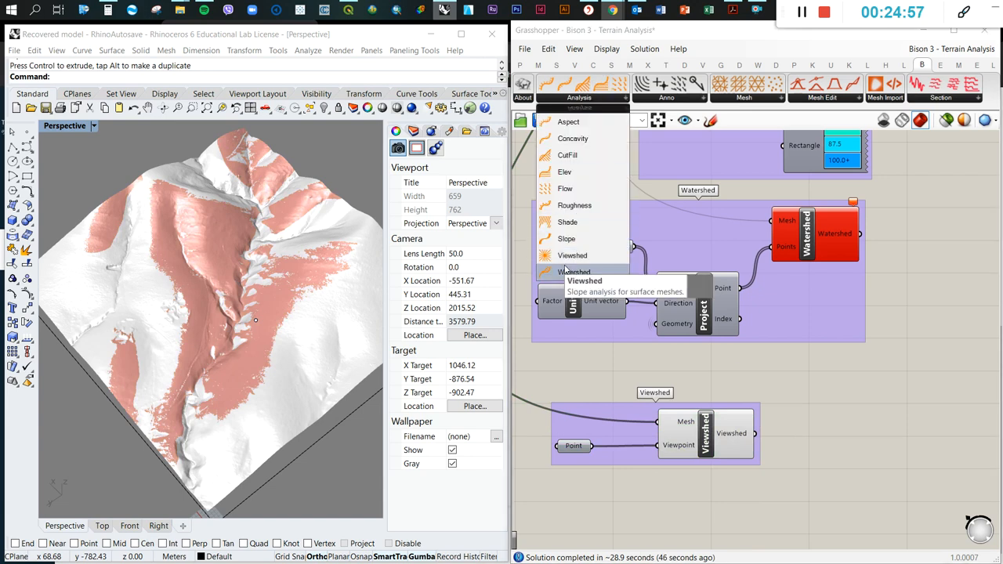
{"action": "mouse_move", "coordinate": [574, 205]}
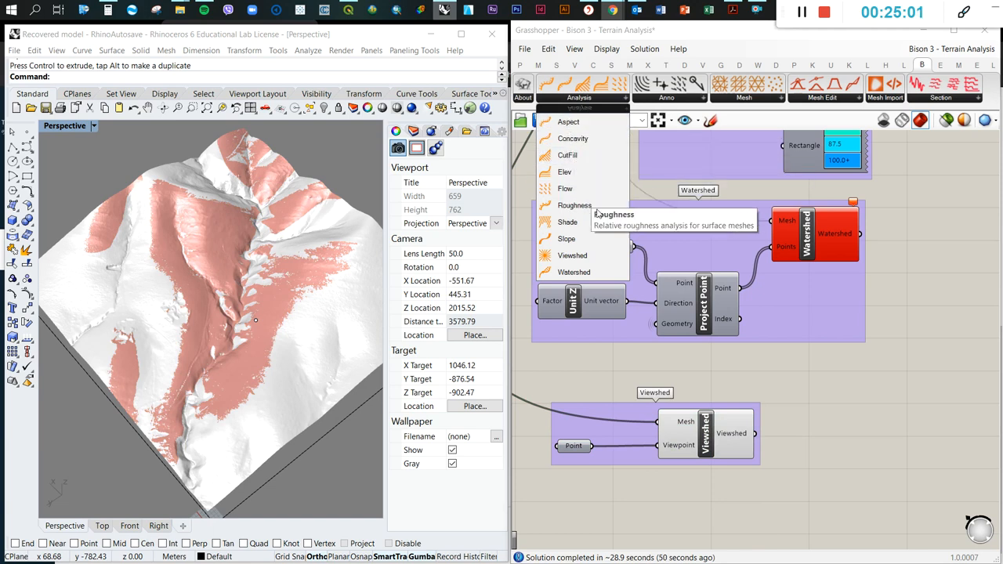
{"action": "mouse_move", "coordinate": [567, 155]}
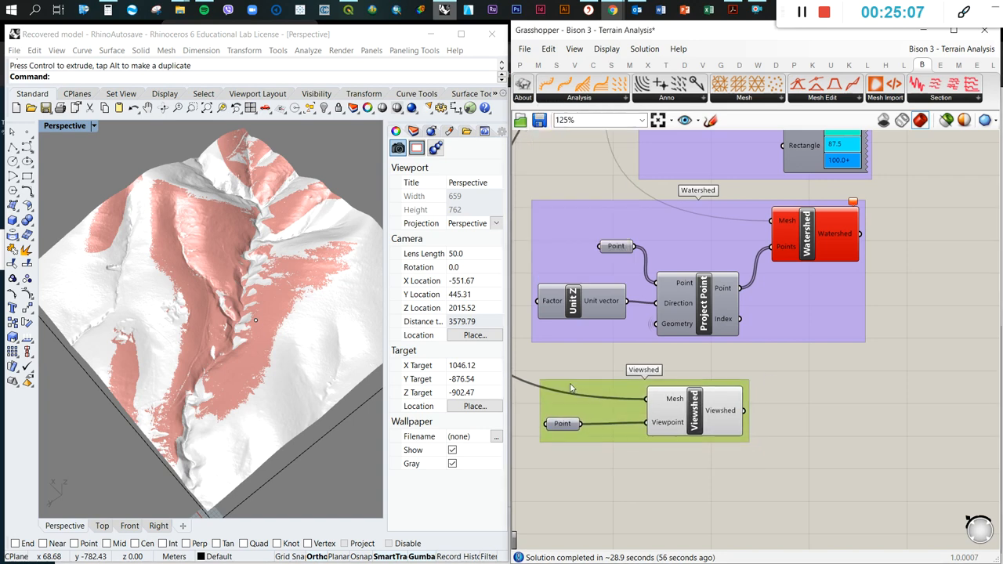
{"action": "scroll", "scroll_direction": "down", "scroll_amount": 3}
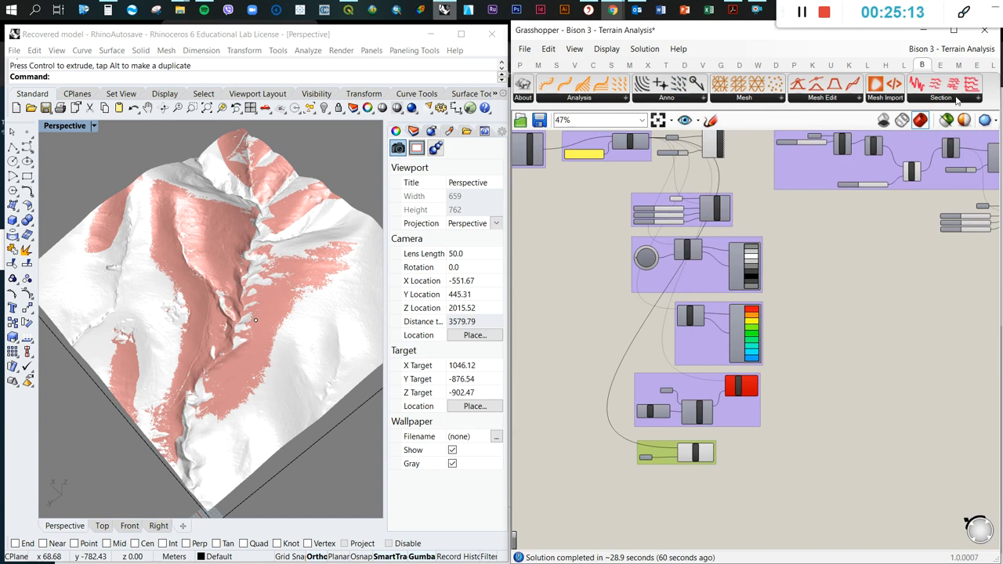
{"action": "left_click", "coordinate": [940, 97]}
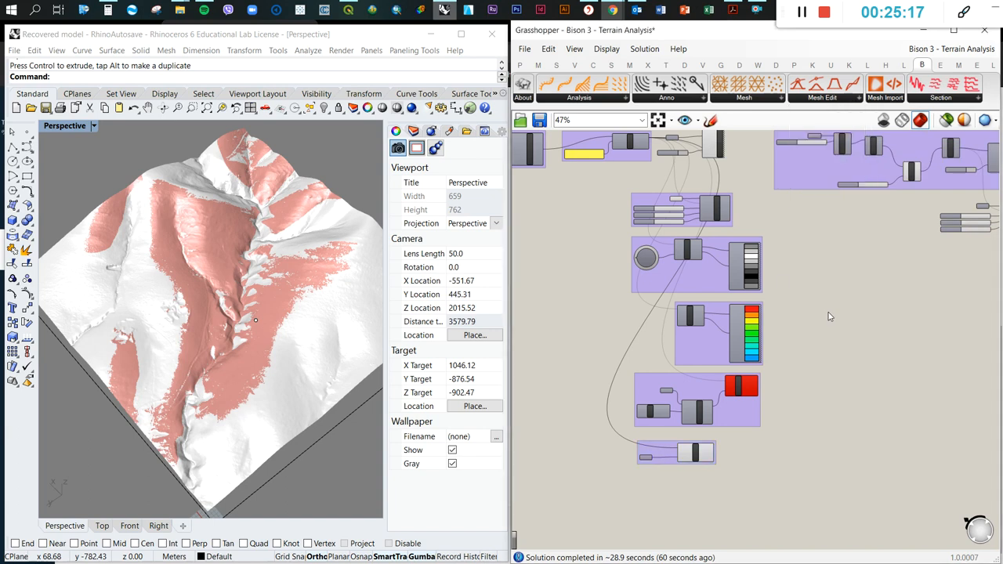
{"action": "scroll", "scroll_direction": "down", "scroll_amount": 3}
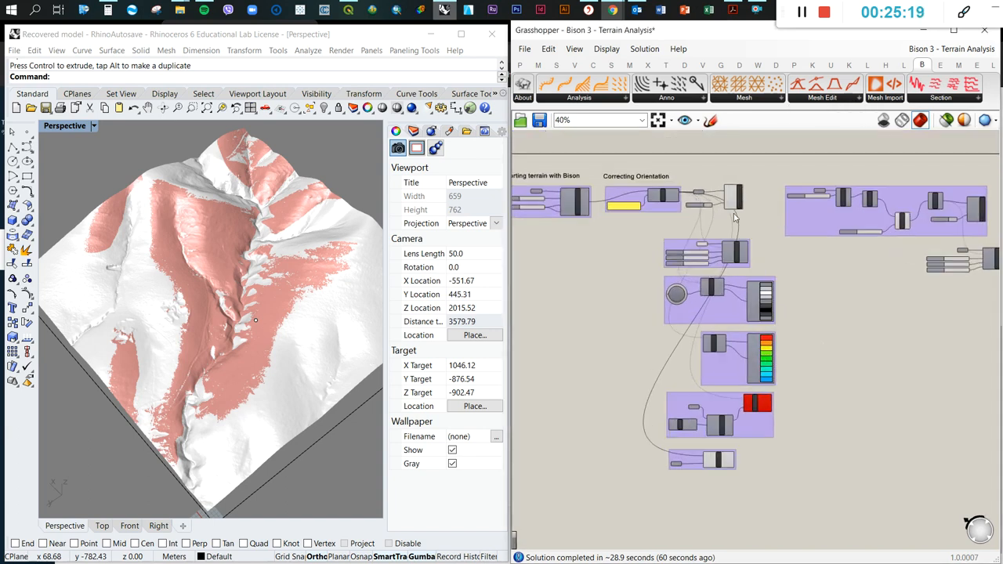
{"action": "mouse_move", "coordinate": [737, 222]}
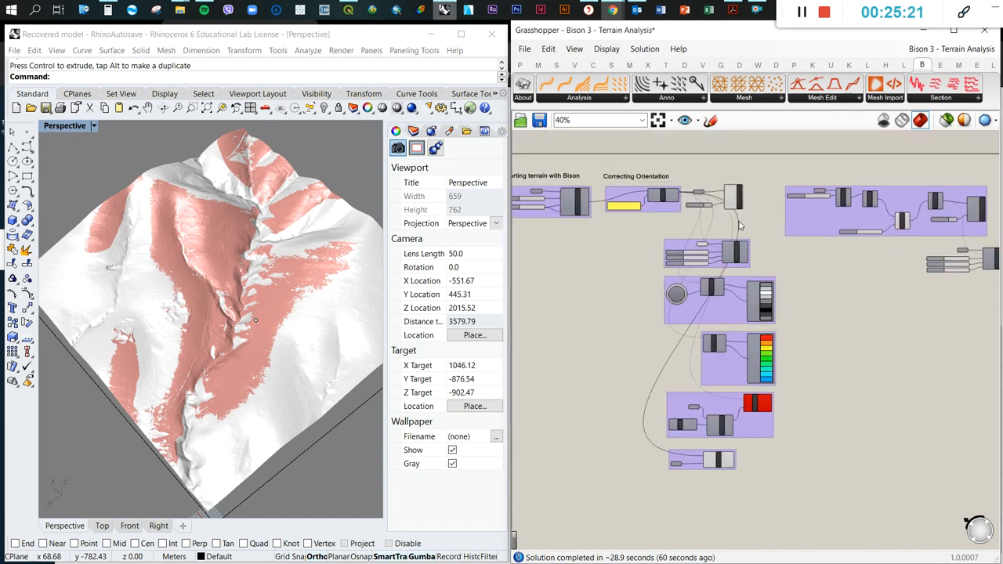
{"action": "mouse_move", "coordinate": [756, 229]}
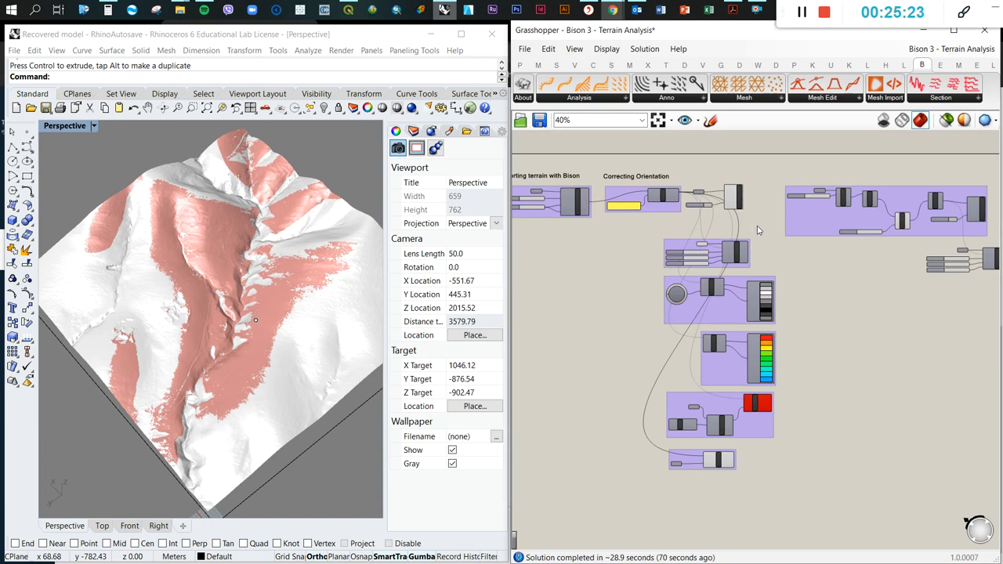